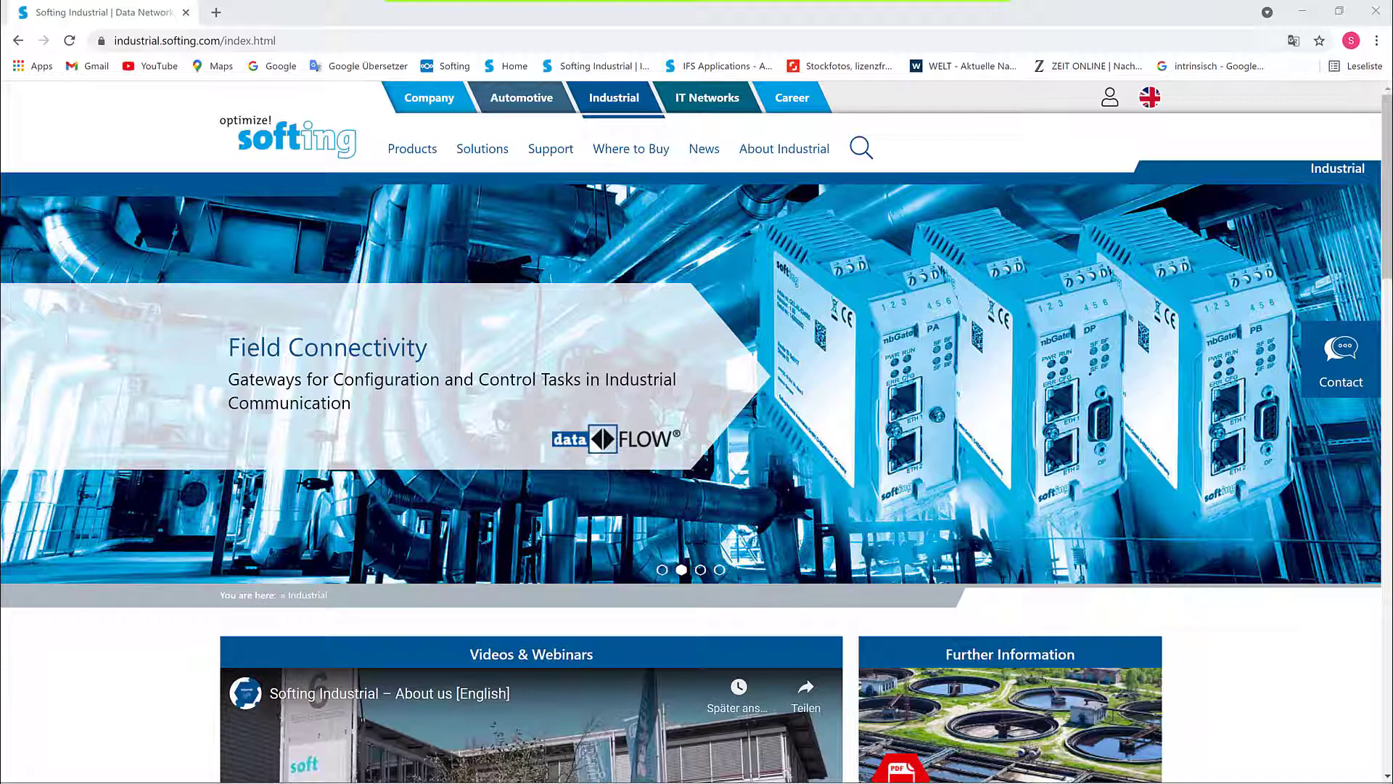
- Navigate from Products through the Docker Container range to the smartLink SW-HT product page
left_click(410, 148)
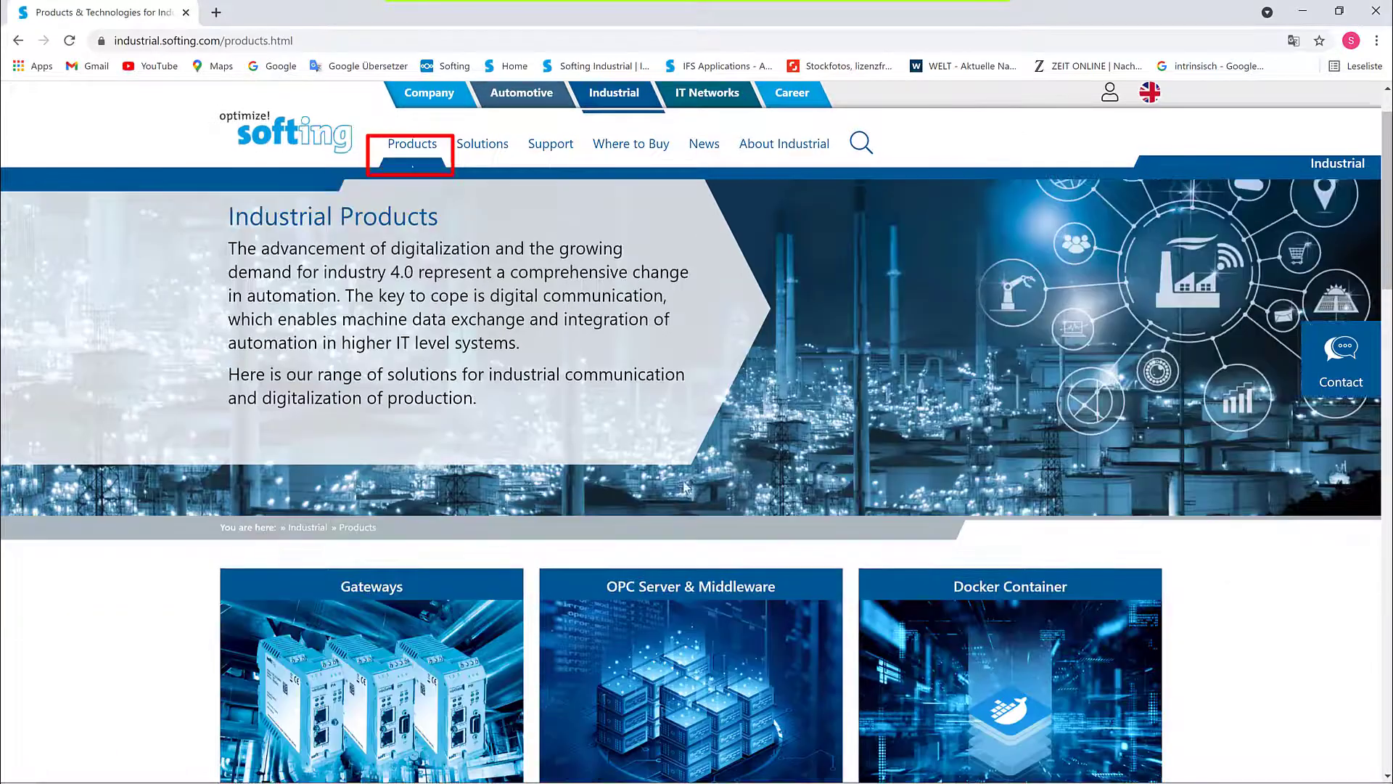
scroll("down", 3)
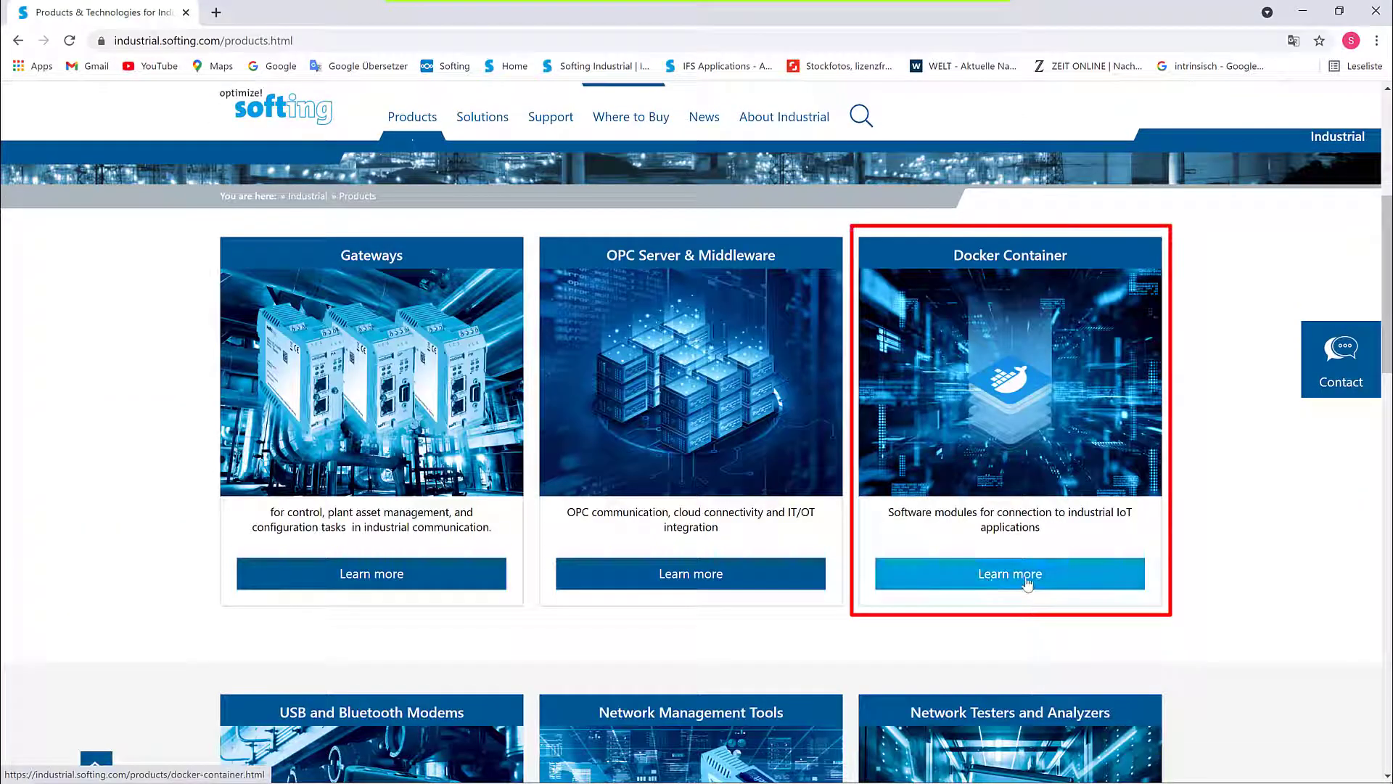
left_click(1009, 573)
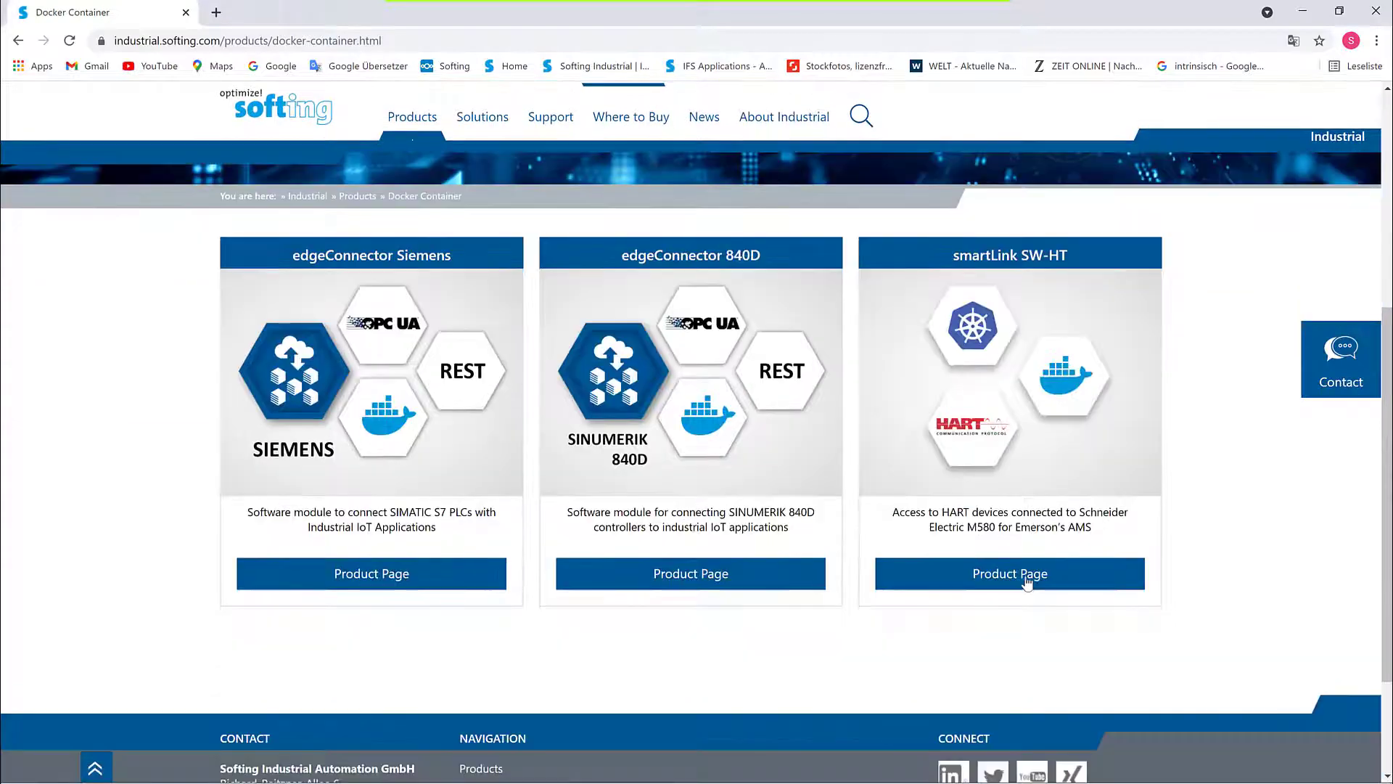
mouse_move(1008, 573)
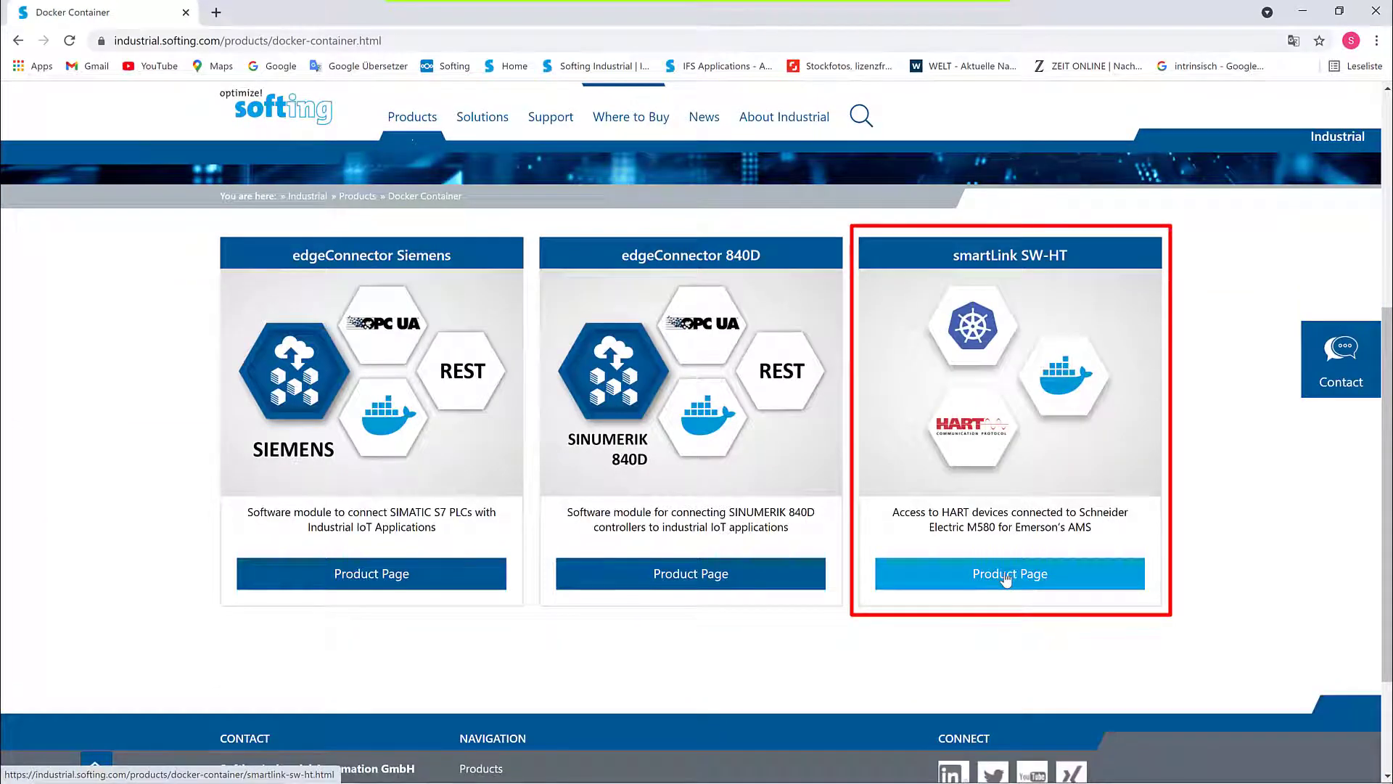
left_click(1009, 573)
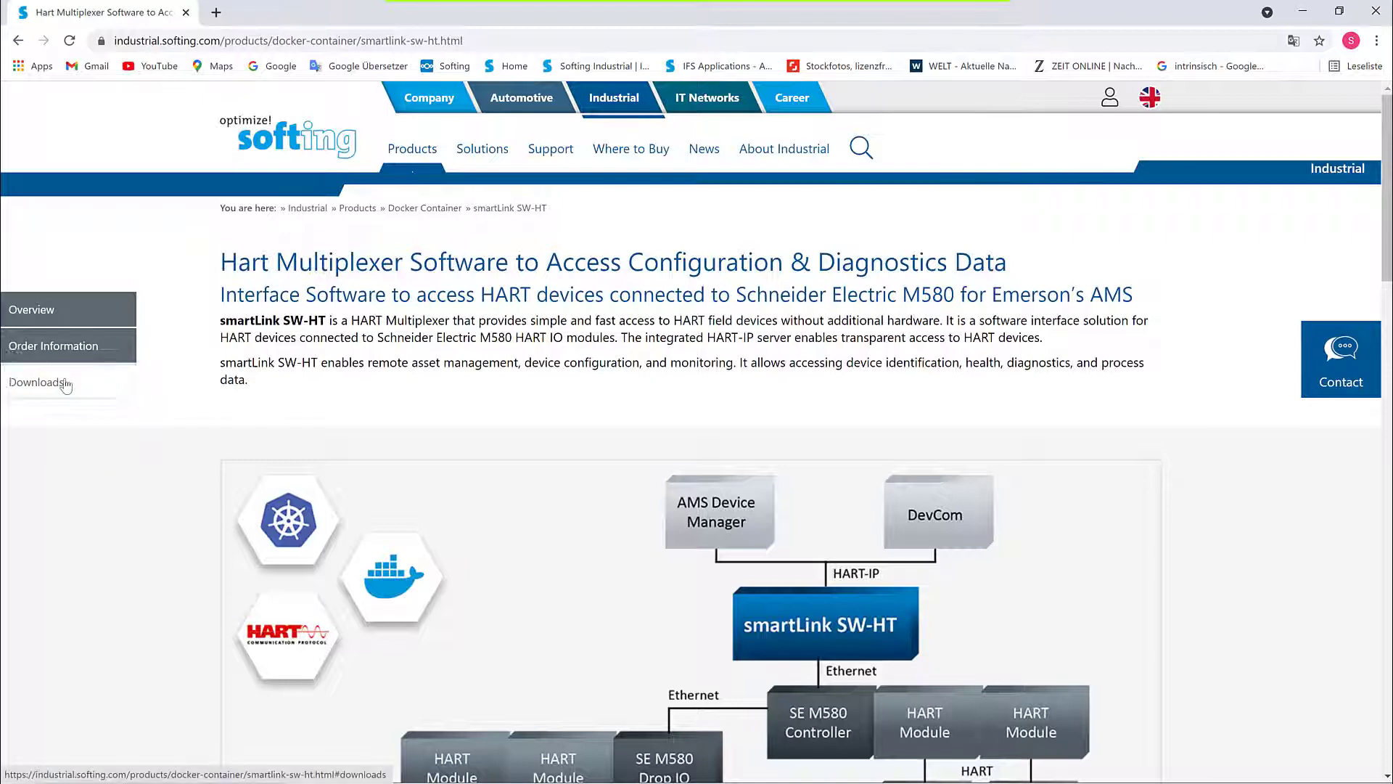
- From the Downloads section, start downloading the smartLink SW-HT Hyper-V Image V1.00
left_click(35, 381)
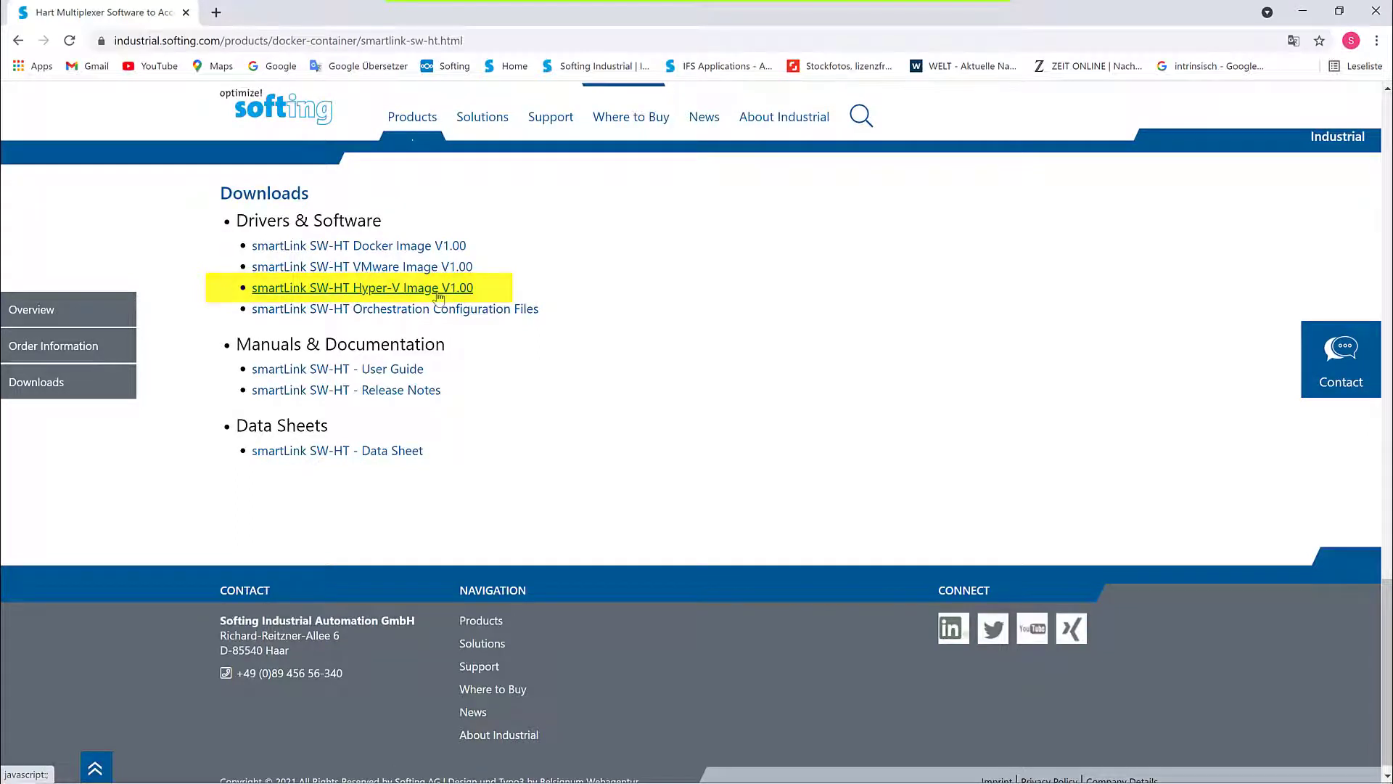
left_click(361, 287)
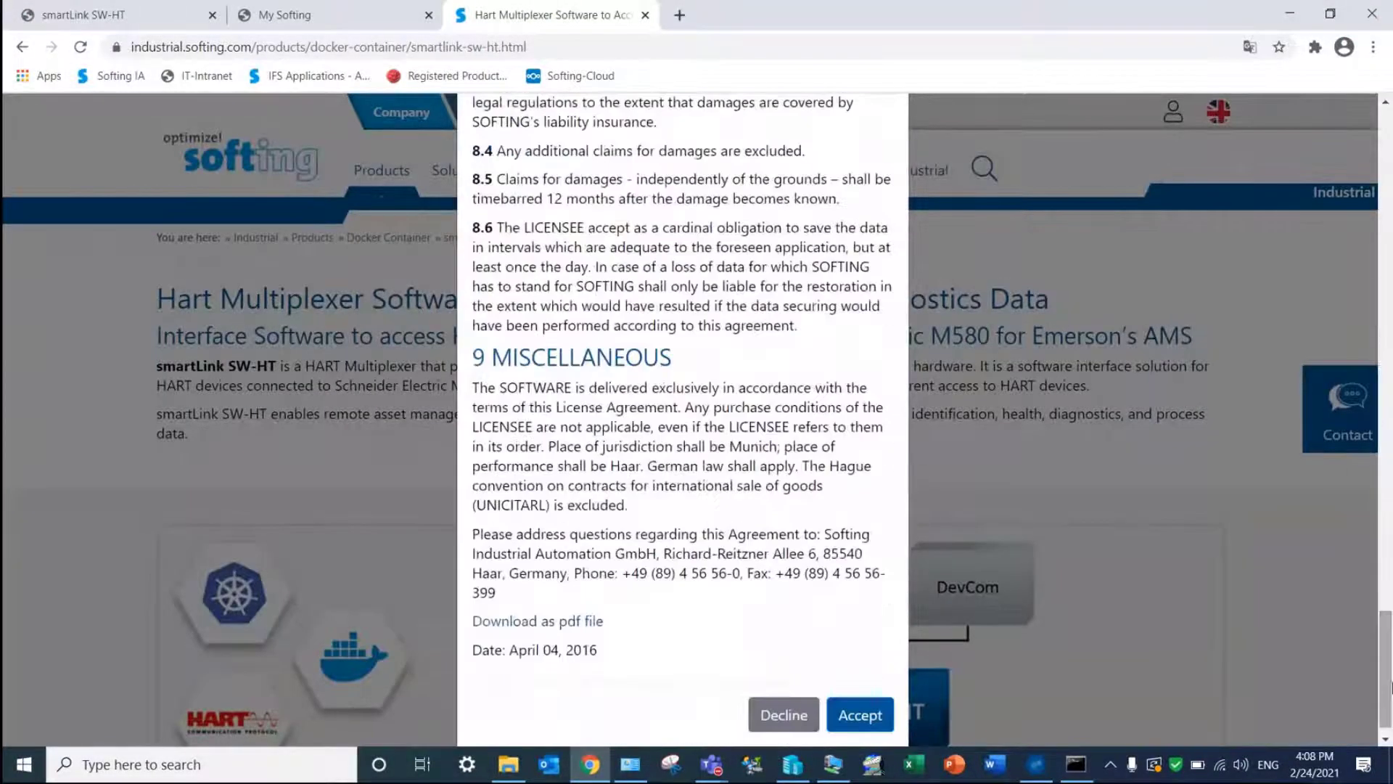
- Extract all of smartLink_SW-HT_HyperV_V1.00.zip into the proposed Downloads folder
right_click(249, 139)
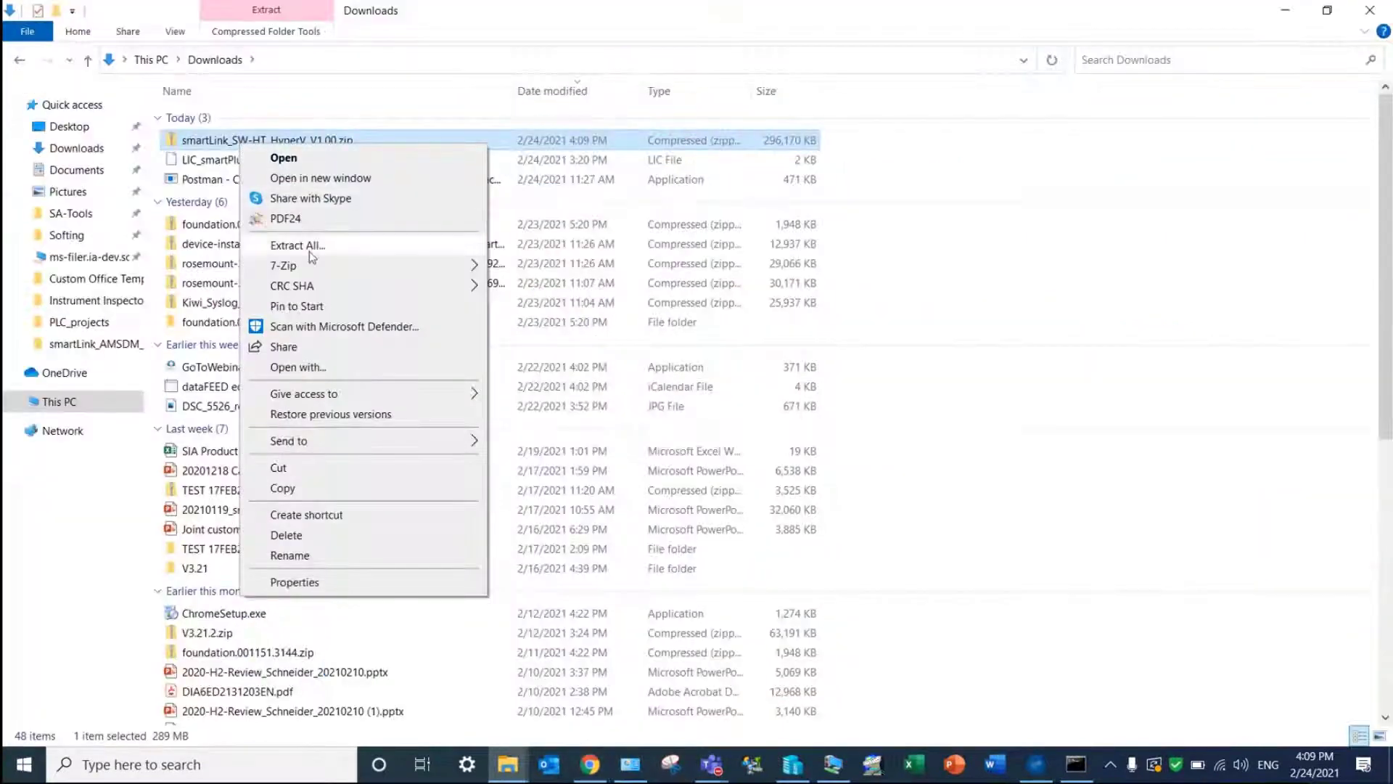
left_click(297, 245)
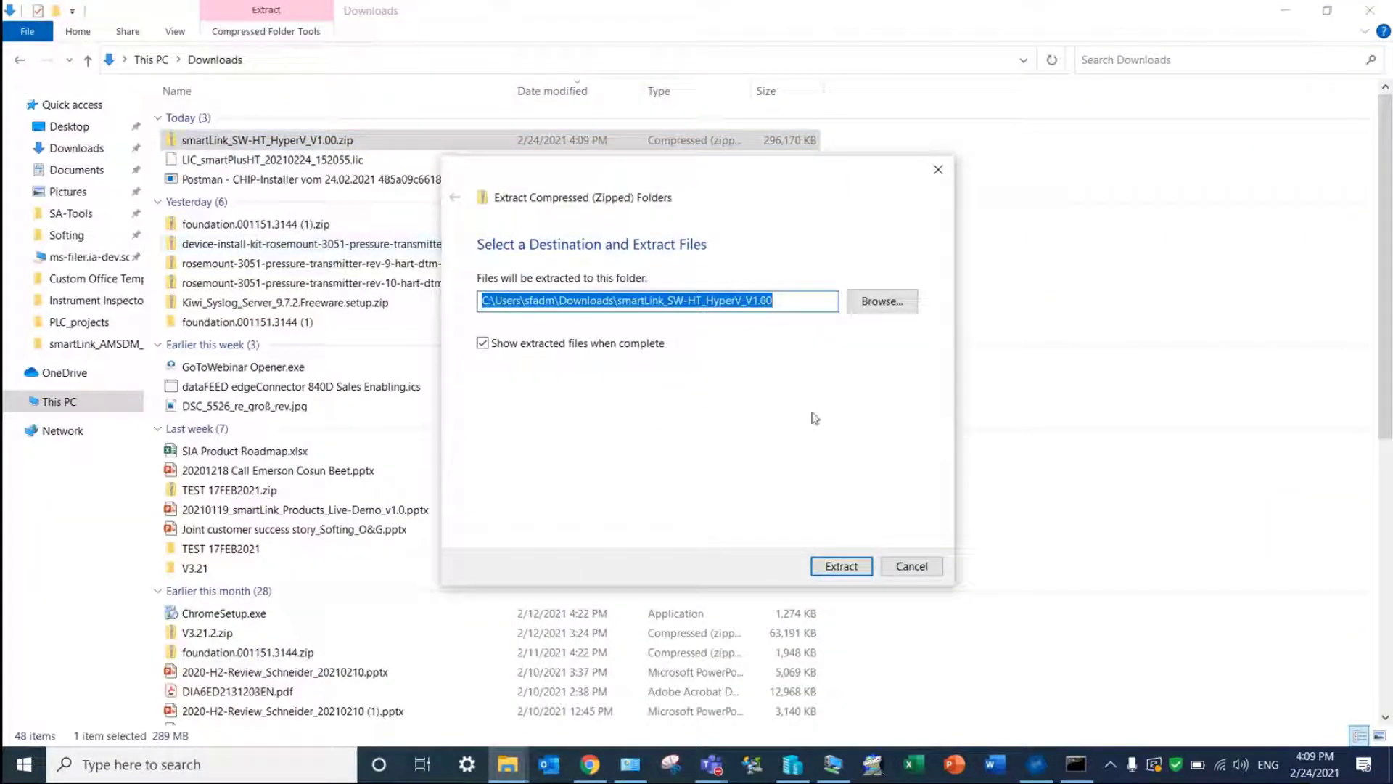
left_click(840, 566)
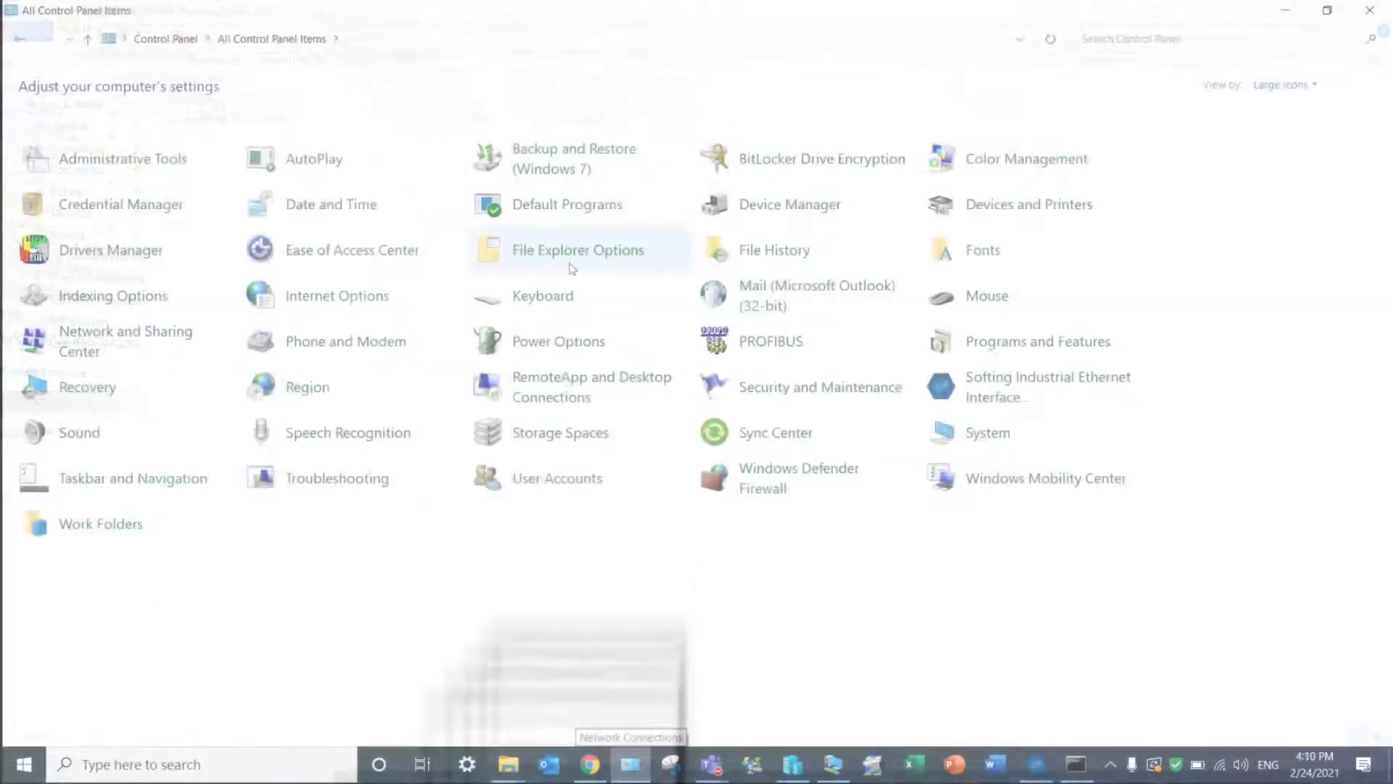
mouse_move(557, 478)
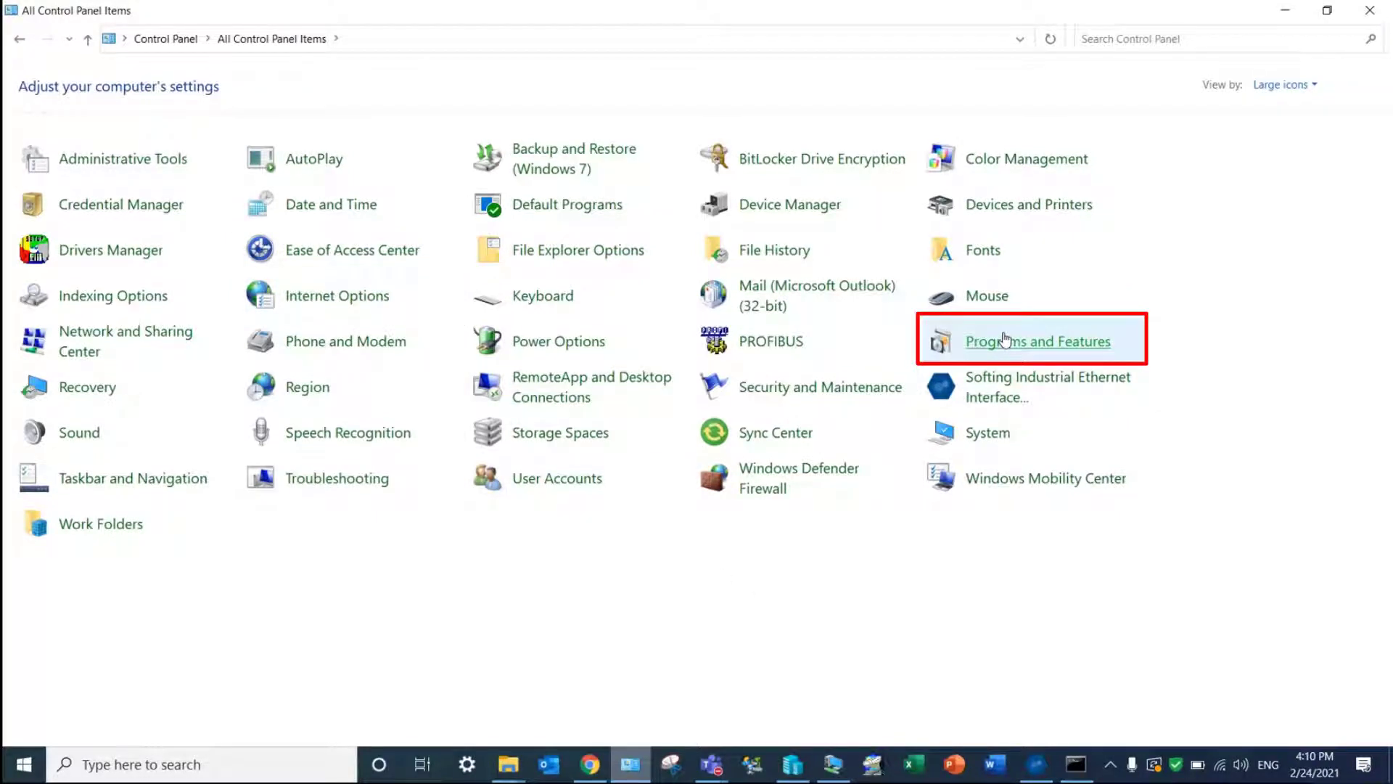
- In Windows features, expand Hyper-V and confirm all management tools and platform components are checked
left_click(1036, 341)
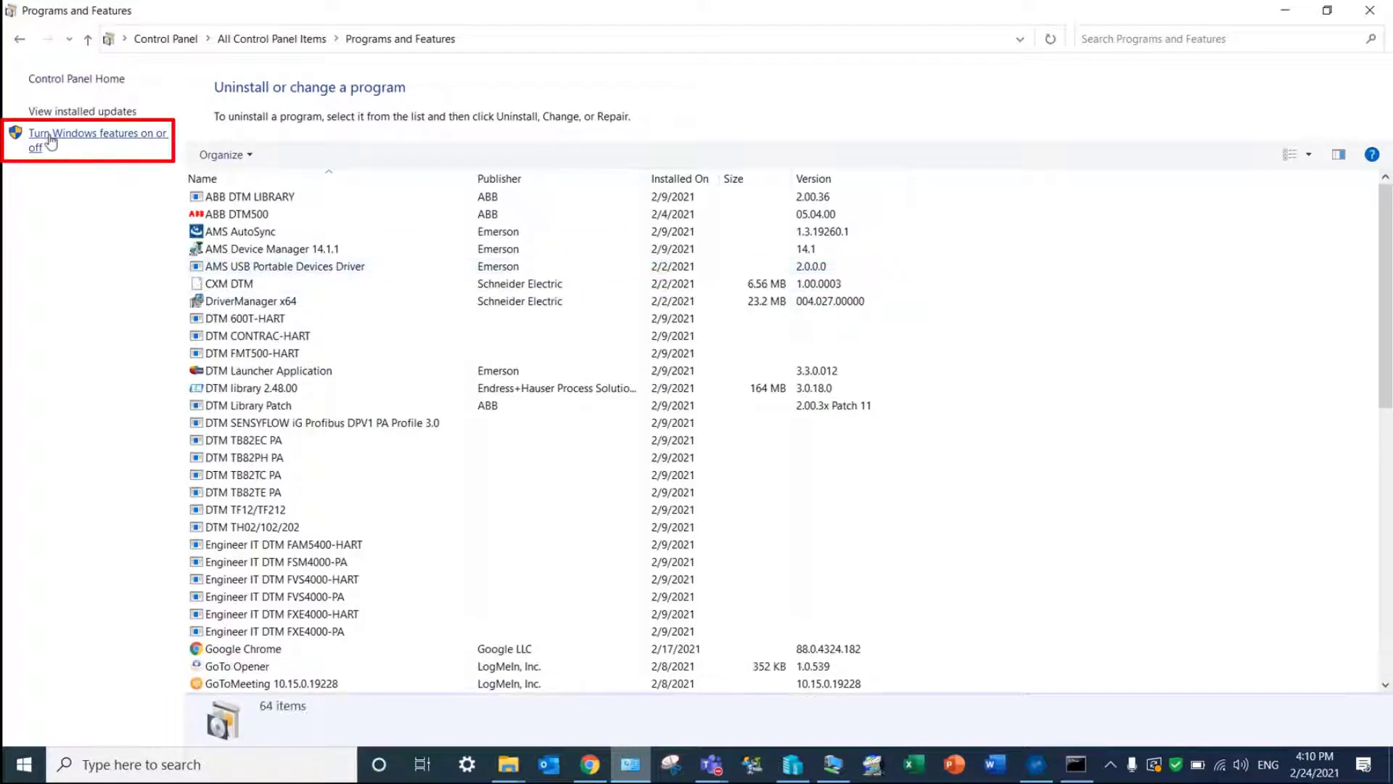
left_click(97, 139)
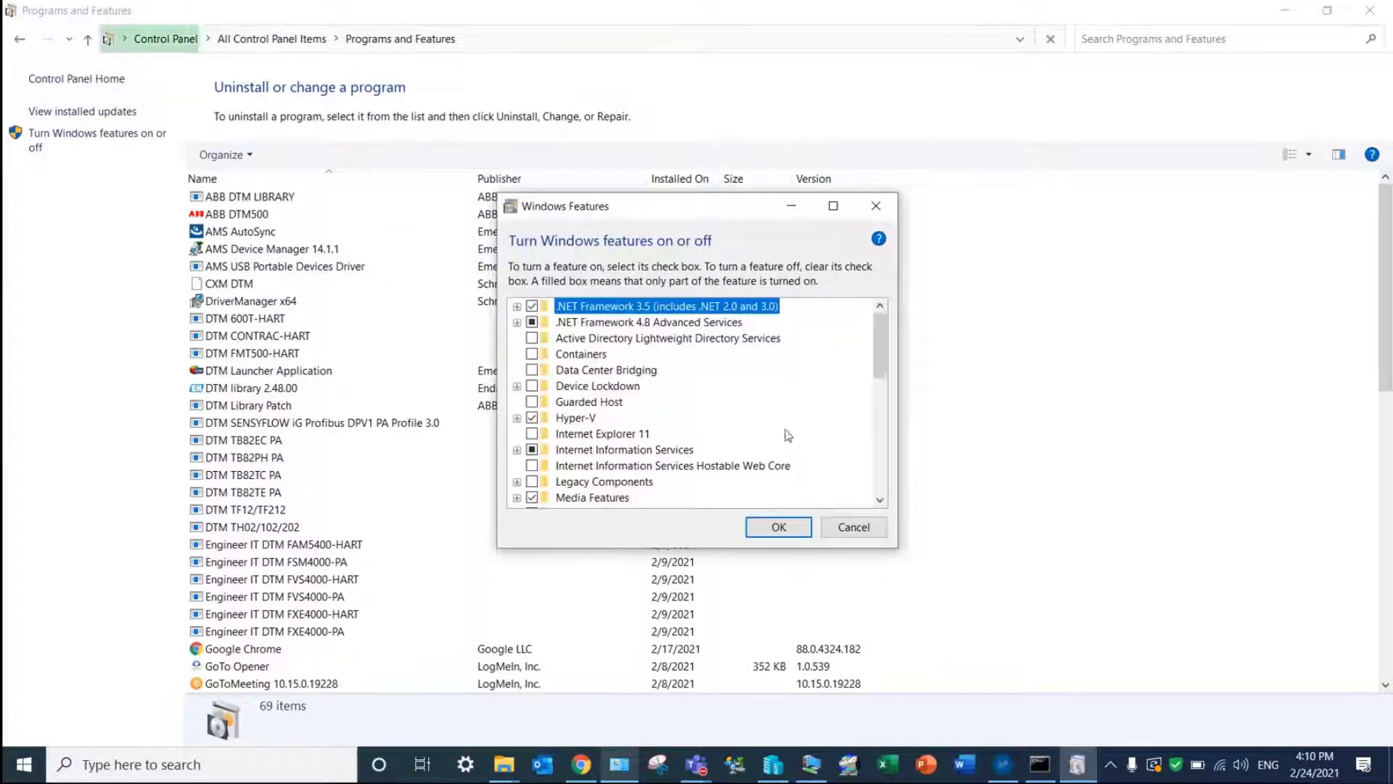
scroll("down", 3)
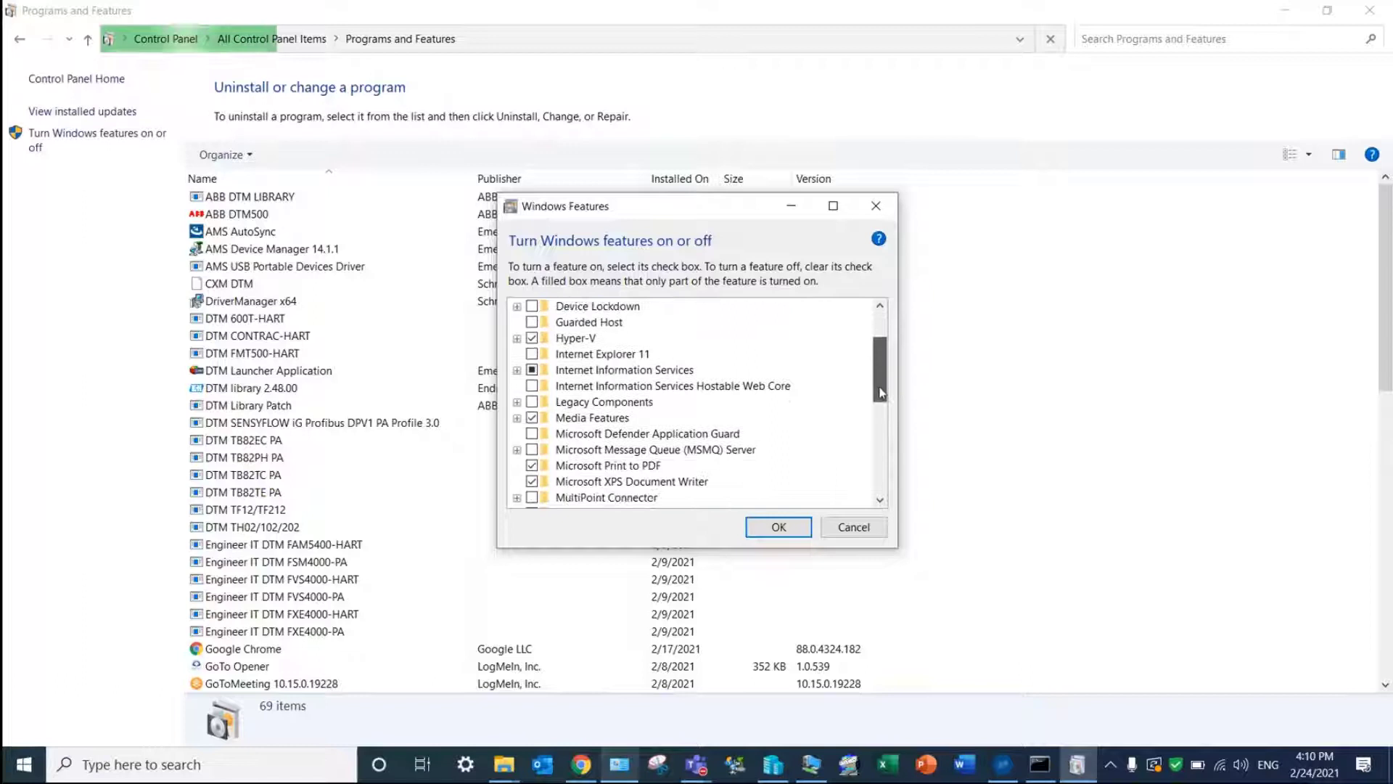
left_click(516, 338)
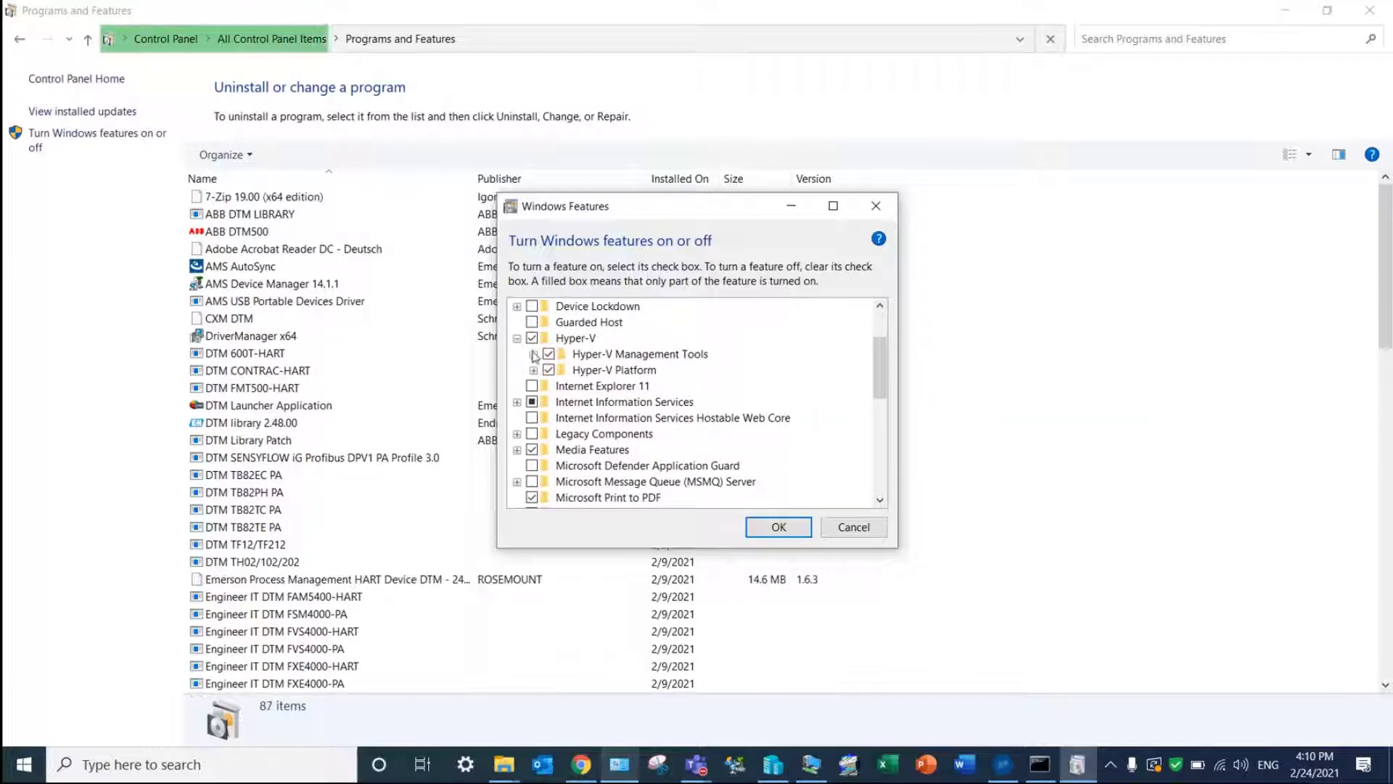
left_click(517, 338)
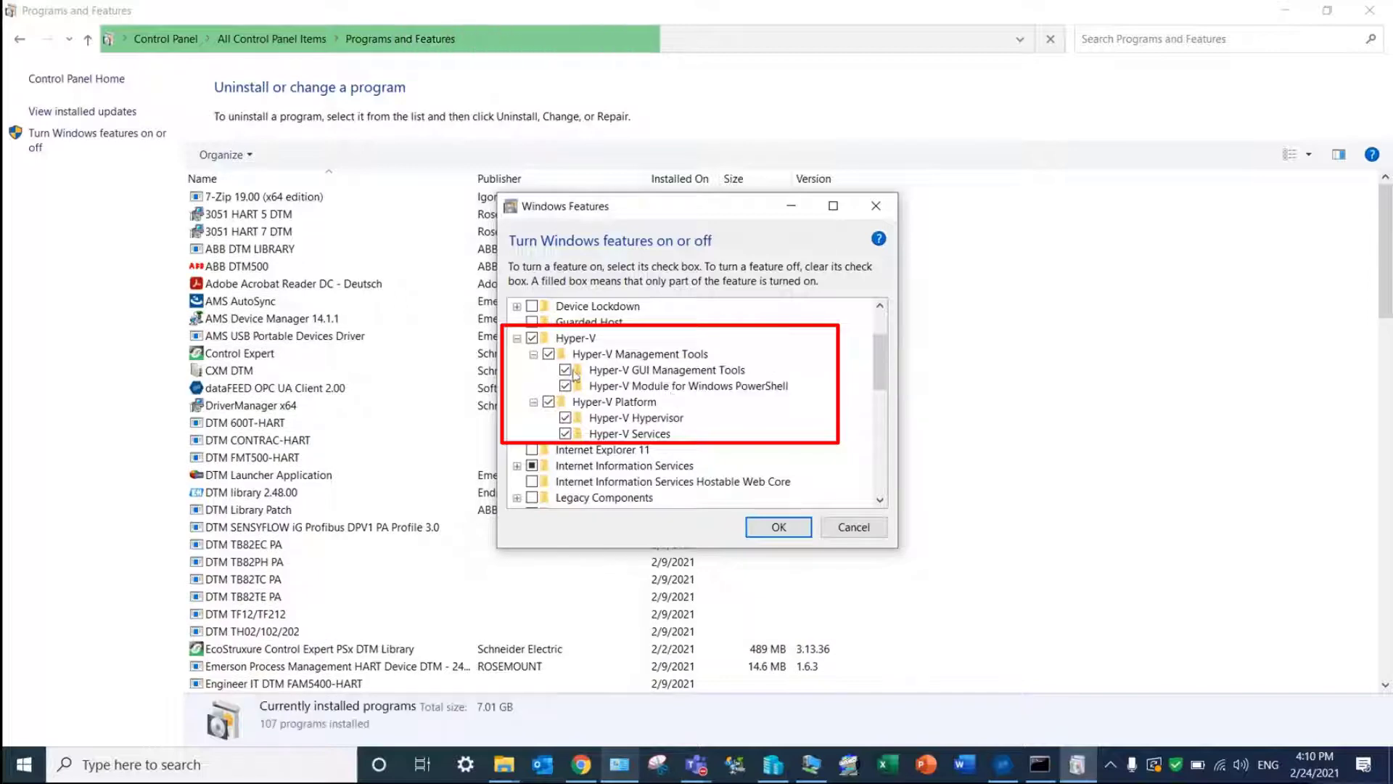
left_click(778, 527)
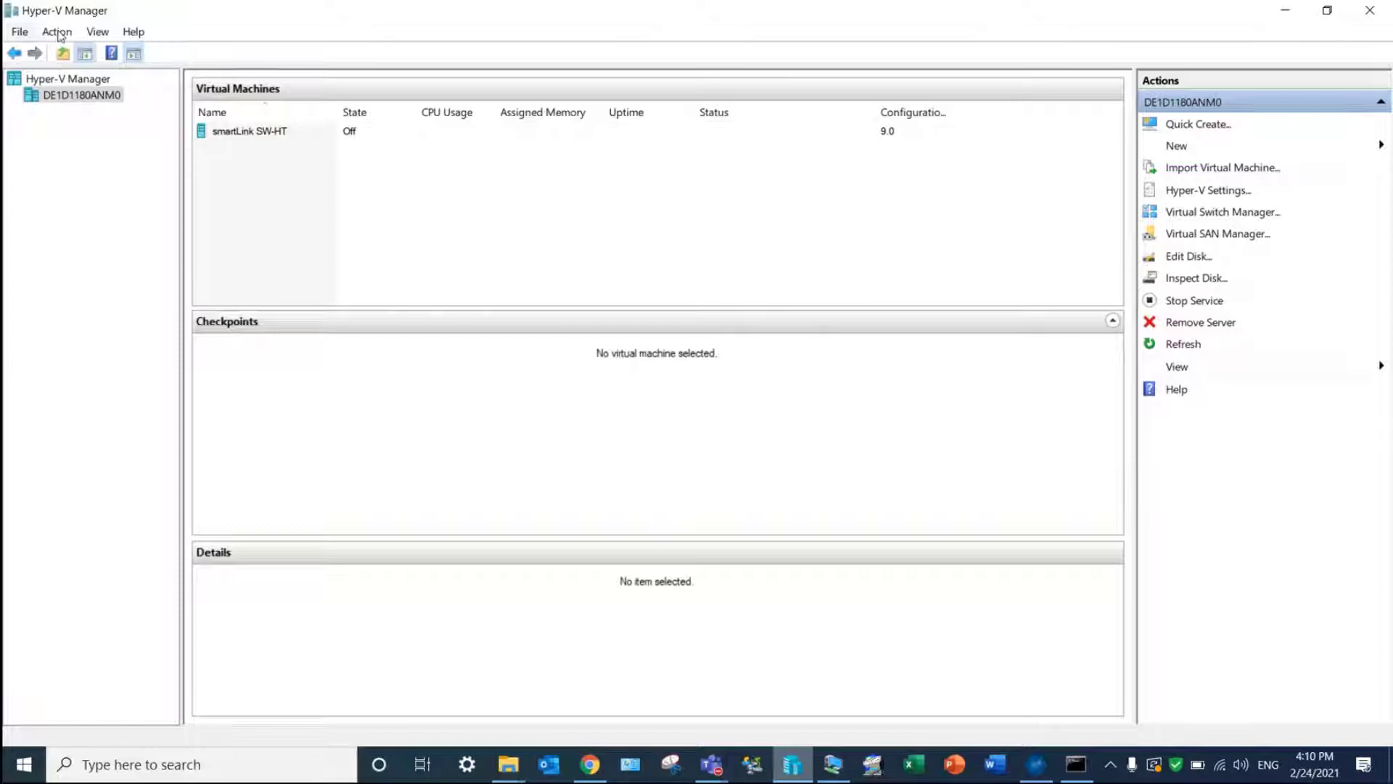
- Begin a new virtual machine named smartLink SW-HT, keeping Generation 1 and the default memory settings
left_click(57, 31)
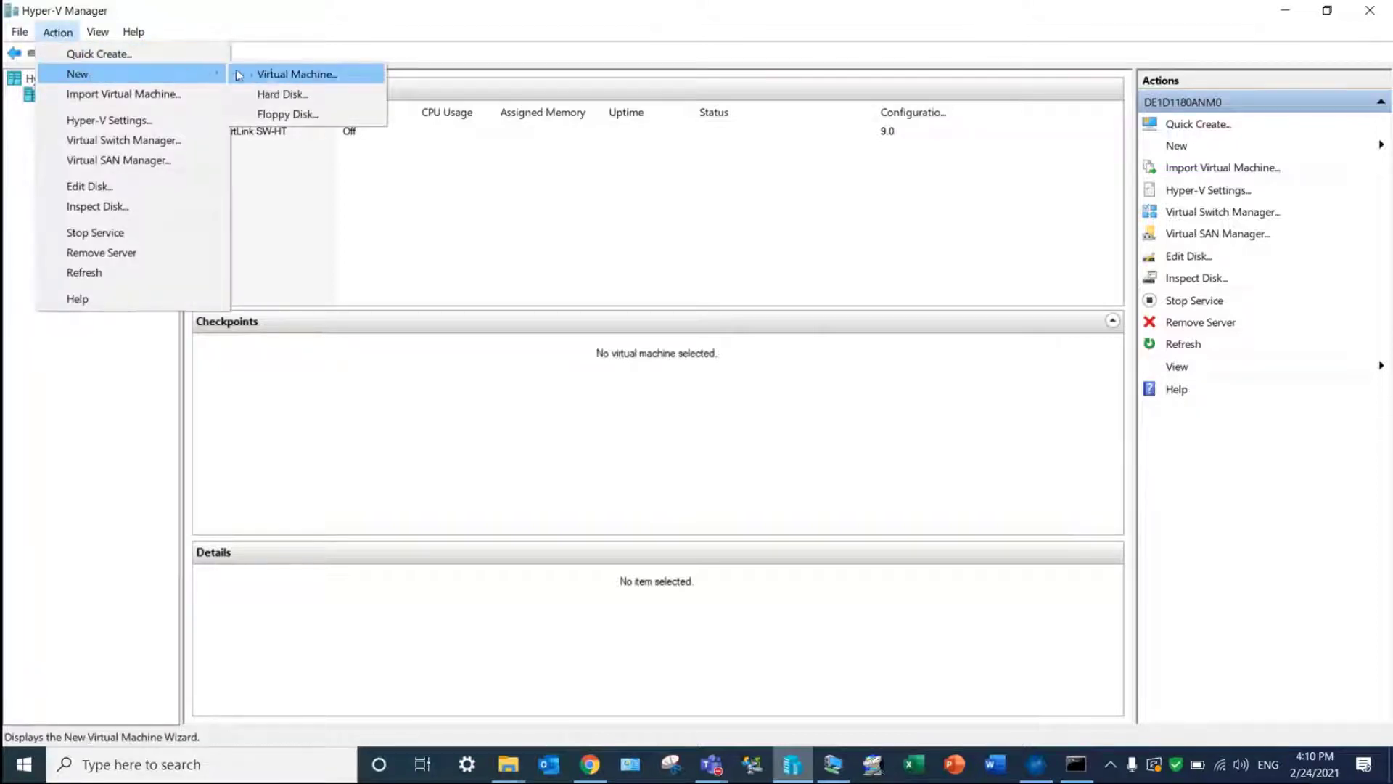
left_click(297, 74)
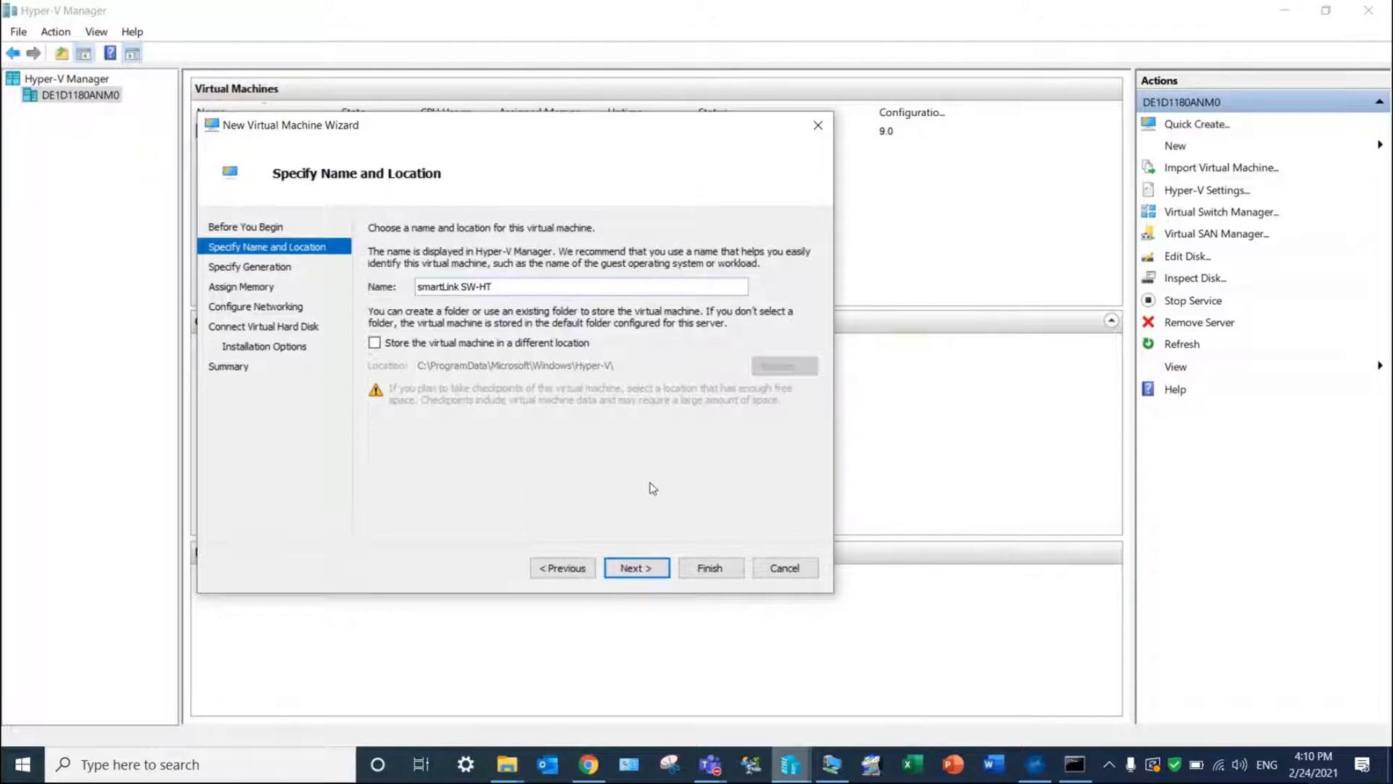
left_click(636, 567)
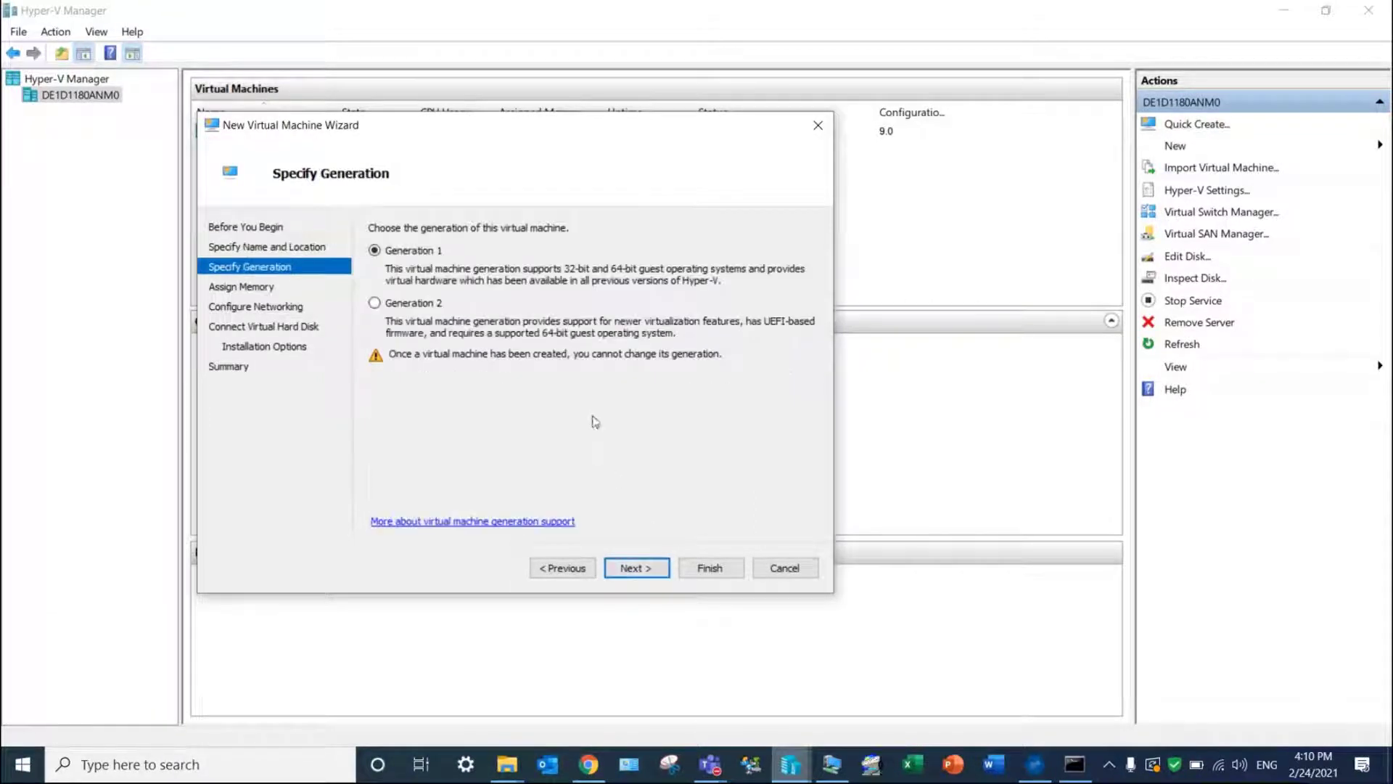
left_click(635, 567)
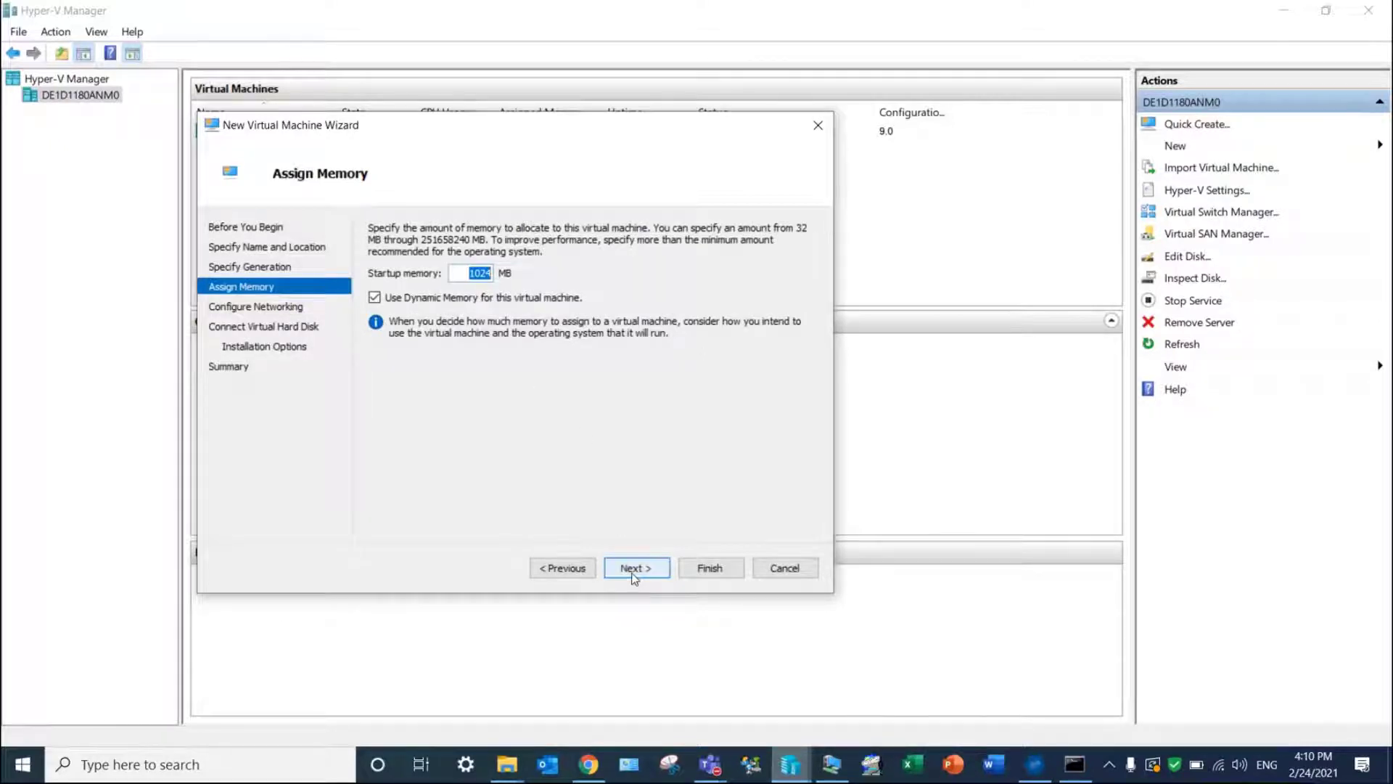
left_click(635, 568)
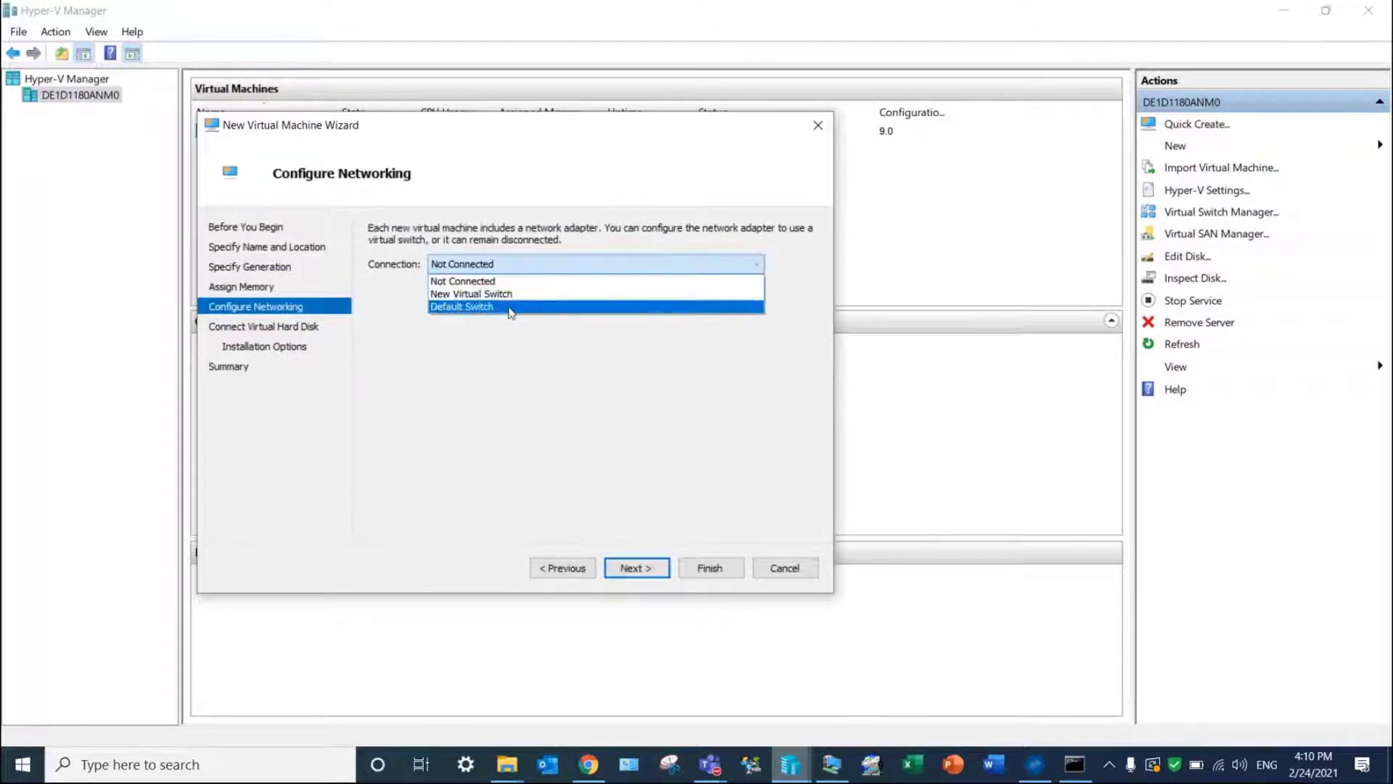
- Connect the virtual machine to the Default Switch and continue to the hard disk step
left_click(462, 306)
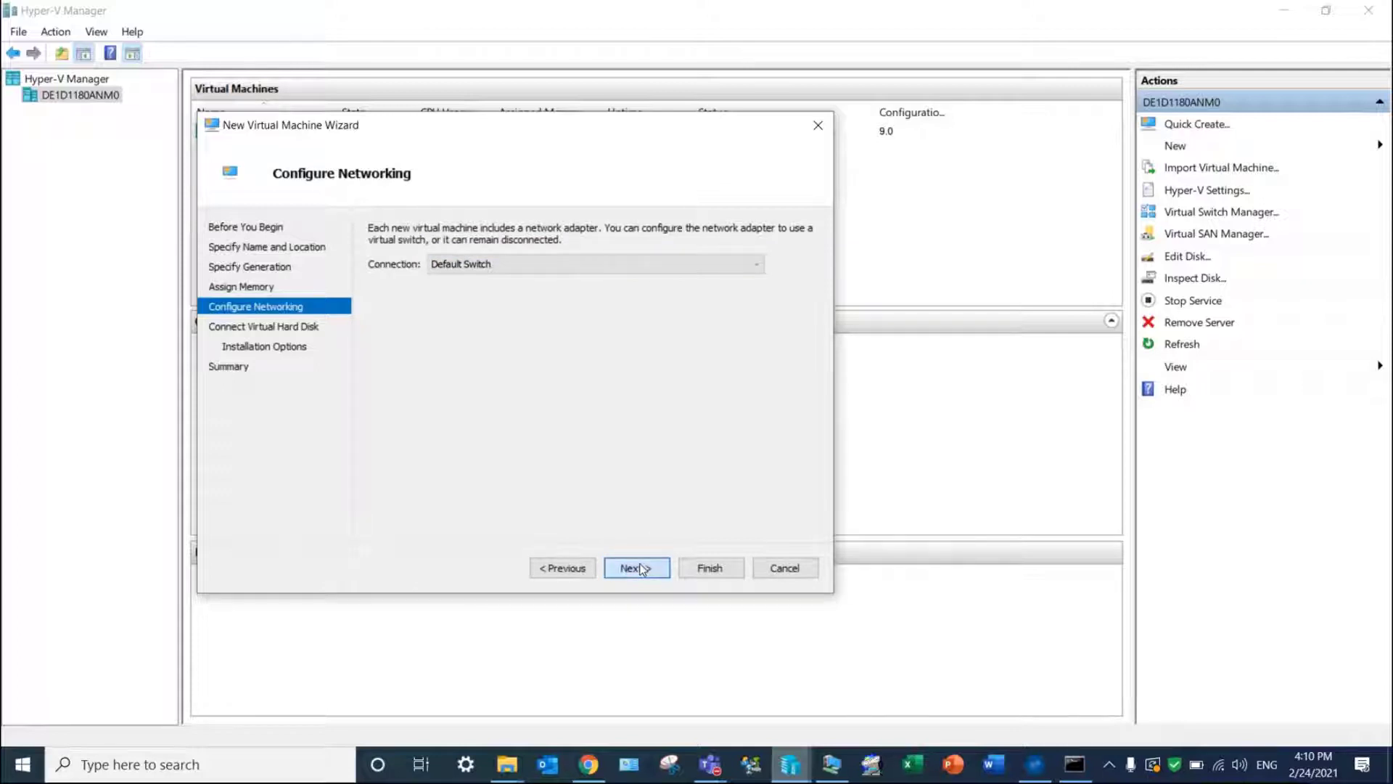
left_click(635, 567)
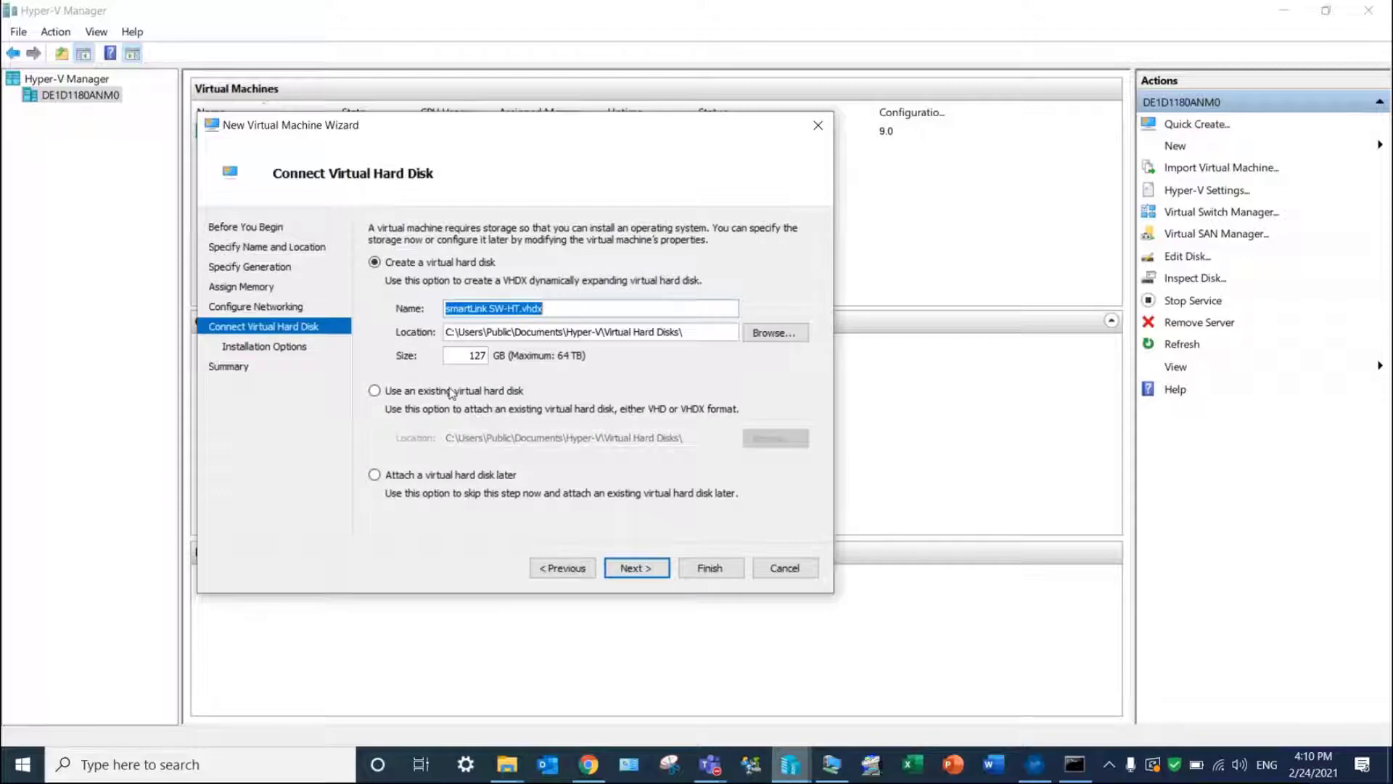
- Attach the existing smartLink SW-HT.vhdx from the smartLink_SW-HT_HyperV_V1.00 folder as the virtual disk
left_click(374, 390)
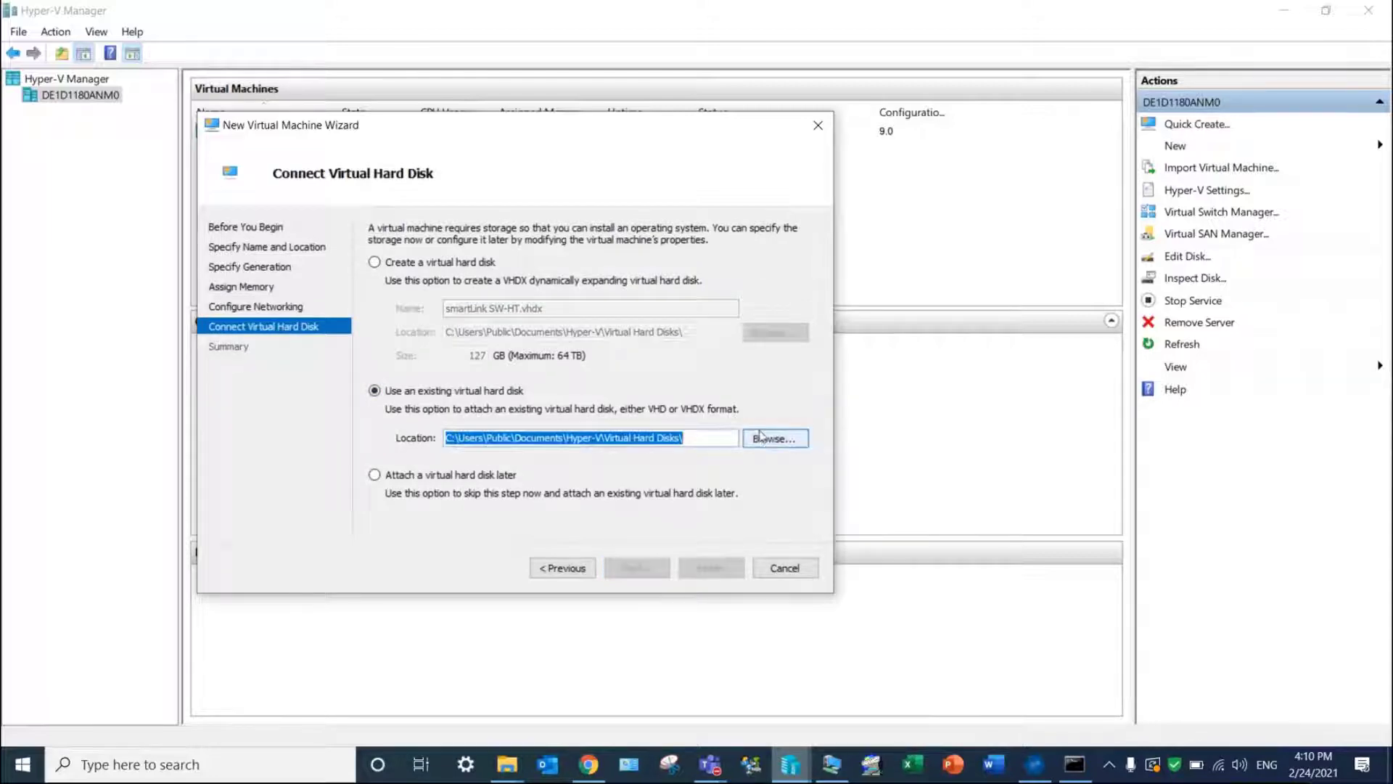
left_click(773, 438)
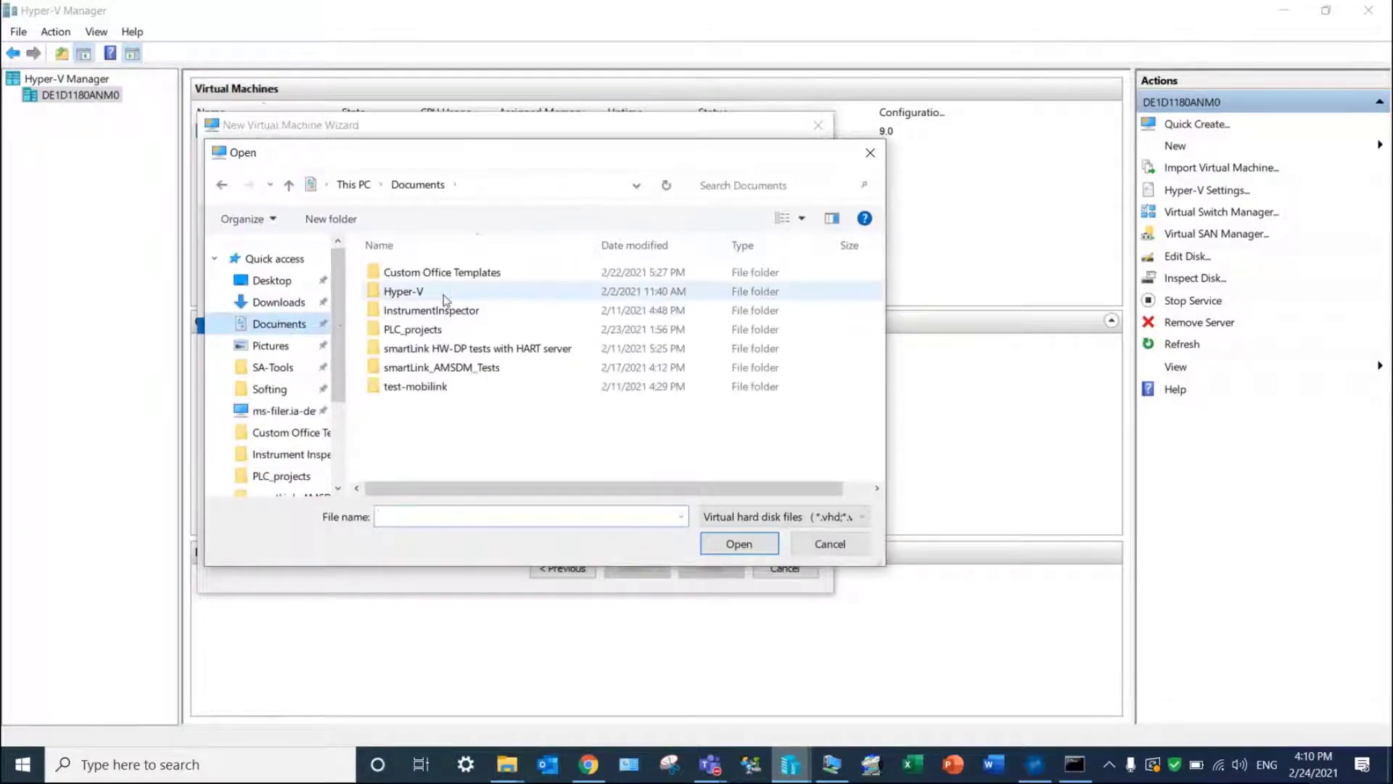
double_click(403, 290)
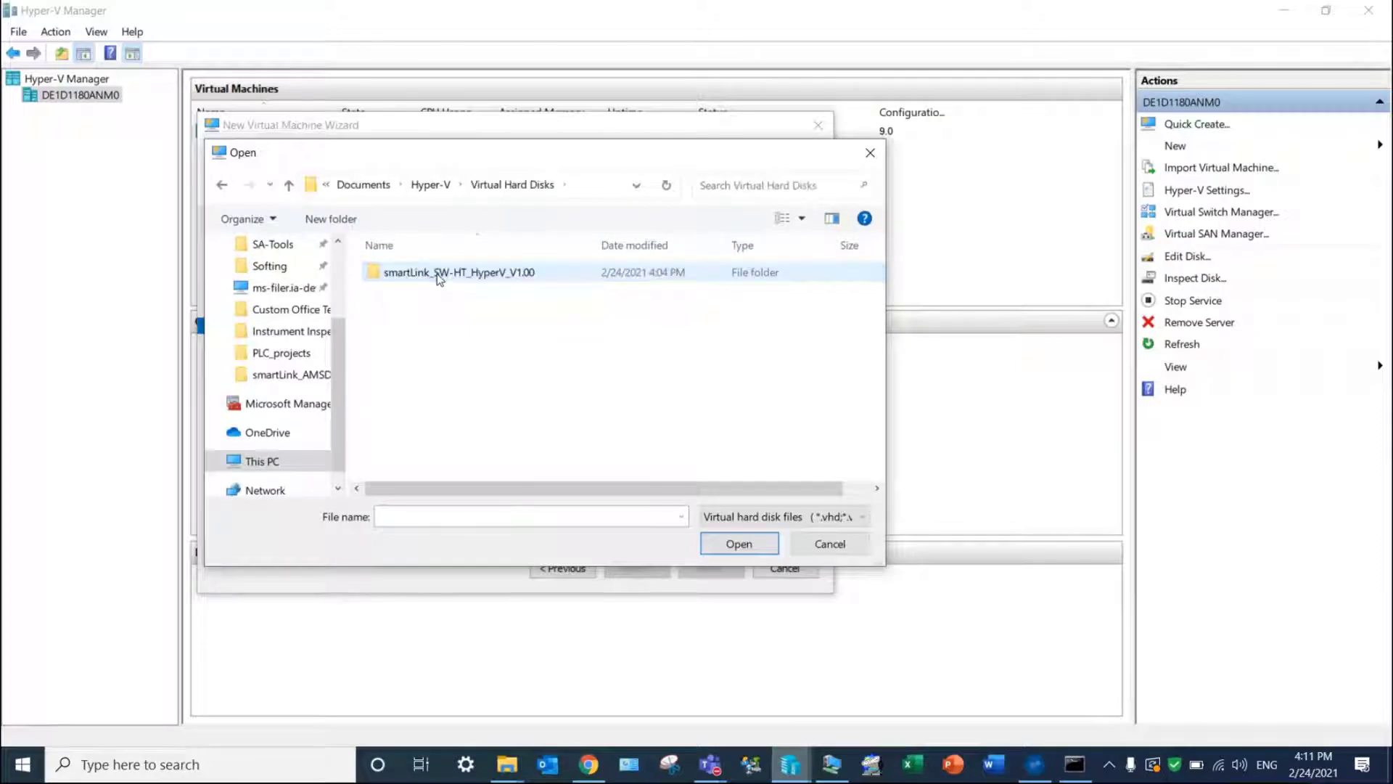
double_click(458, 272)
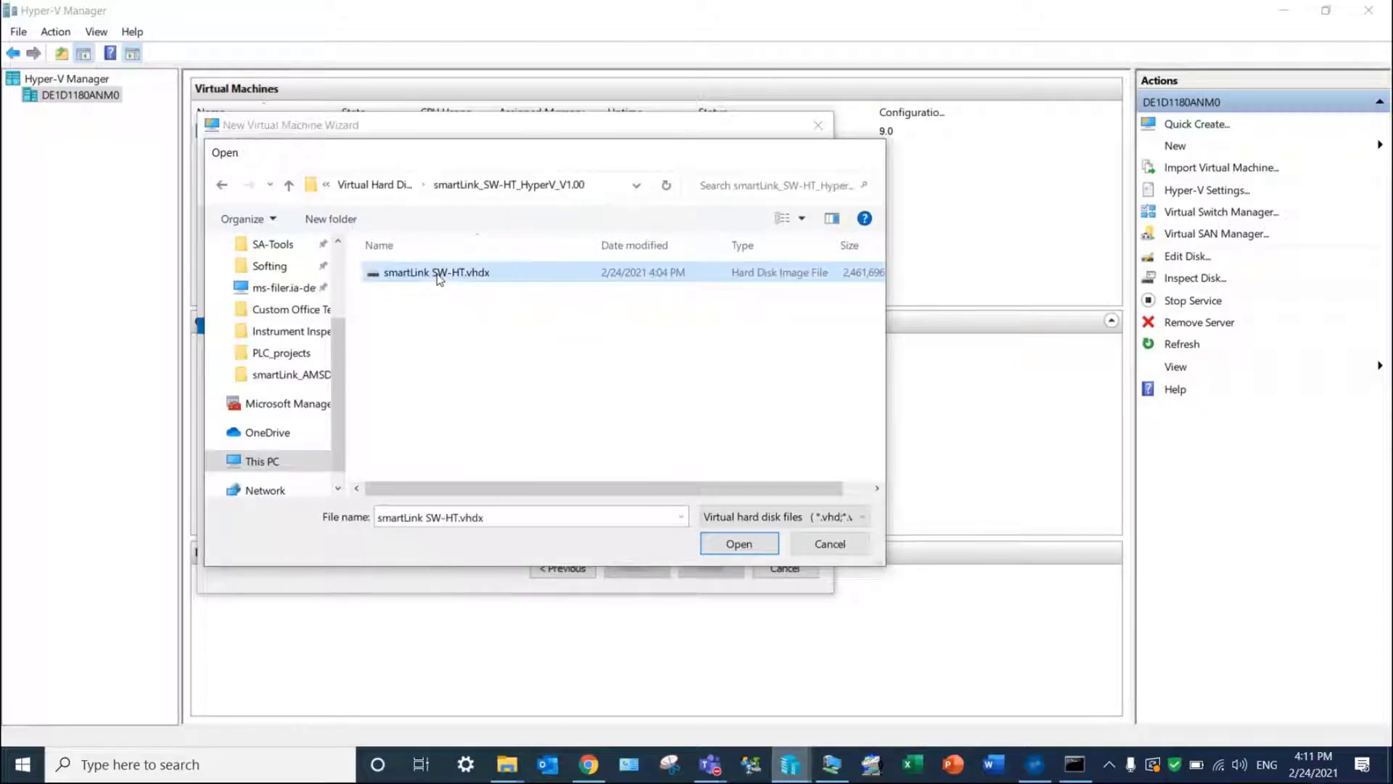
left_click(739, 542)
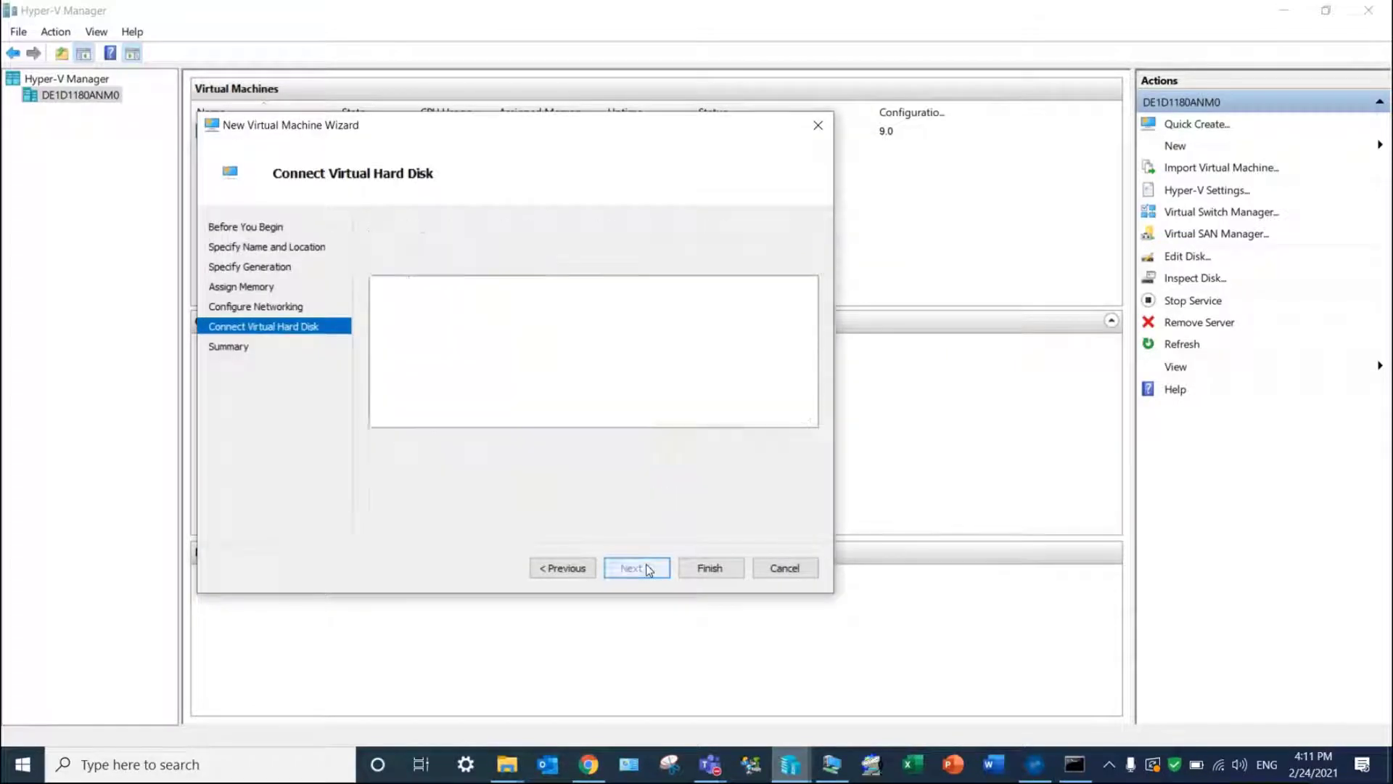
- Finish the wizard to create the smartLink SW-HT virtual machine and select it
left_click(636, 567)
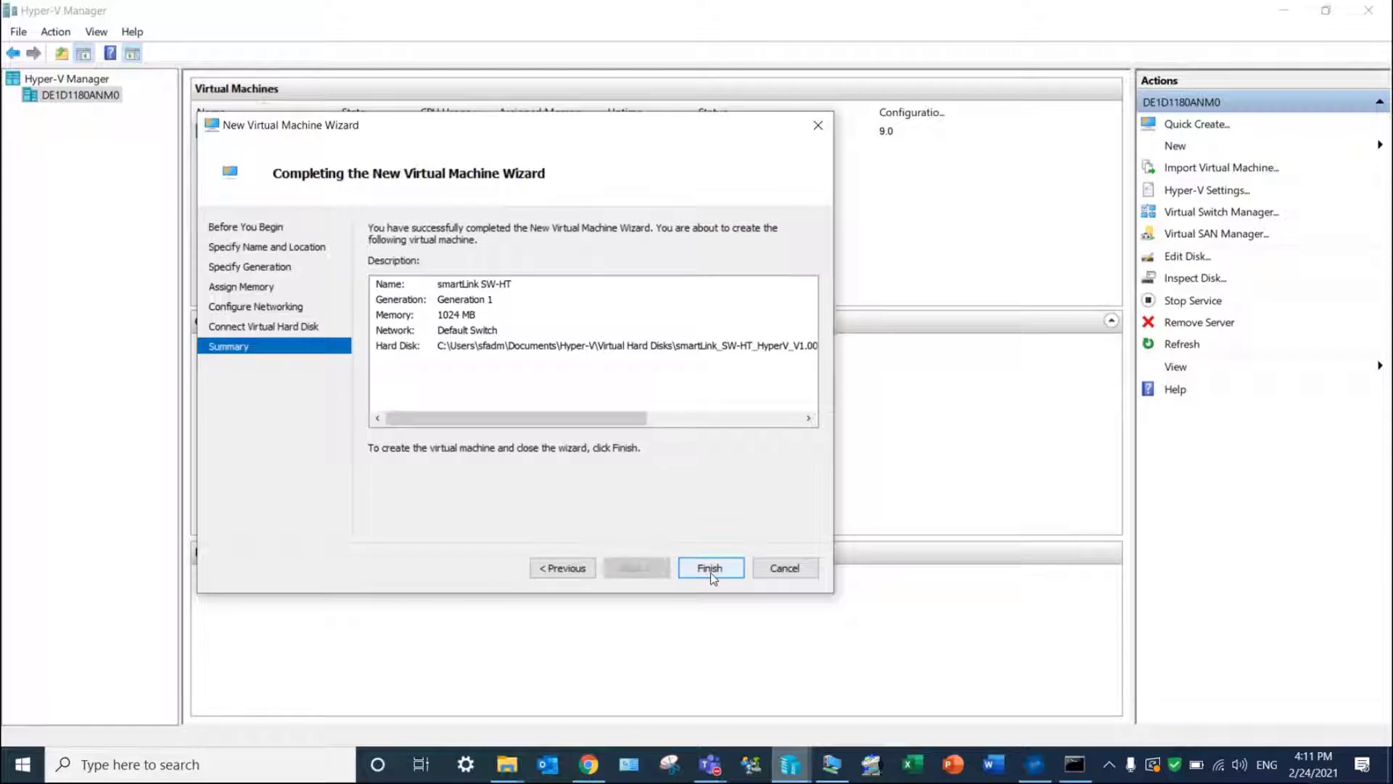
left_click(710, 568)
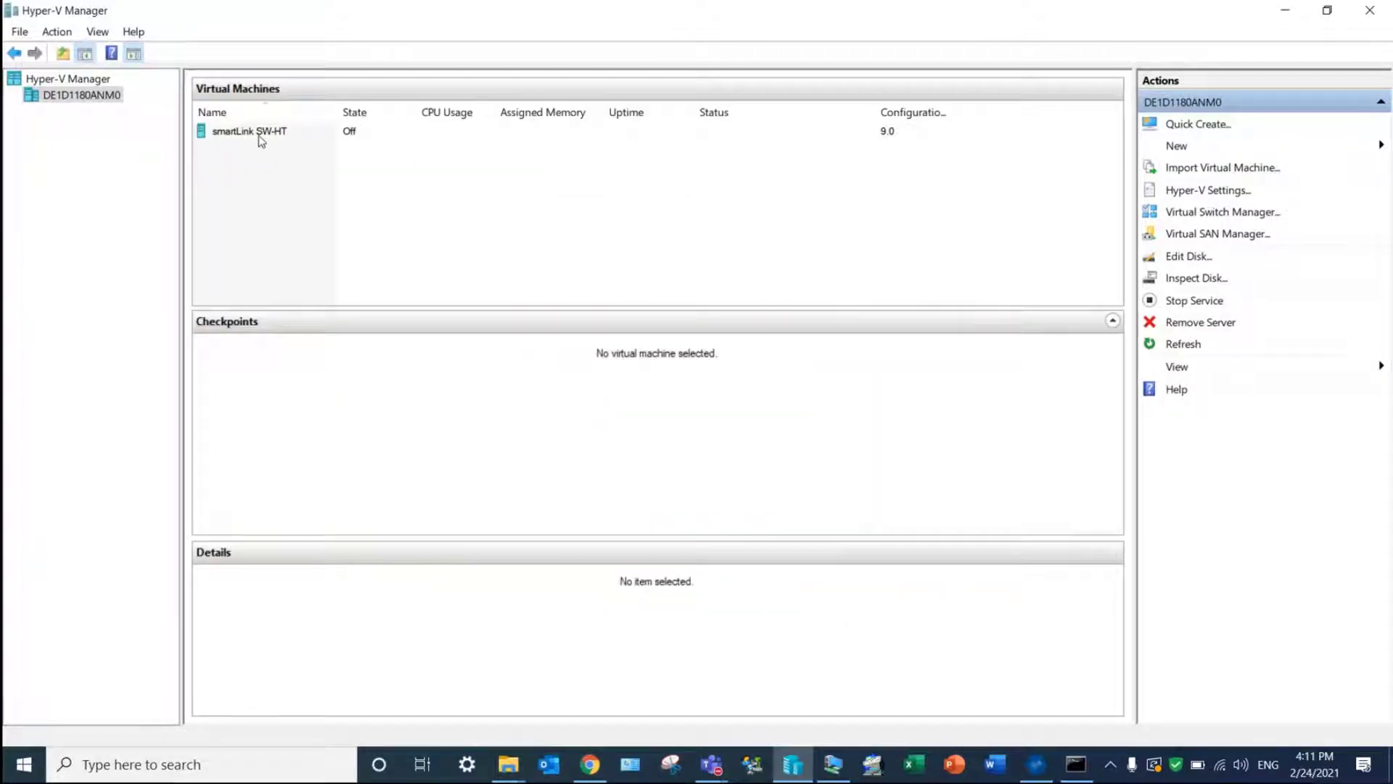
left_click(248, 131)
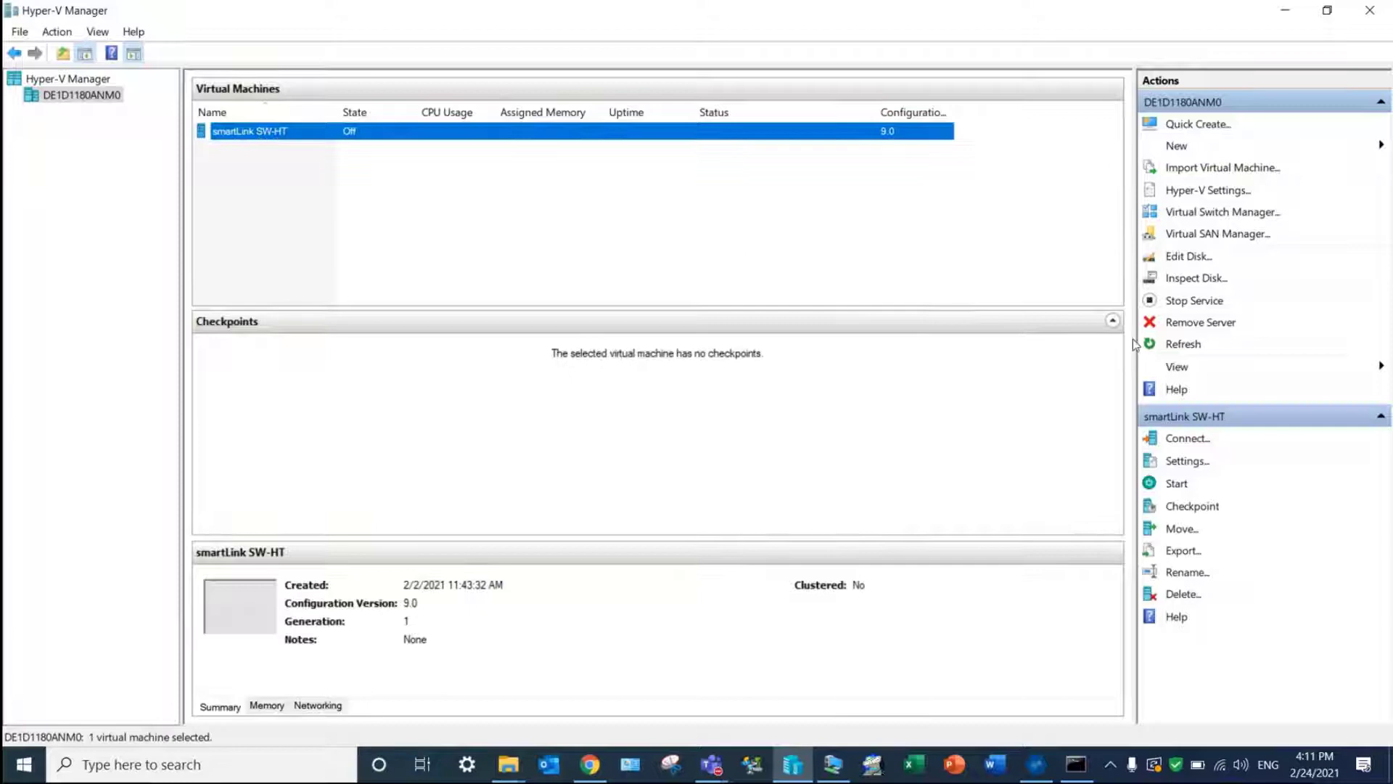
mouse_move(1177, 483)
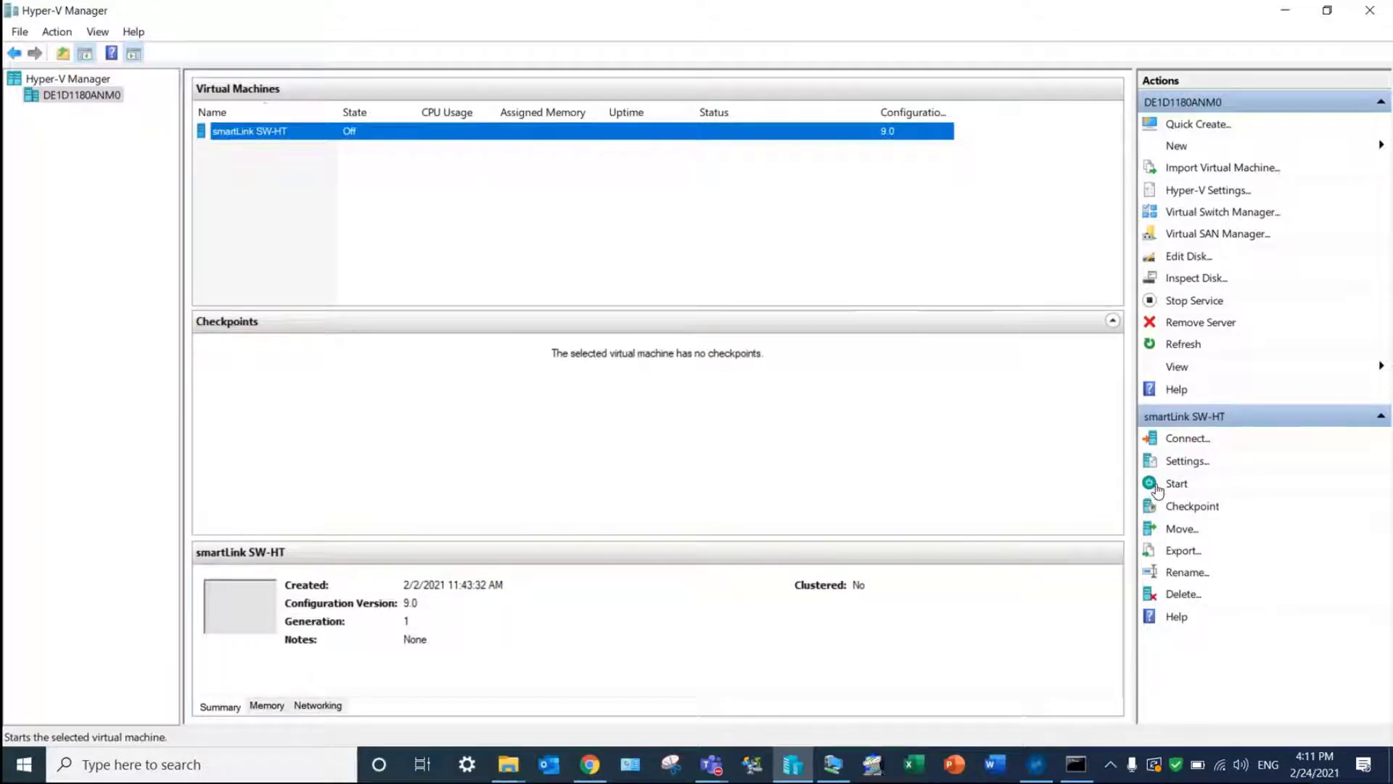
- Start the smartLink SW-HT virtual machine so it boots to its login prompt
left_click(1177, 483)
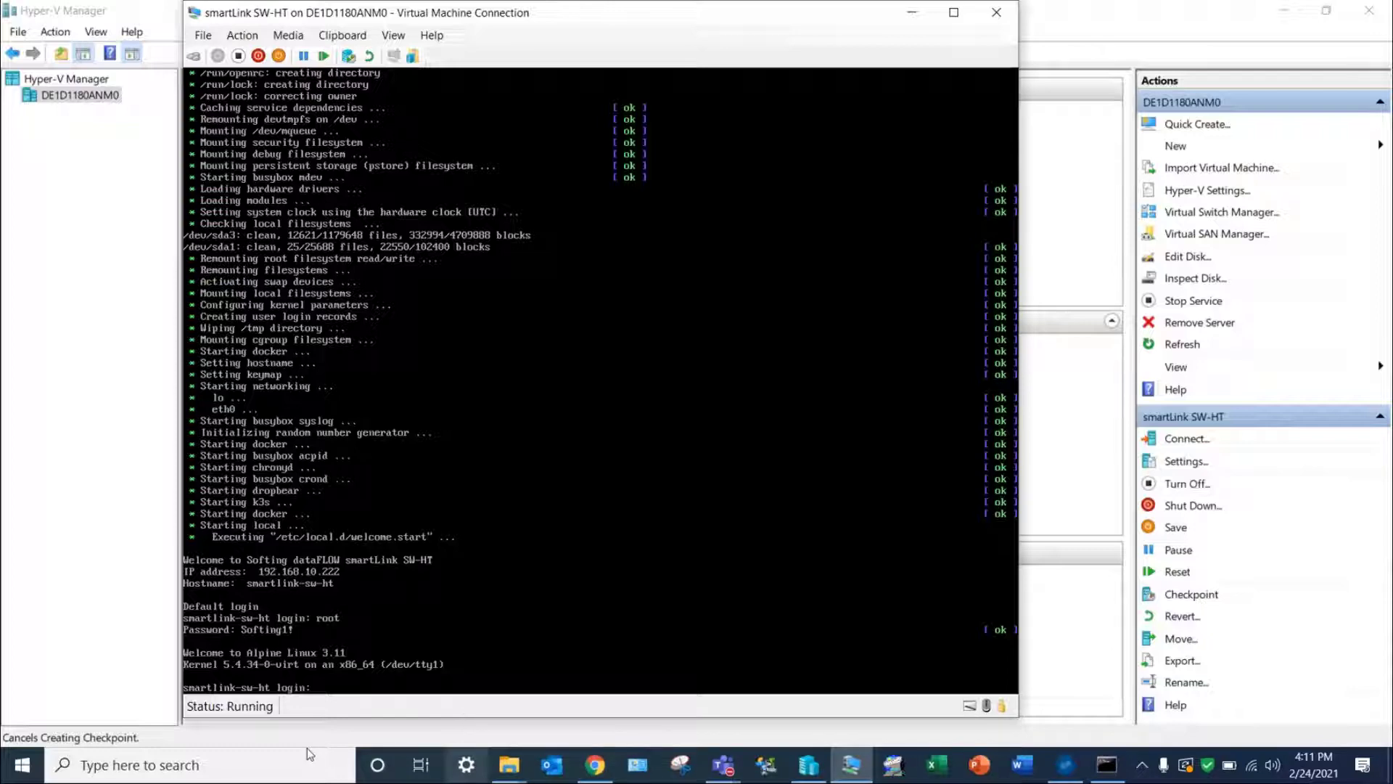
left_click(1075, 765)
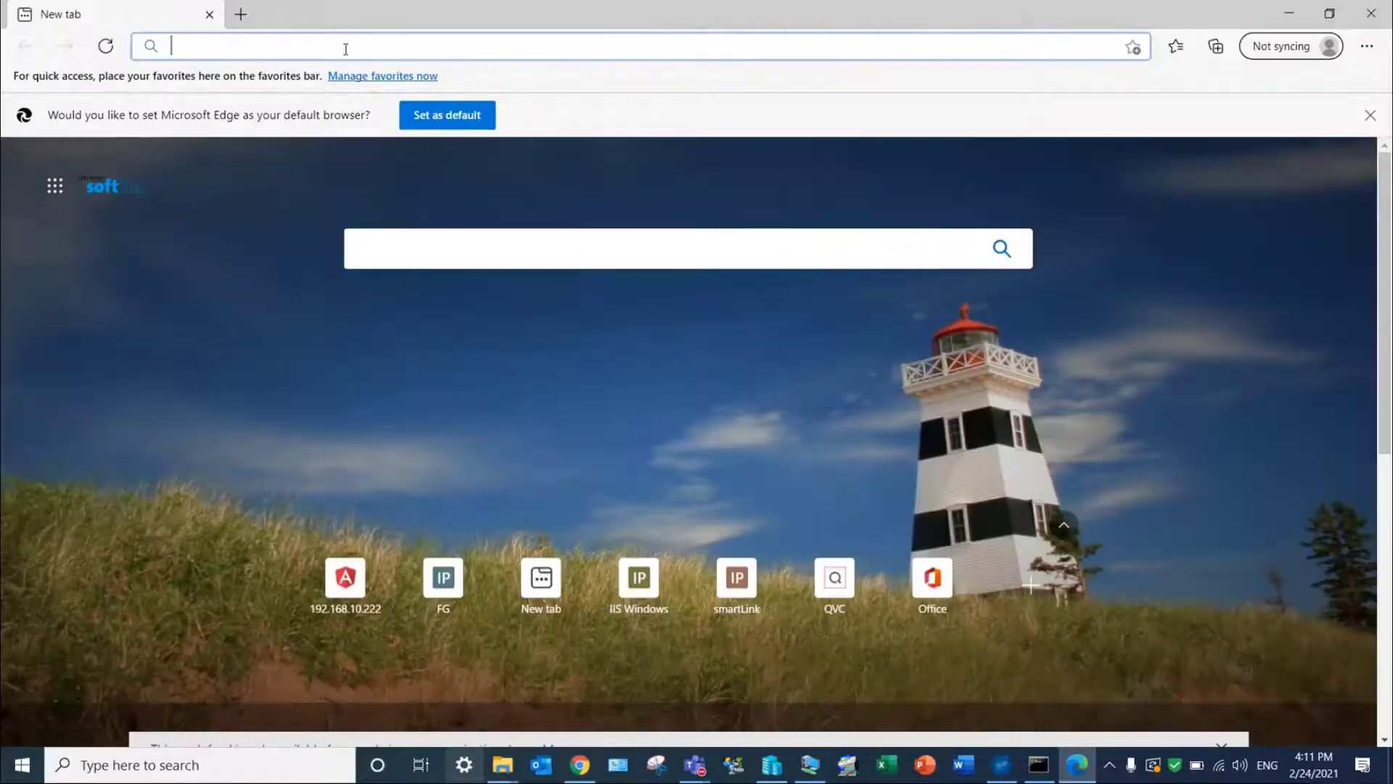
type("192.168.10.222/login")
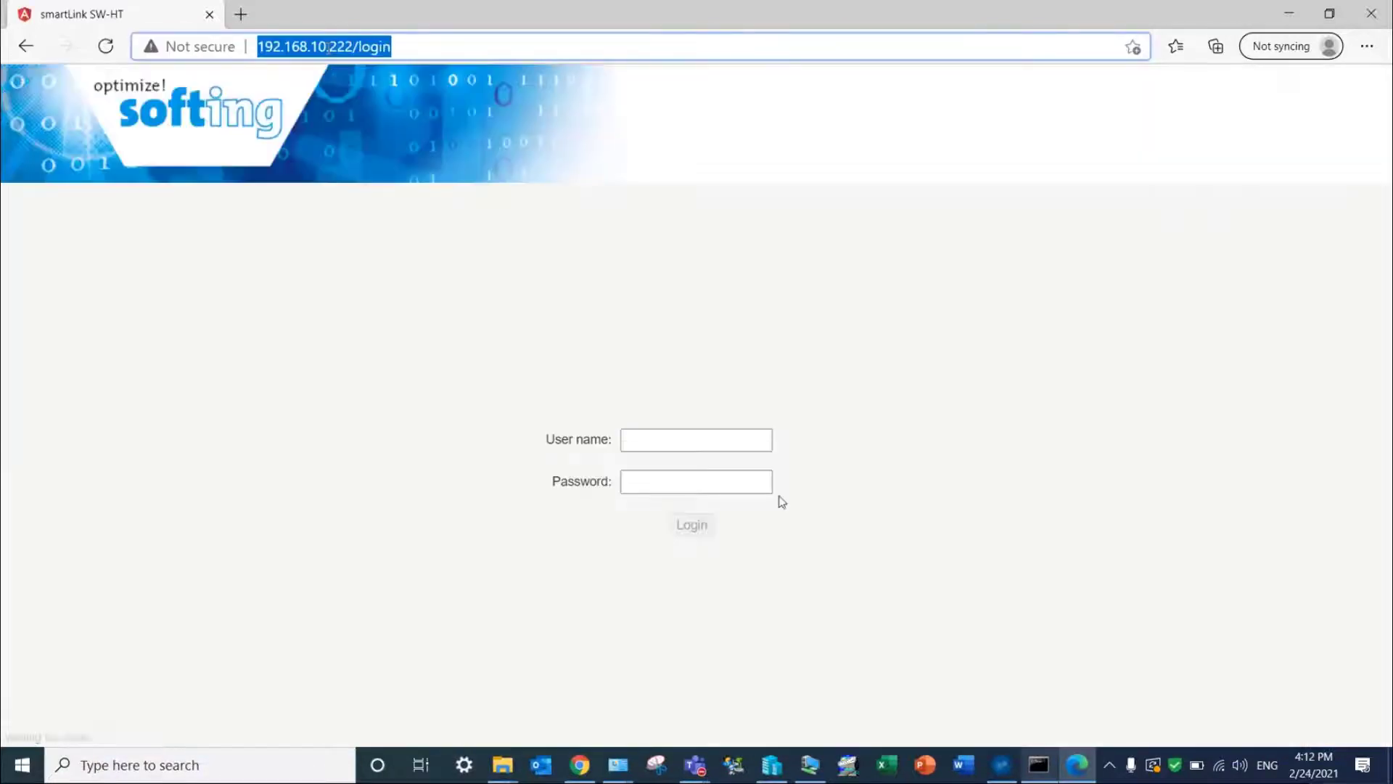
type("administrator")
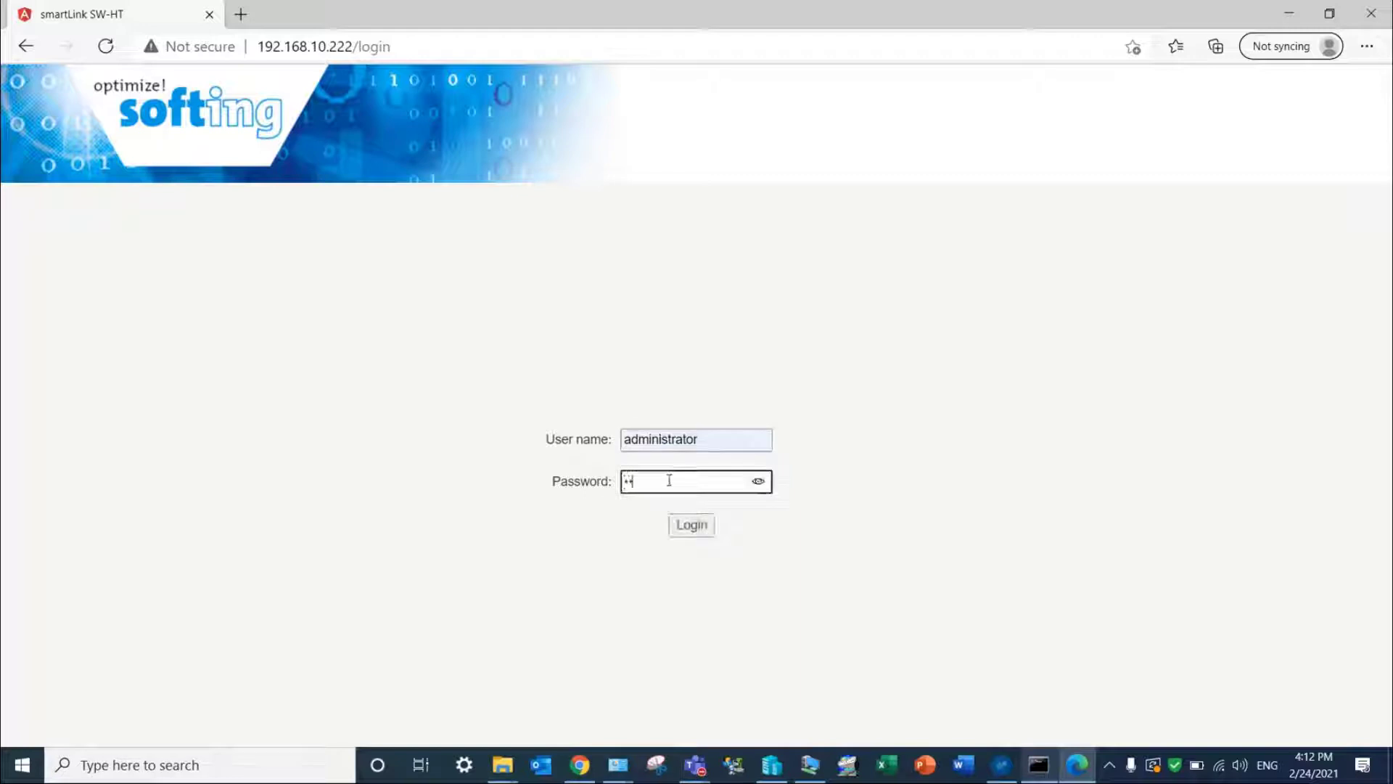
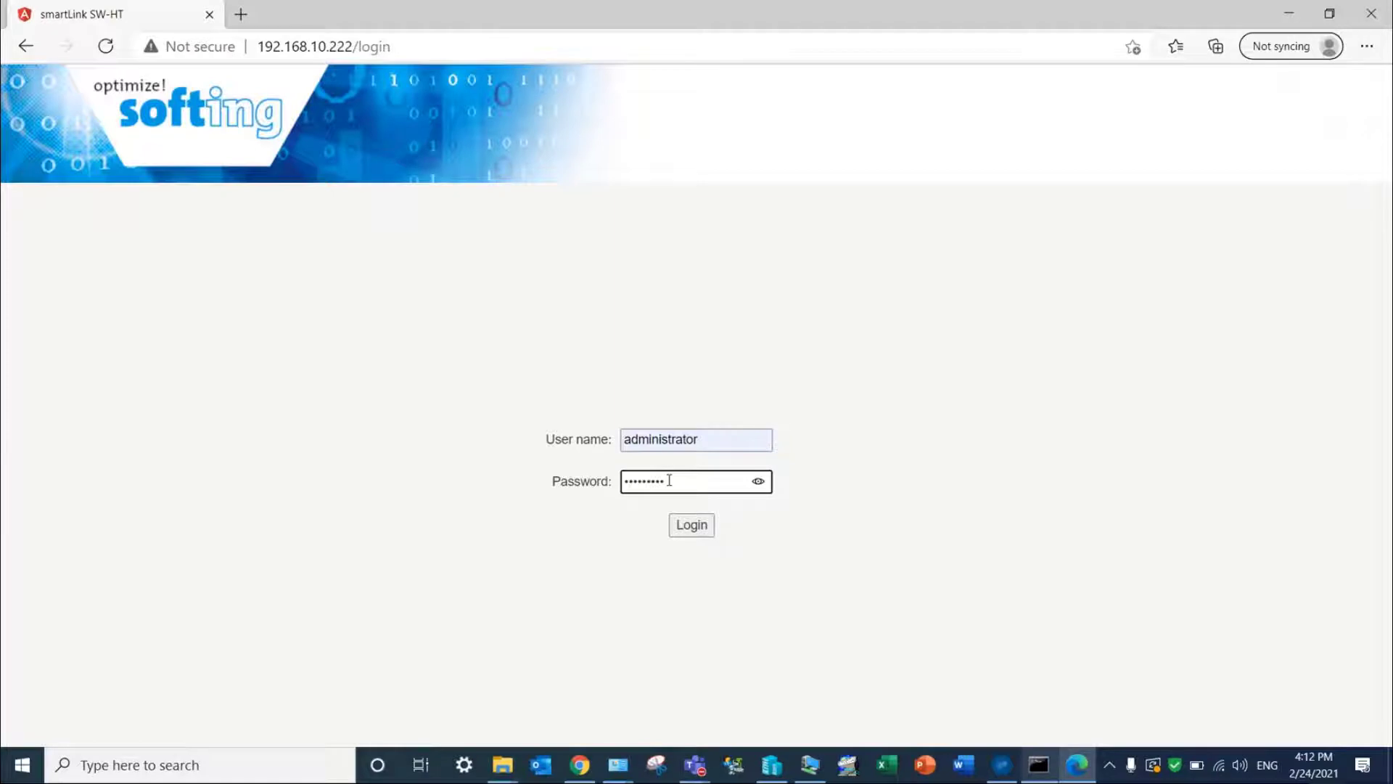
left_click(691, 524)
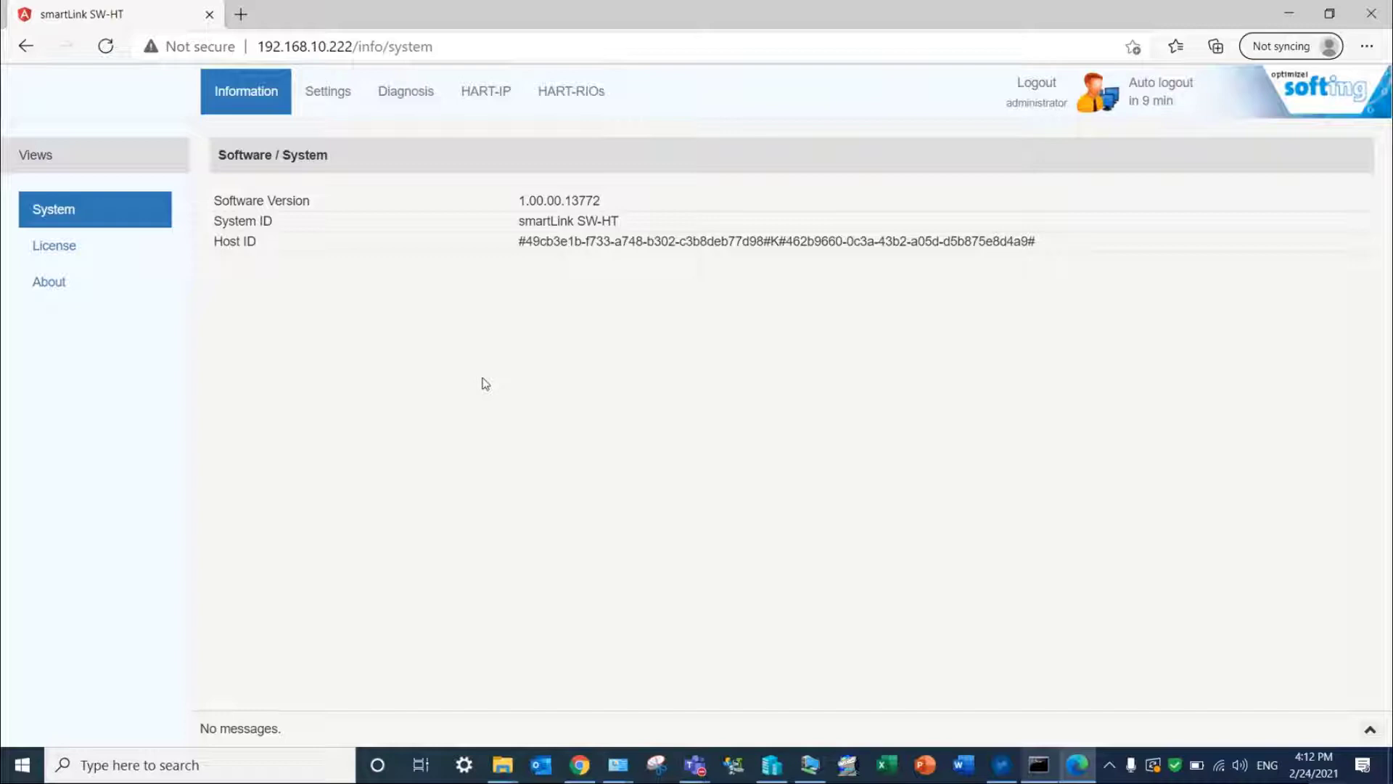
mouse_move(519, 247)
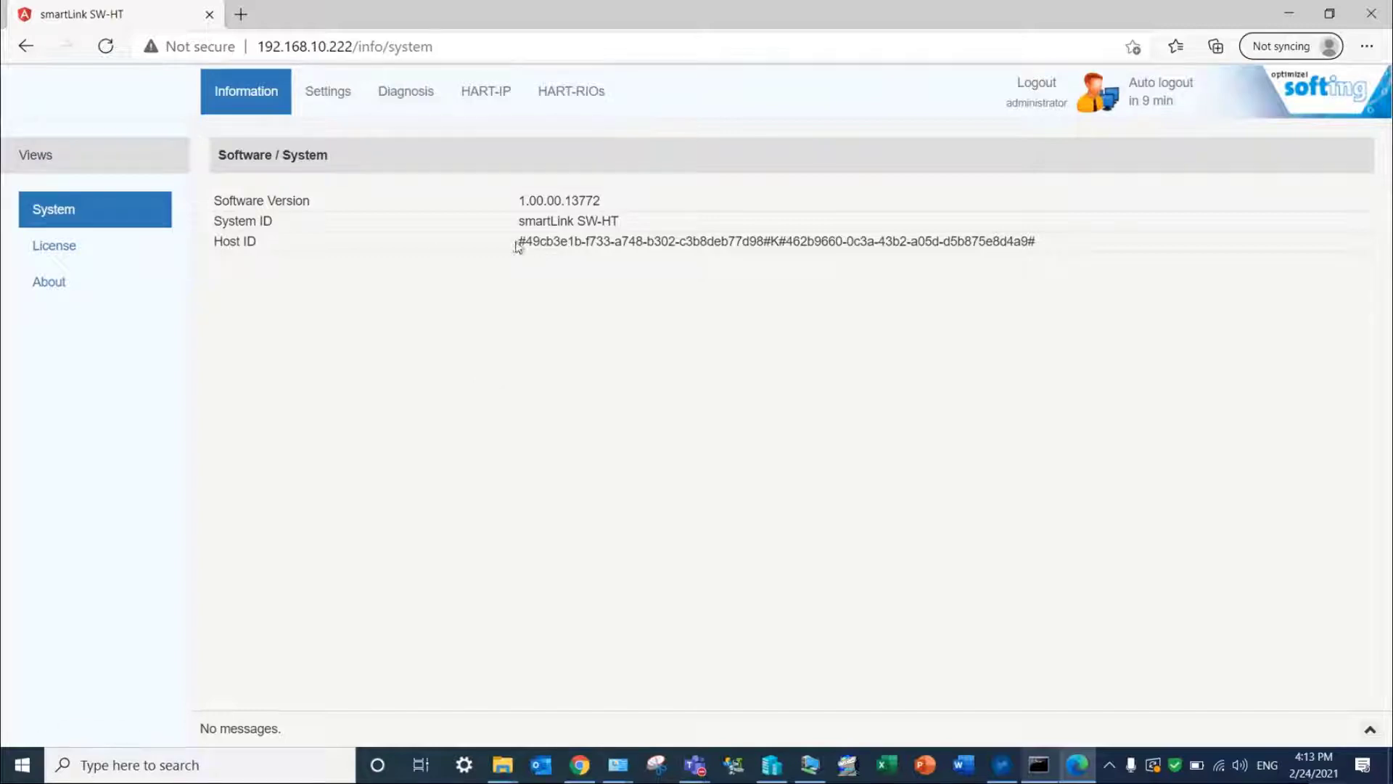
- Select and copy the device's Host ID value from the System page
left_click_drag(521, 241, 1013, 241)
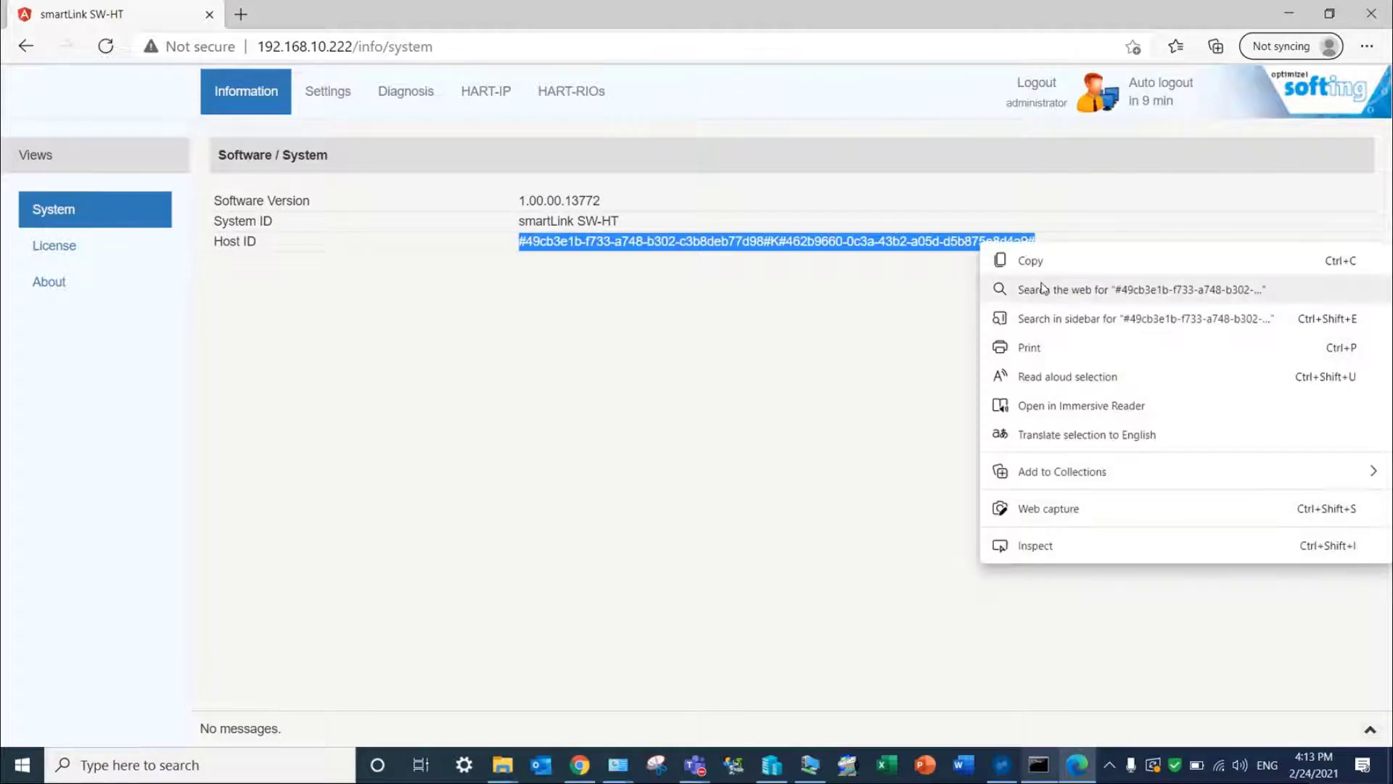
left_click(1030, 260)
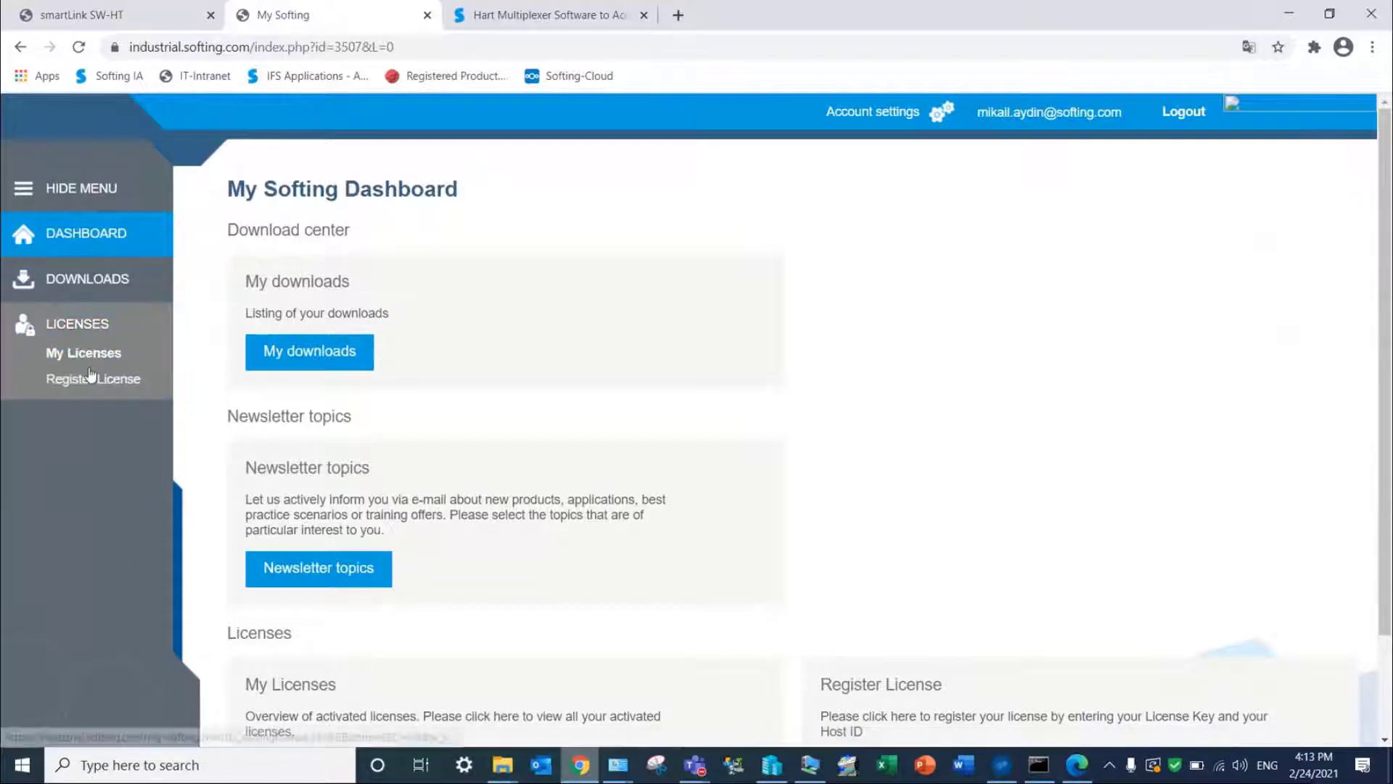
- Register a license with the received key and the pasted Host ID in the Register License form
left_click(92, 379)
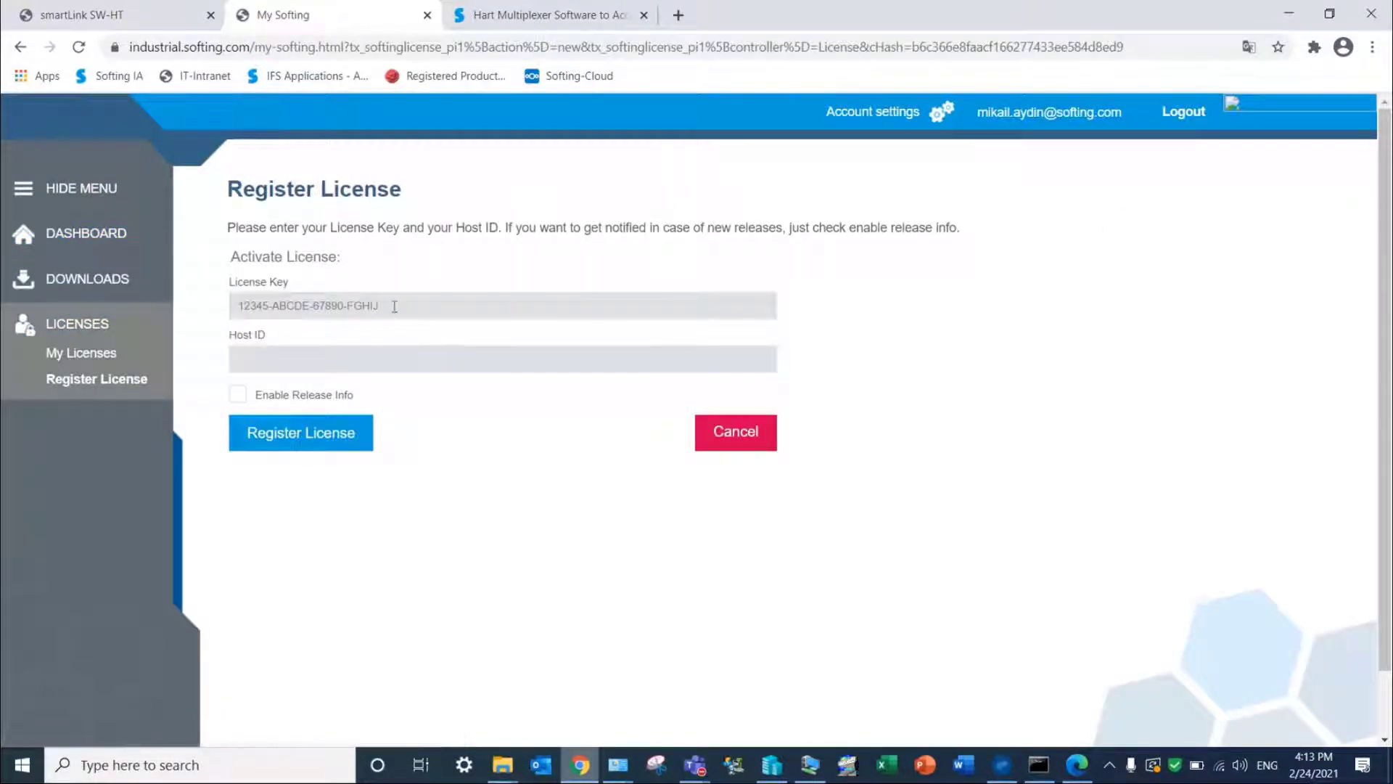
left_click(501, 306)
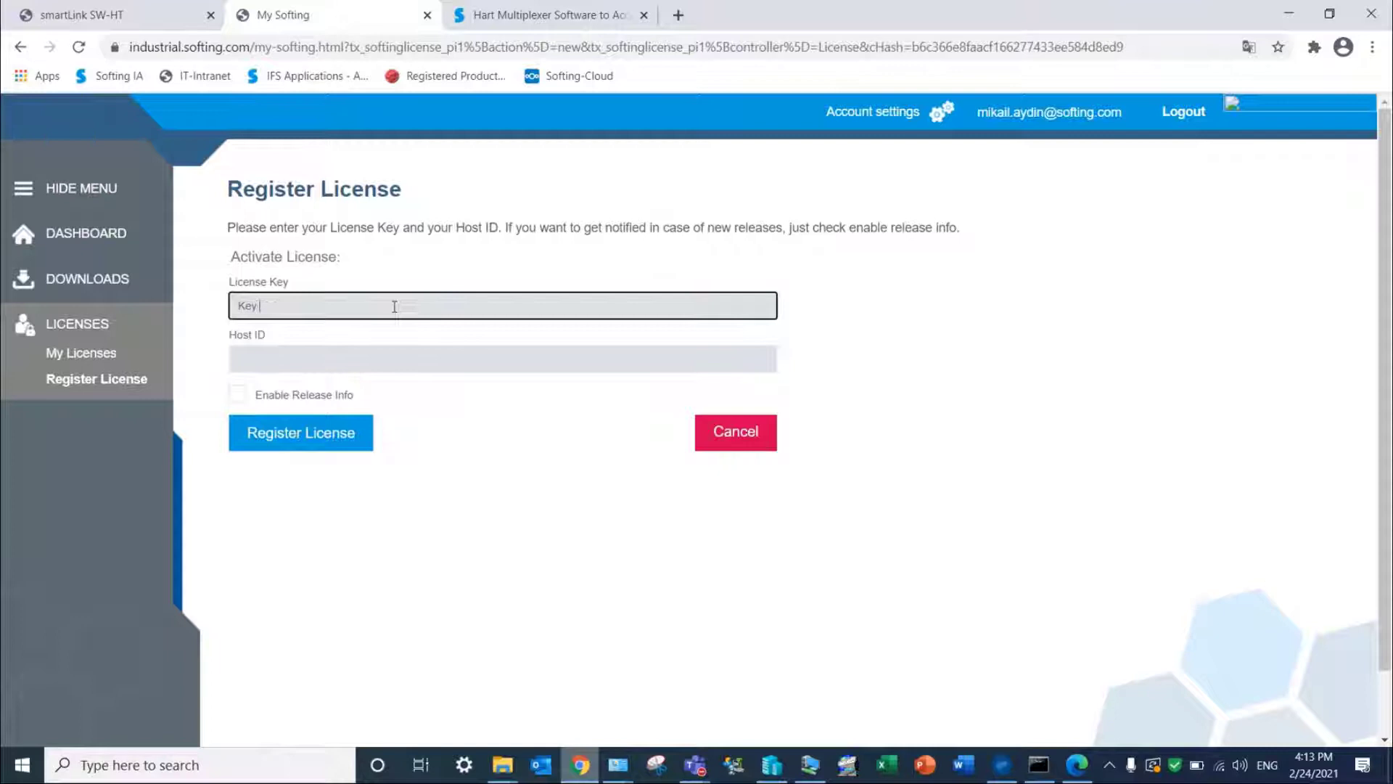
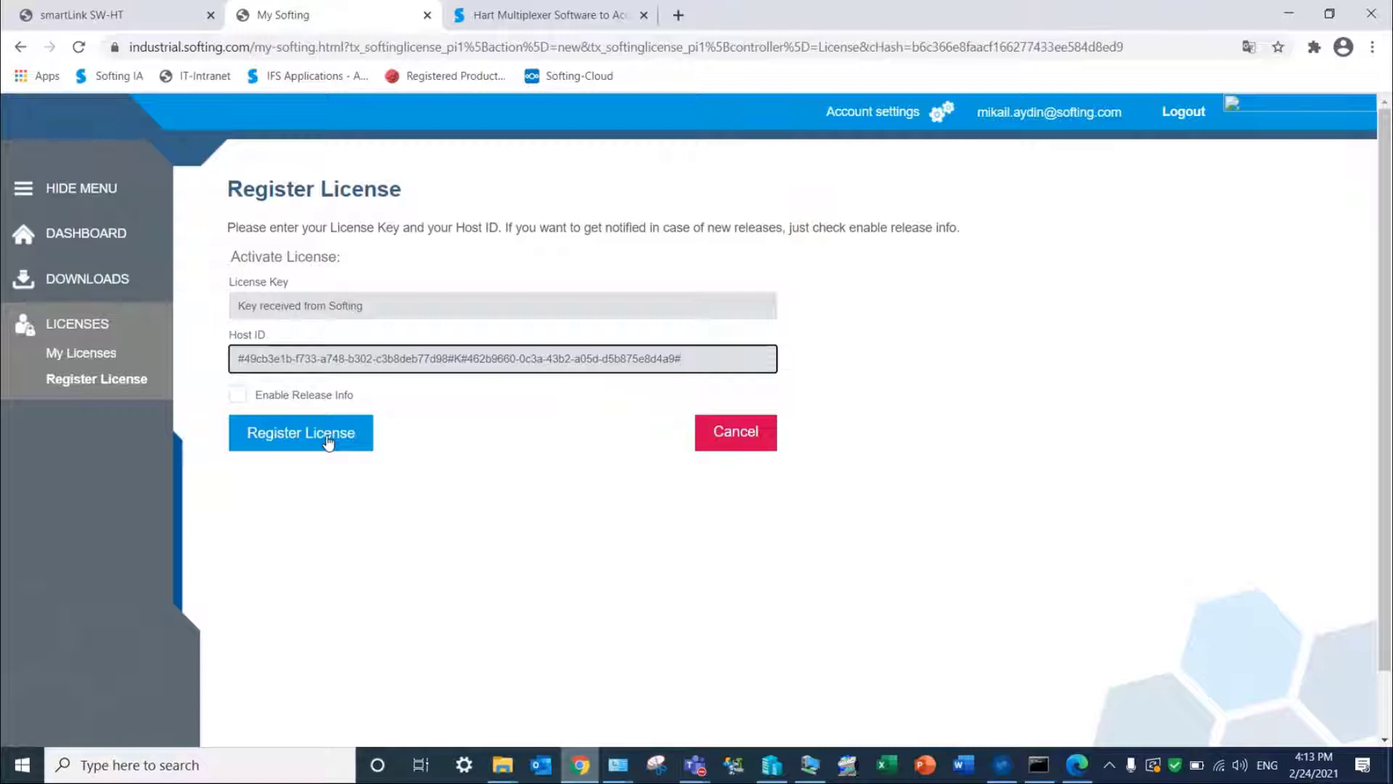
left_click(300, 432)
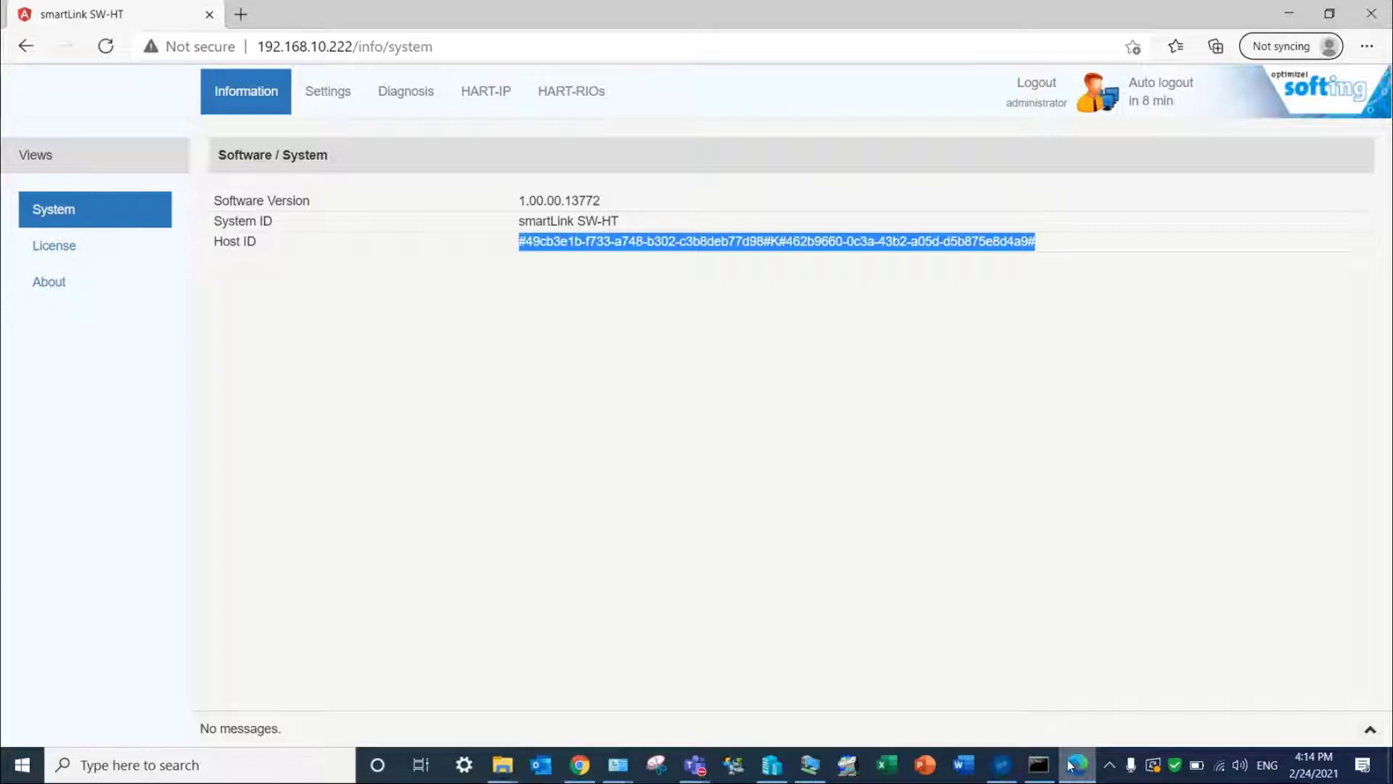
- On Settings > Licensing, choose the .lic file and install it
left_click(327, 90)
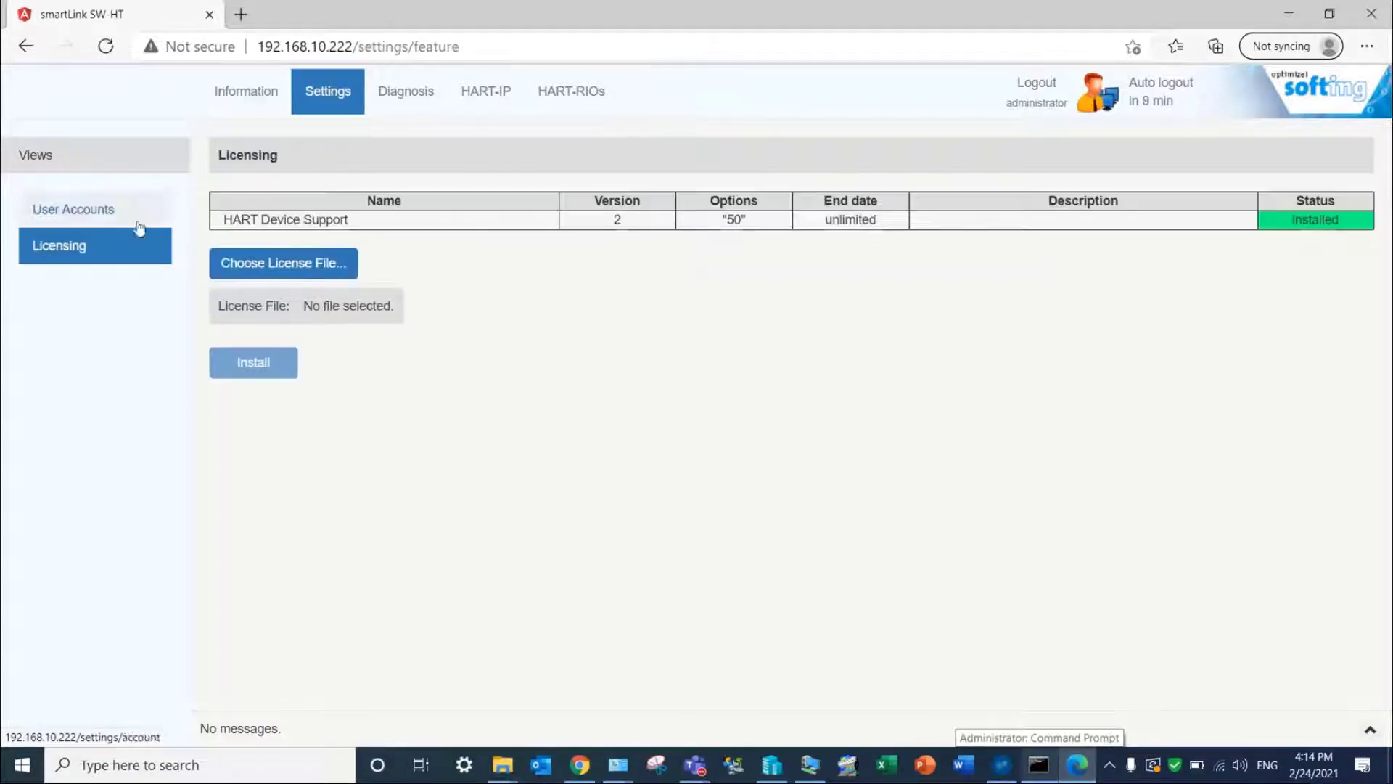
left_click(283, 262)
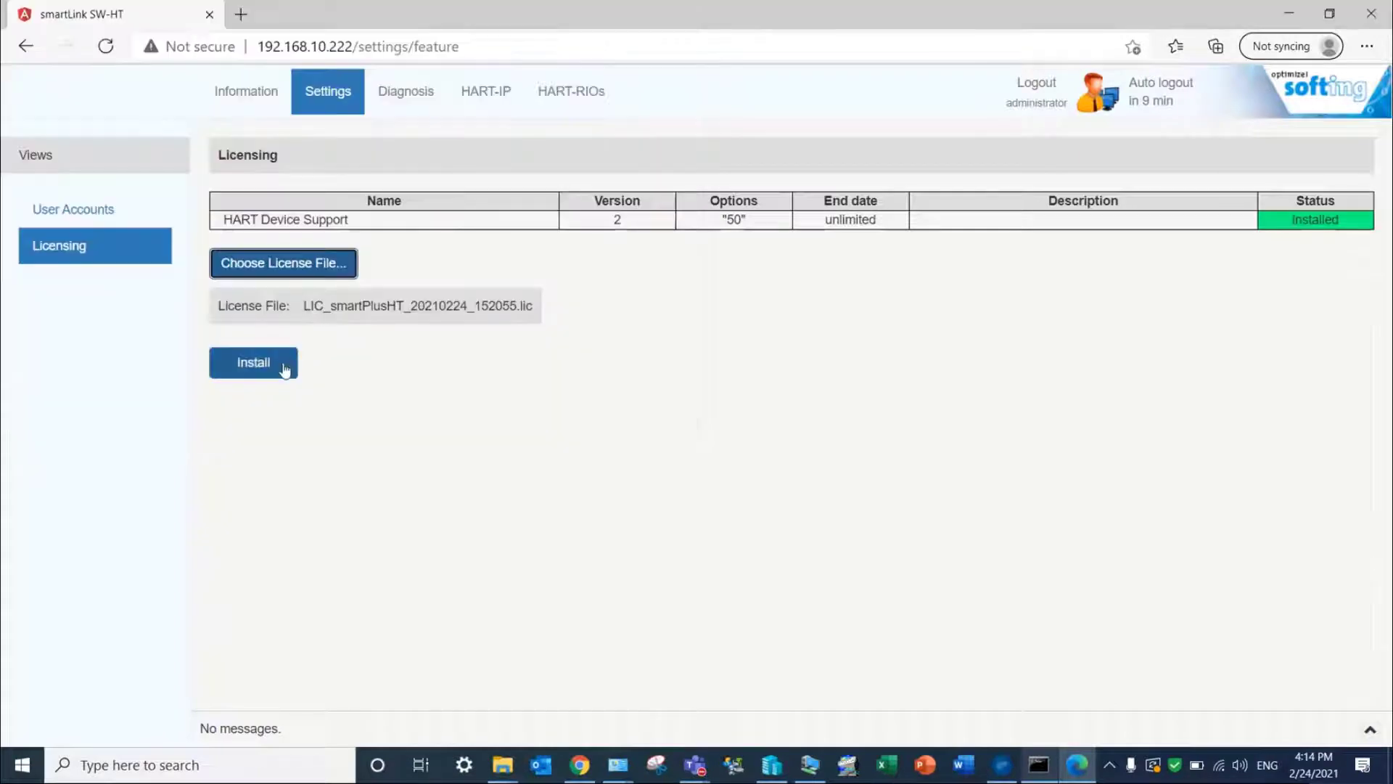
left_click(252, 361)
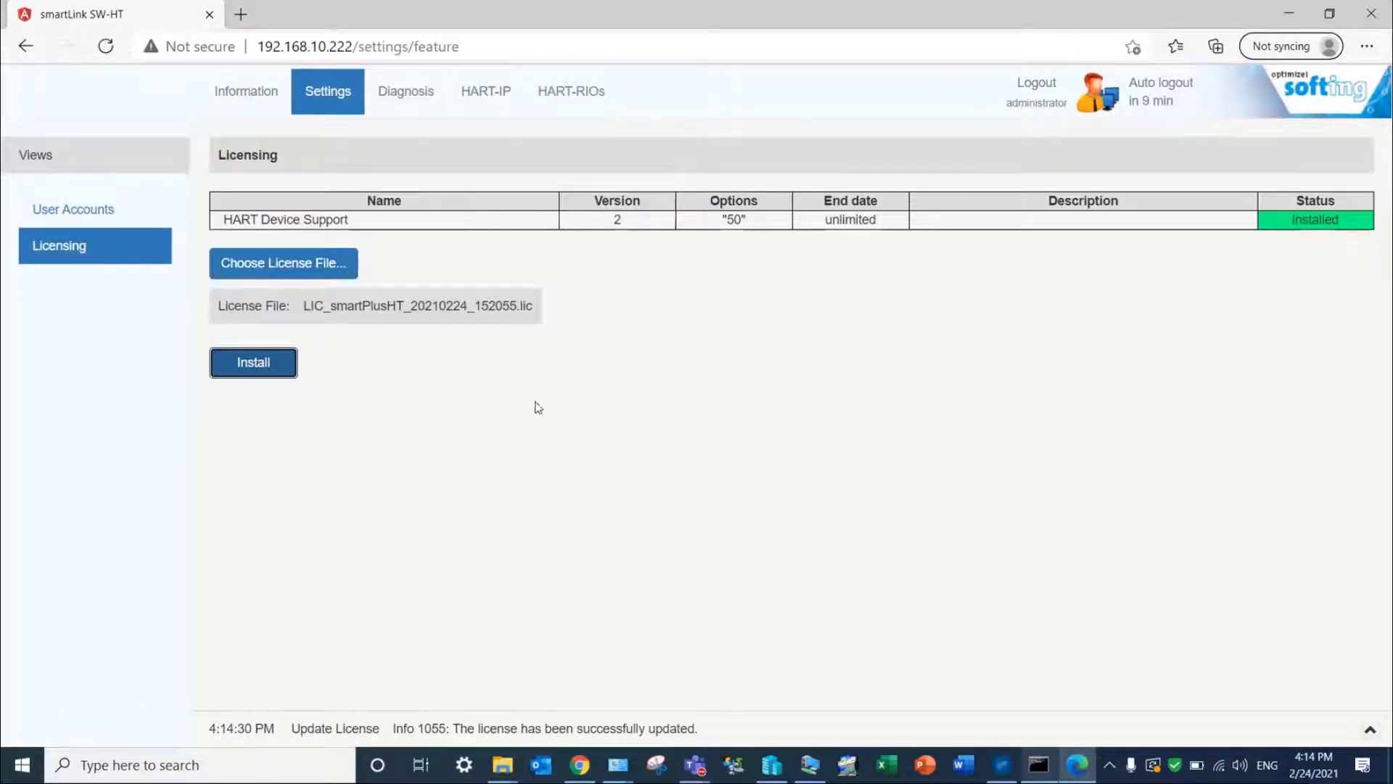
mouse_move(572, 90)
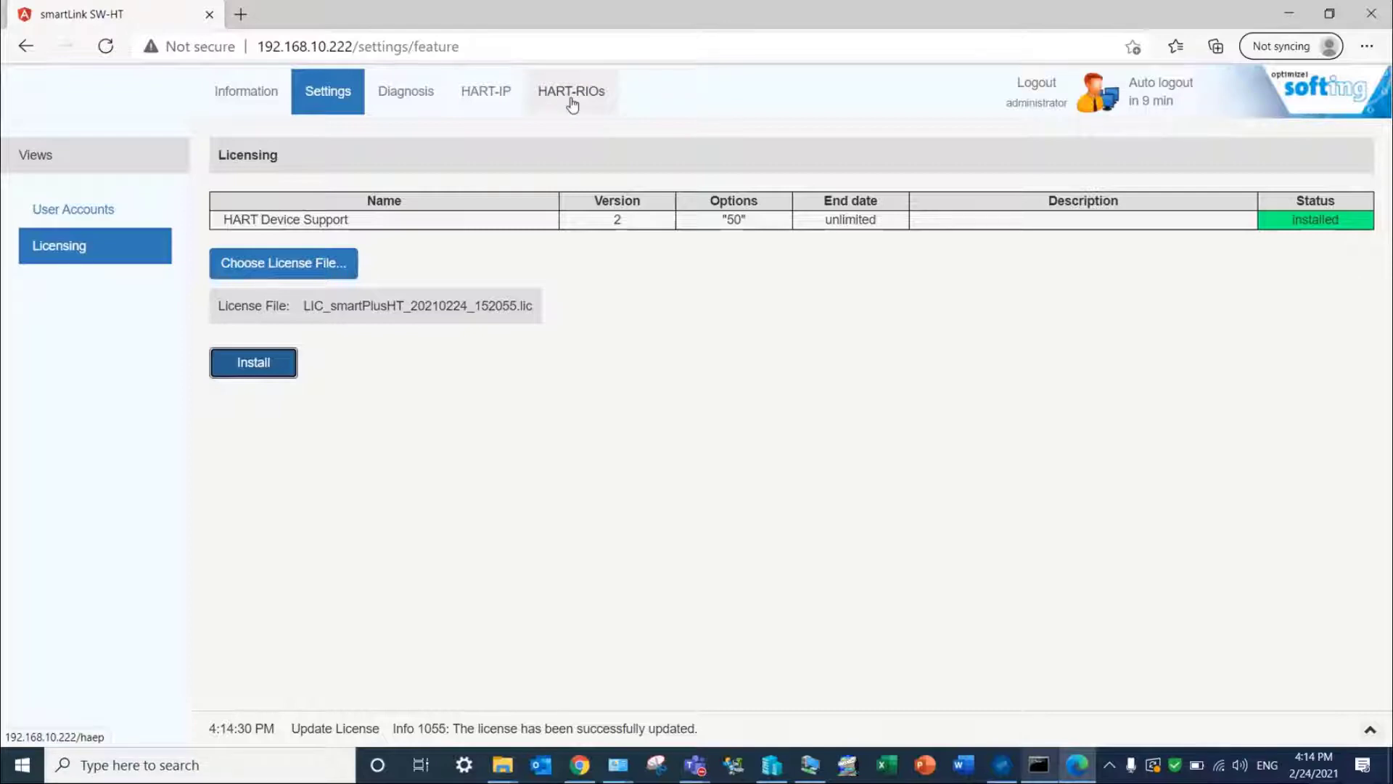
- Show the HART-RIOs module list and start entering a new module name 'na' and its IP address
left_click(572, 90)
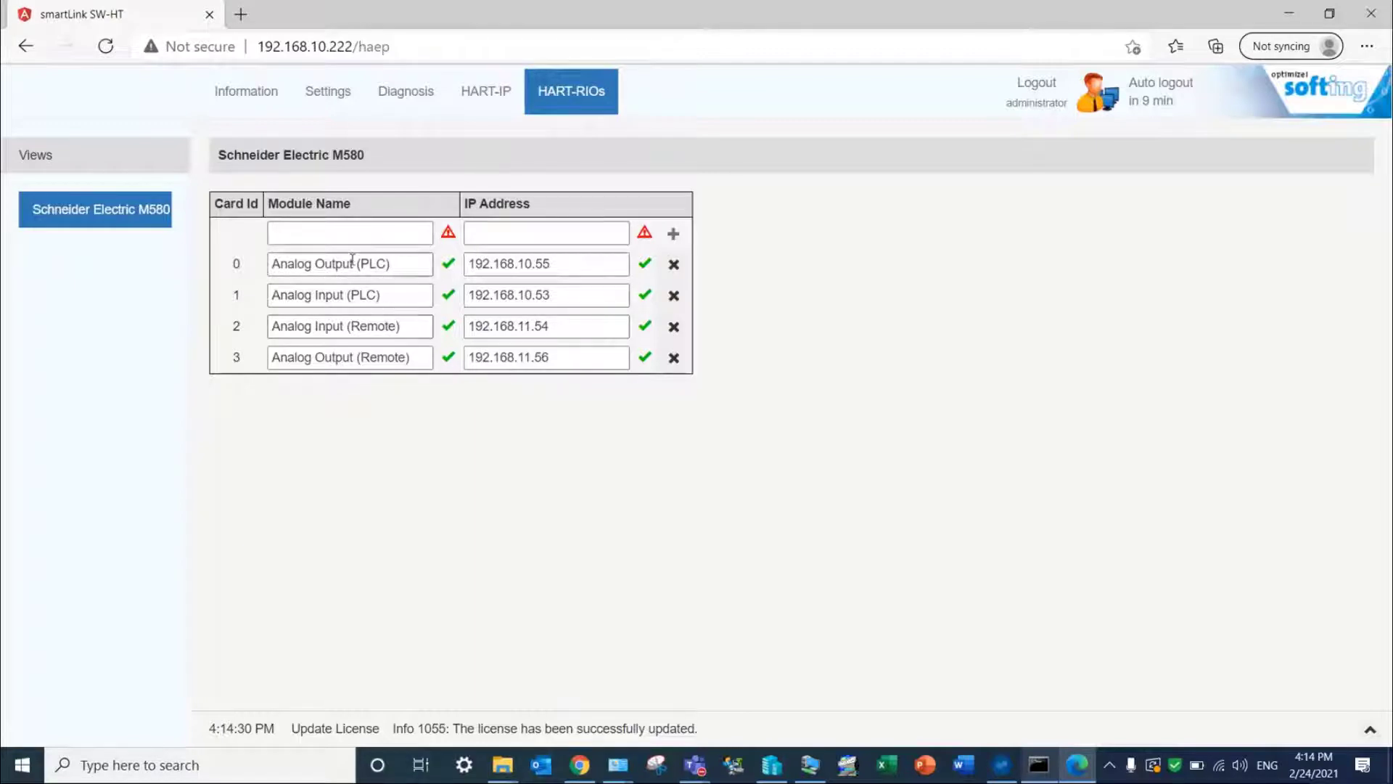
left_click(349, 232)
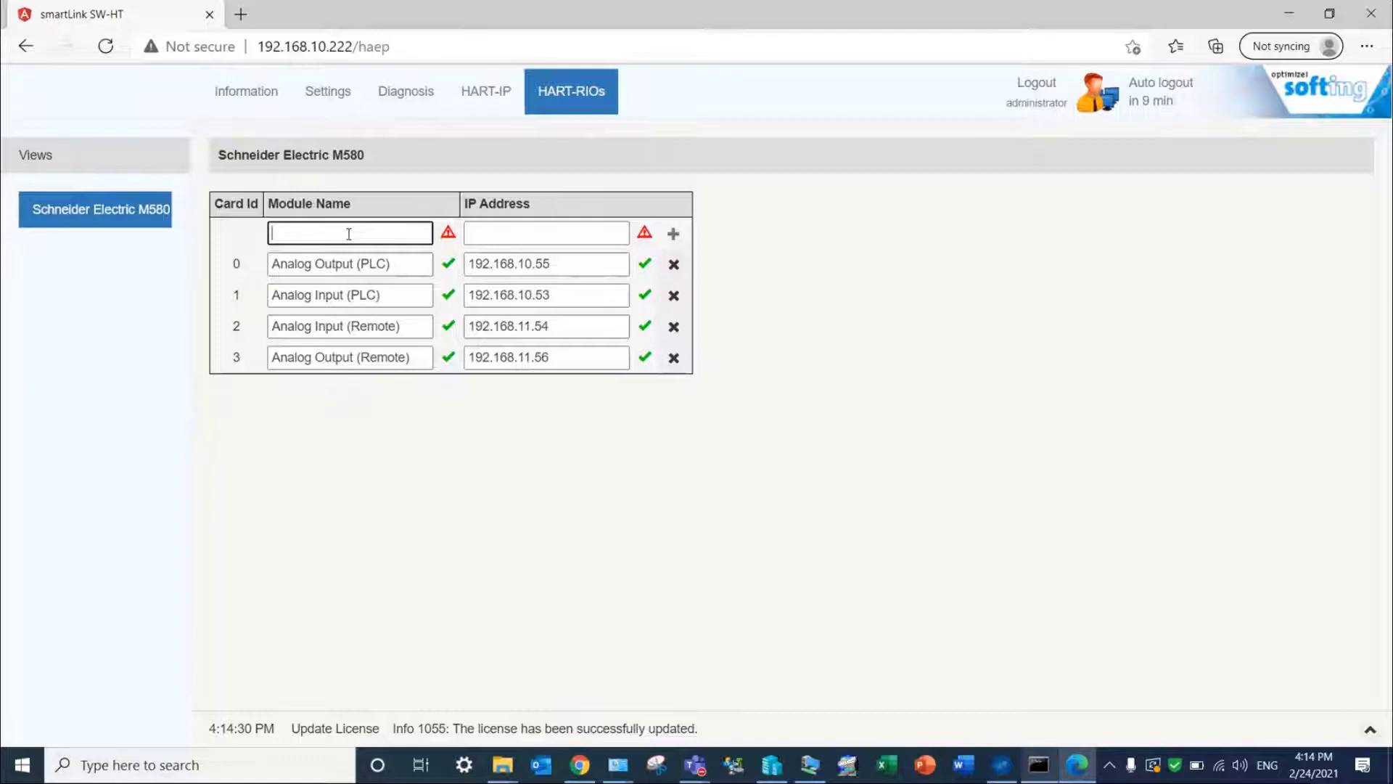
type("name of module")
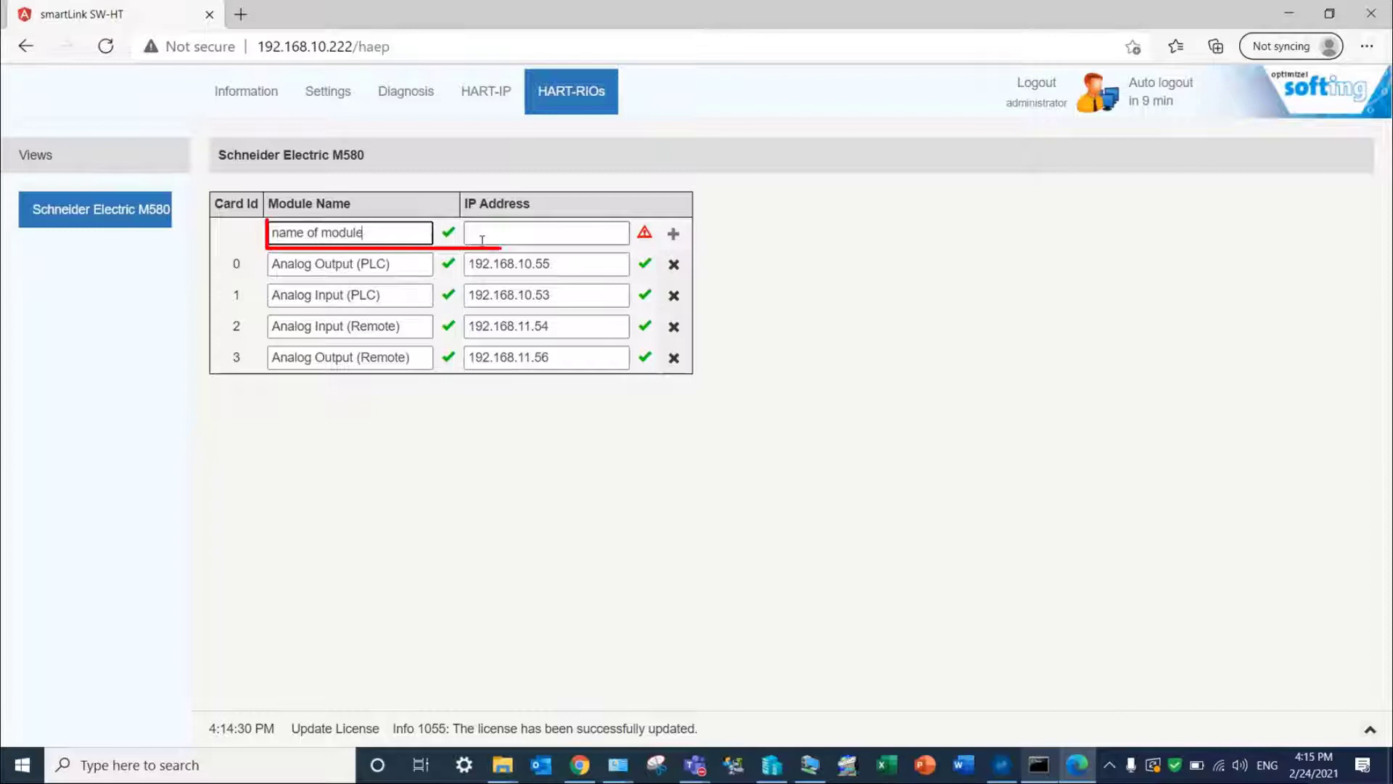
left_click(546, 232)
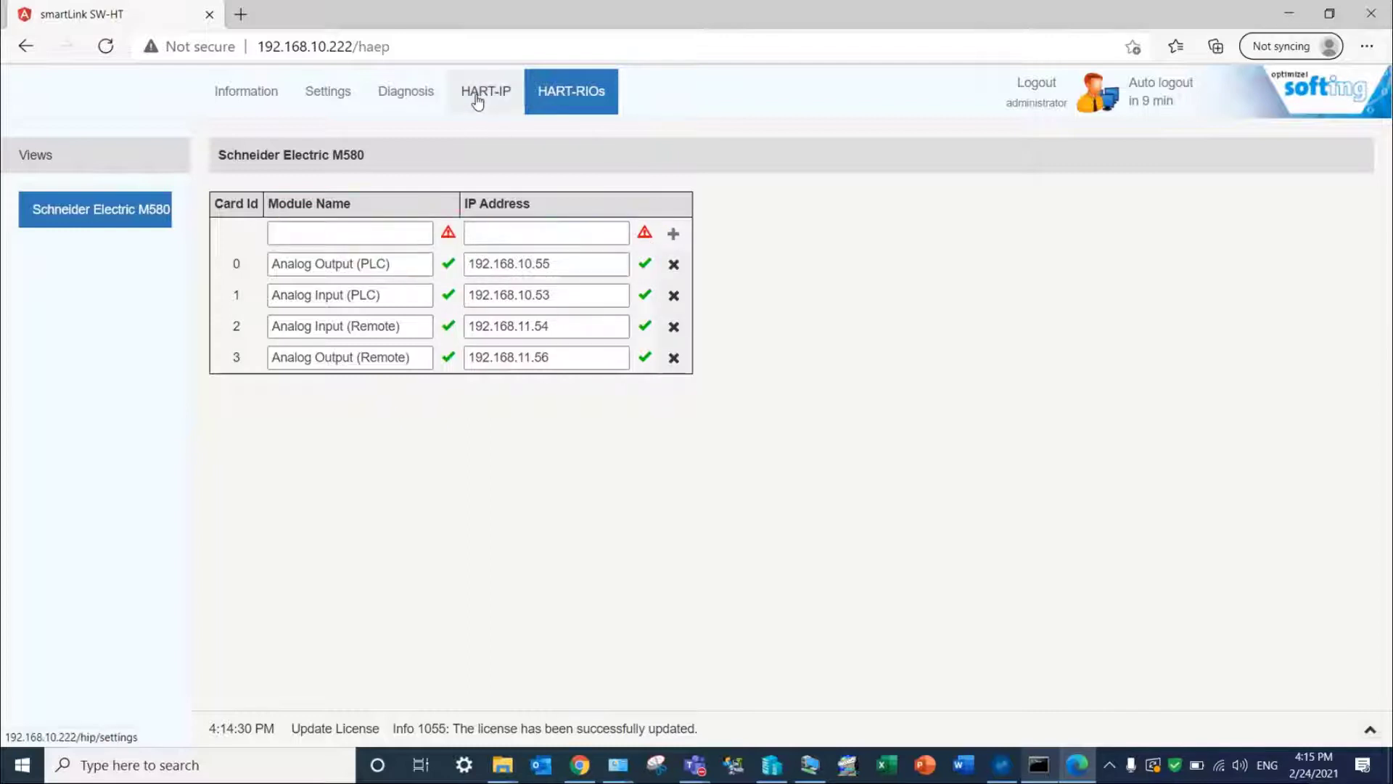
- View the HART-IP settings with the gateway long tag smartLink SW-HT
left_click(484, 90)
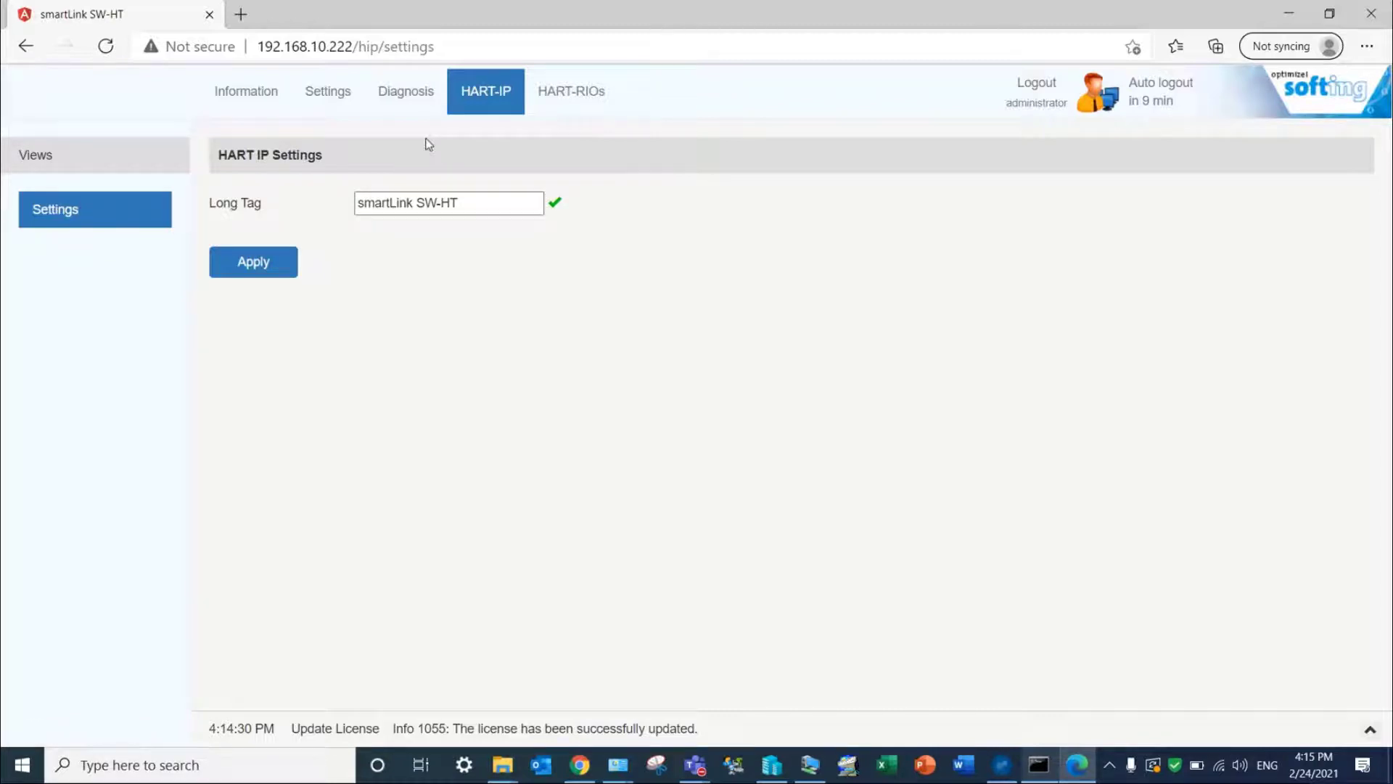
mouse_move(405, 90)
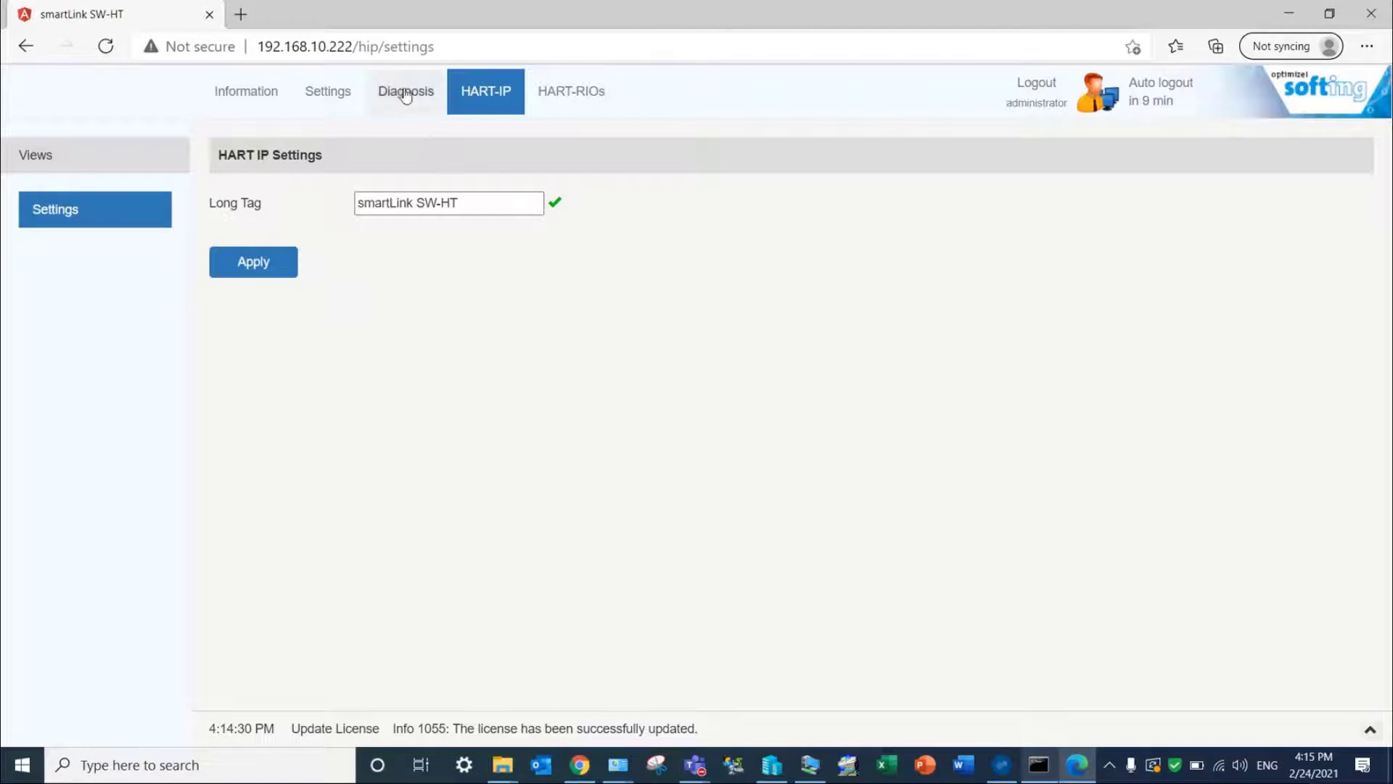
- Show the Diagnosis Live List of 10 licensed HART devices with Analog Output and Analog Input (PLC) cards expanded
left_click(405, 90)
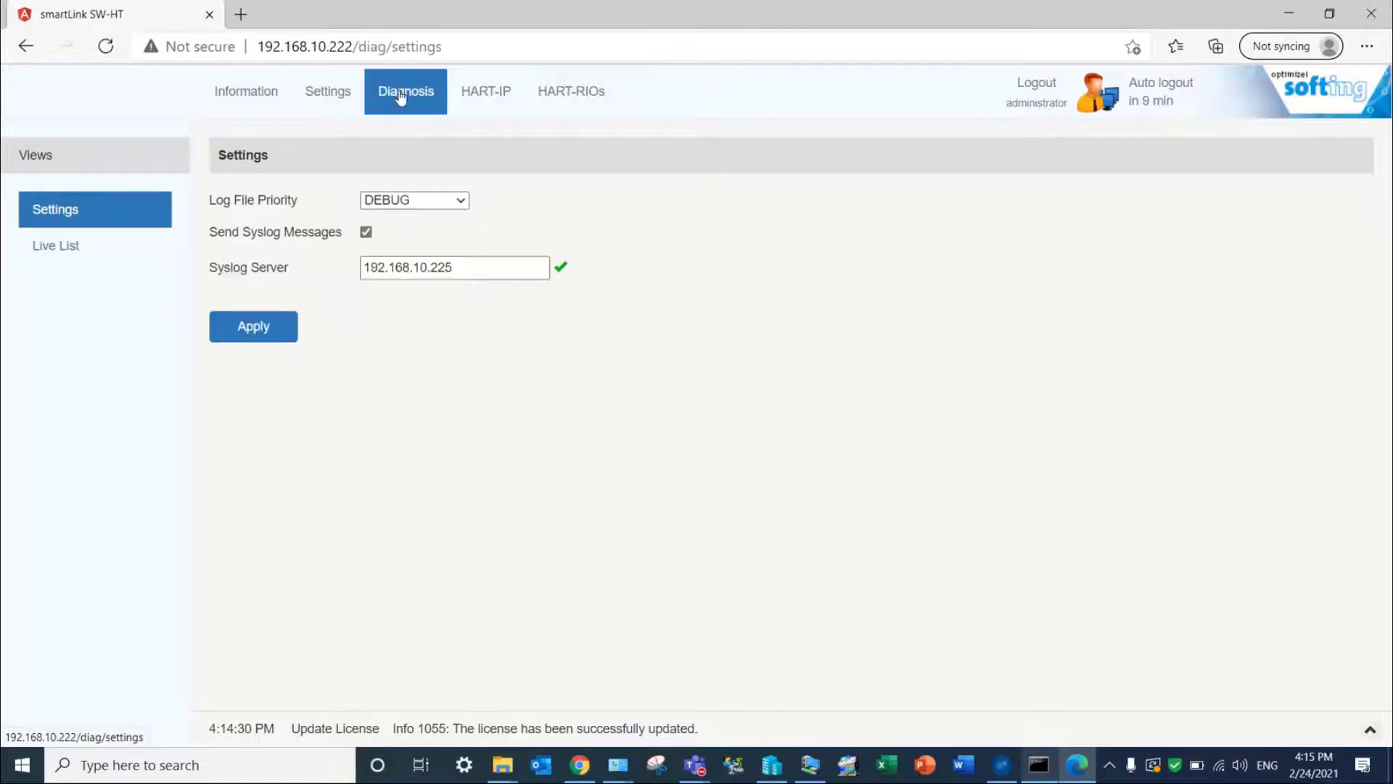
left_click(55, 245)
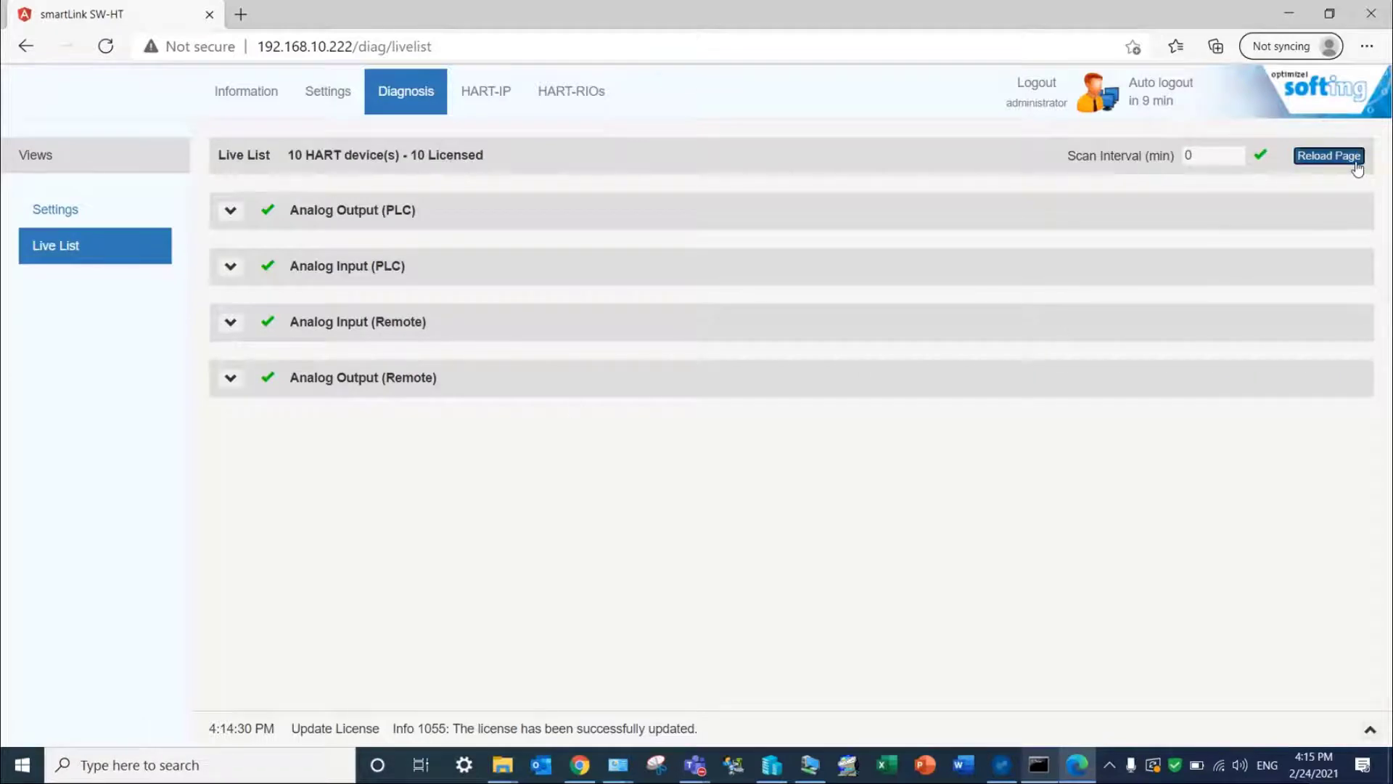
left_click(231, 209)
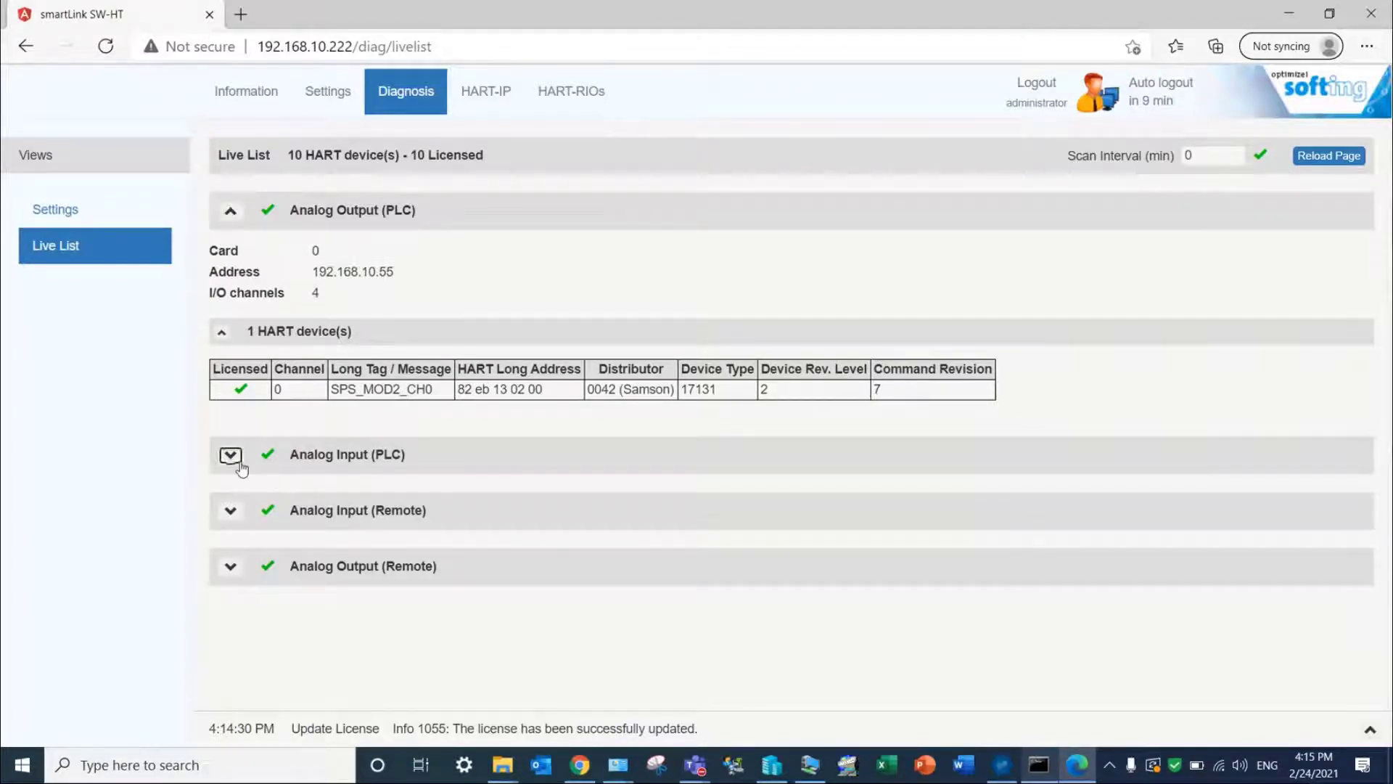
left_click(231, 454)
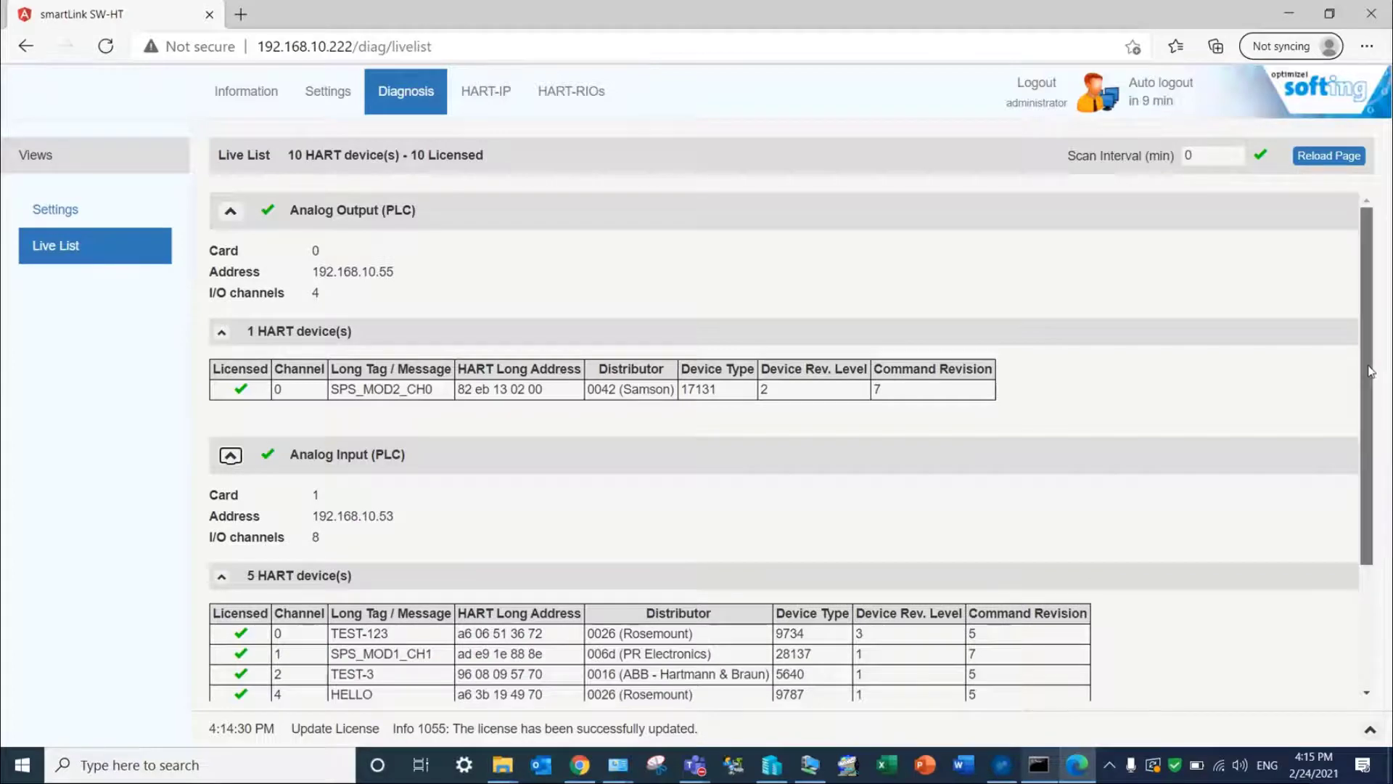
scroll("down", 3)
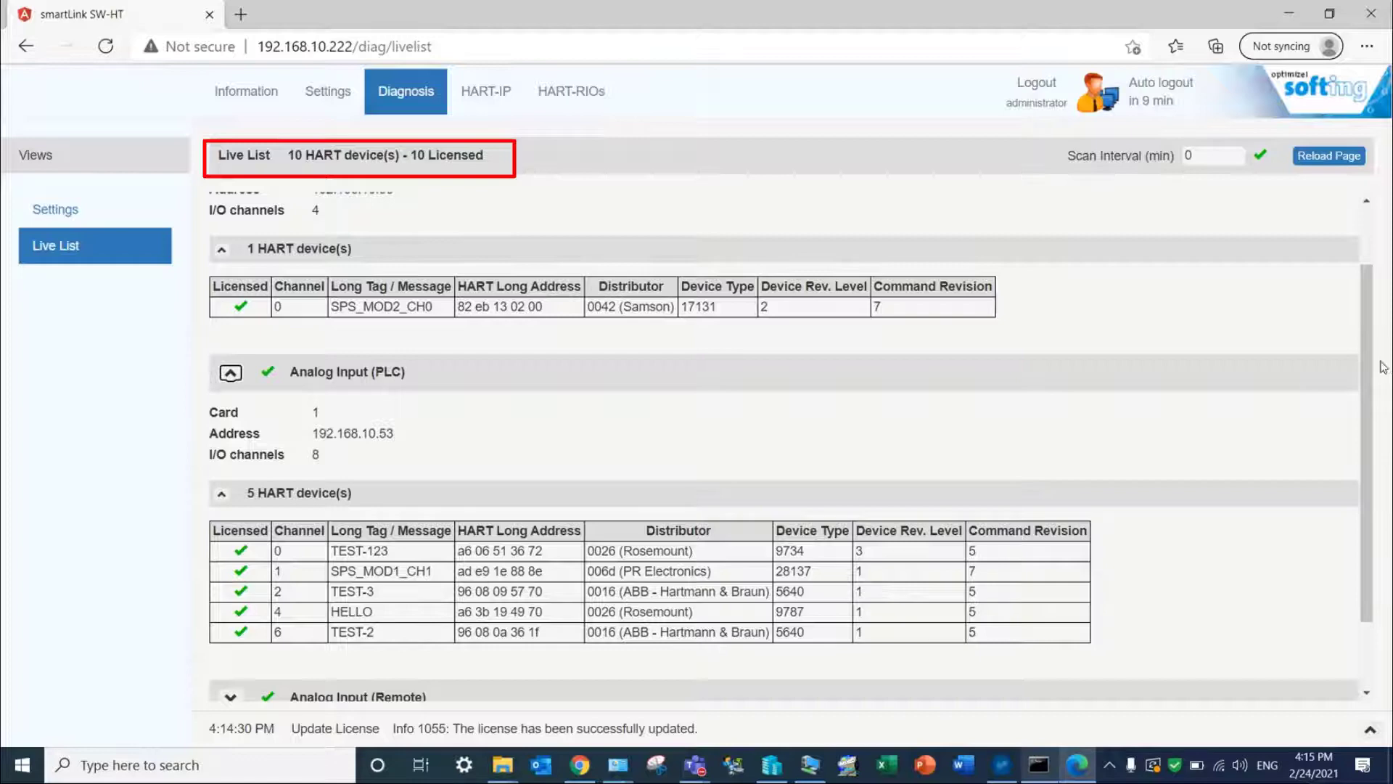
scroll("down", 3)
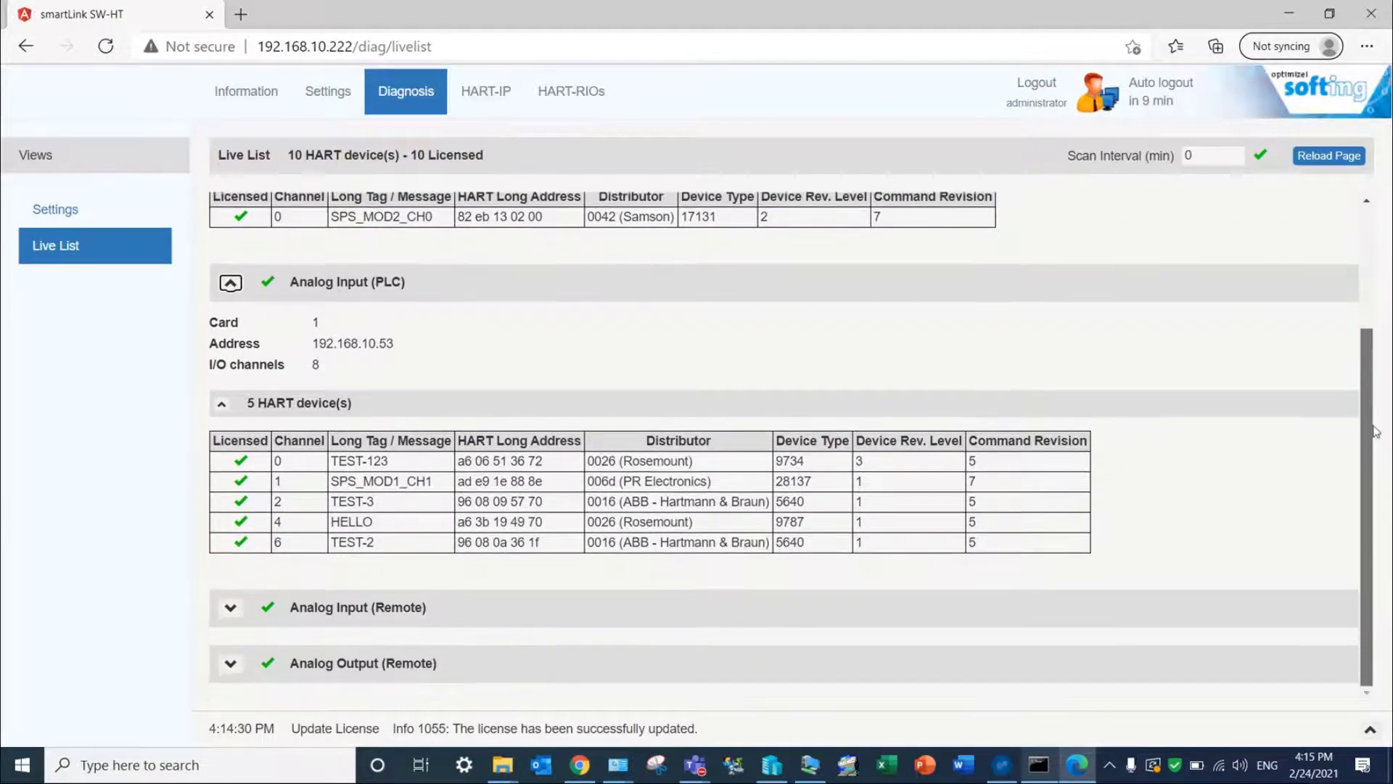
mouse_move(968, 599)
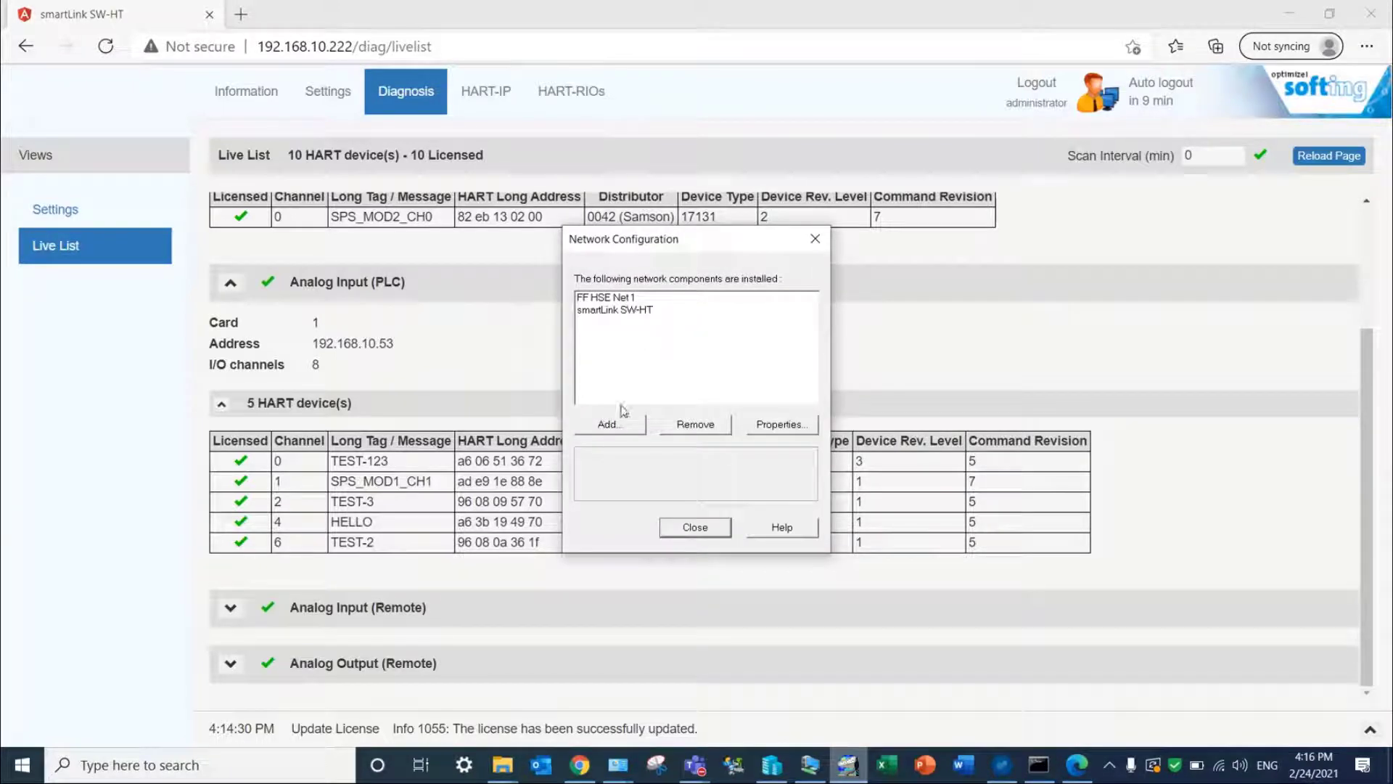
- Install a new HART-IP network component named smartLink SW-HT_test
left_click(608, 424)
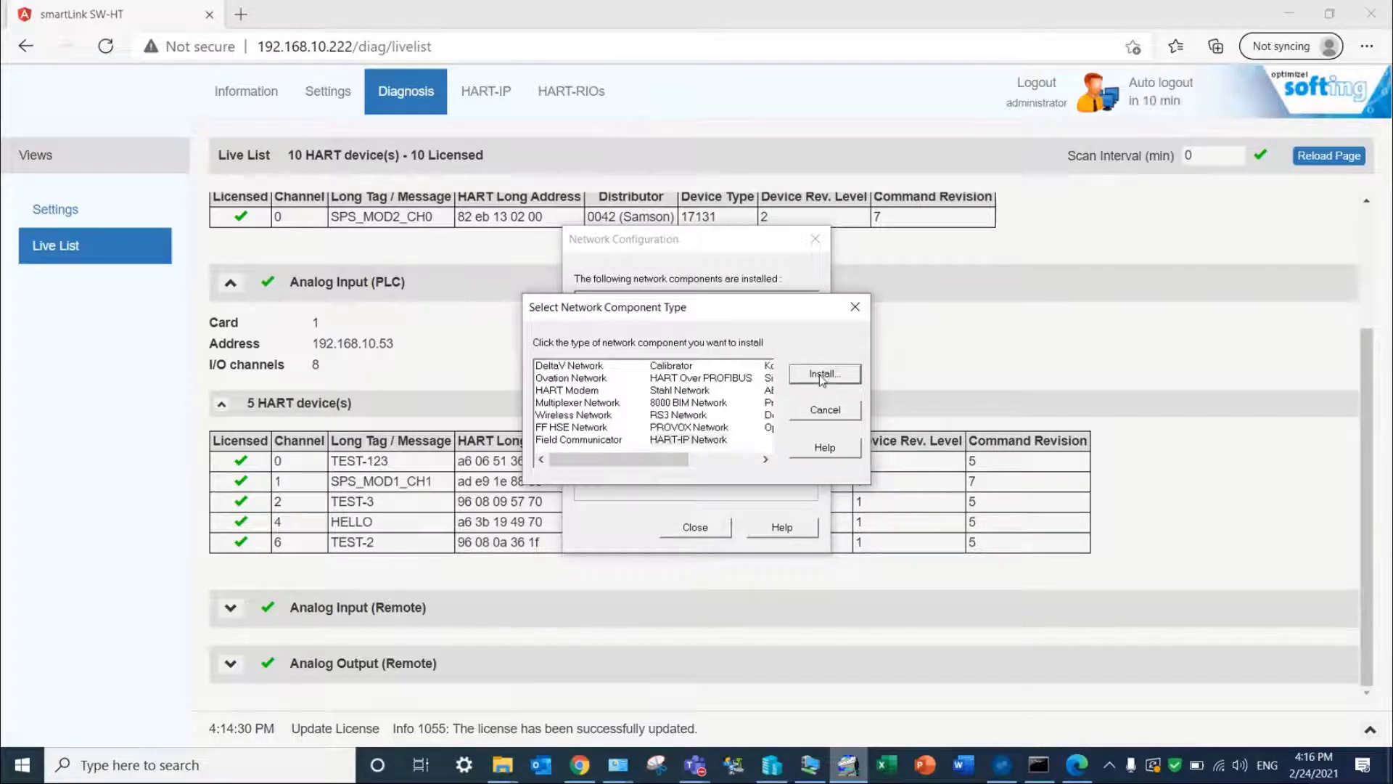
left_click(821, 373)
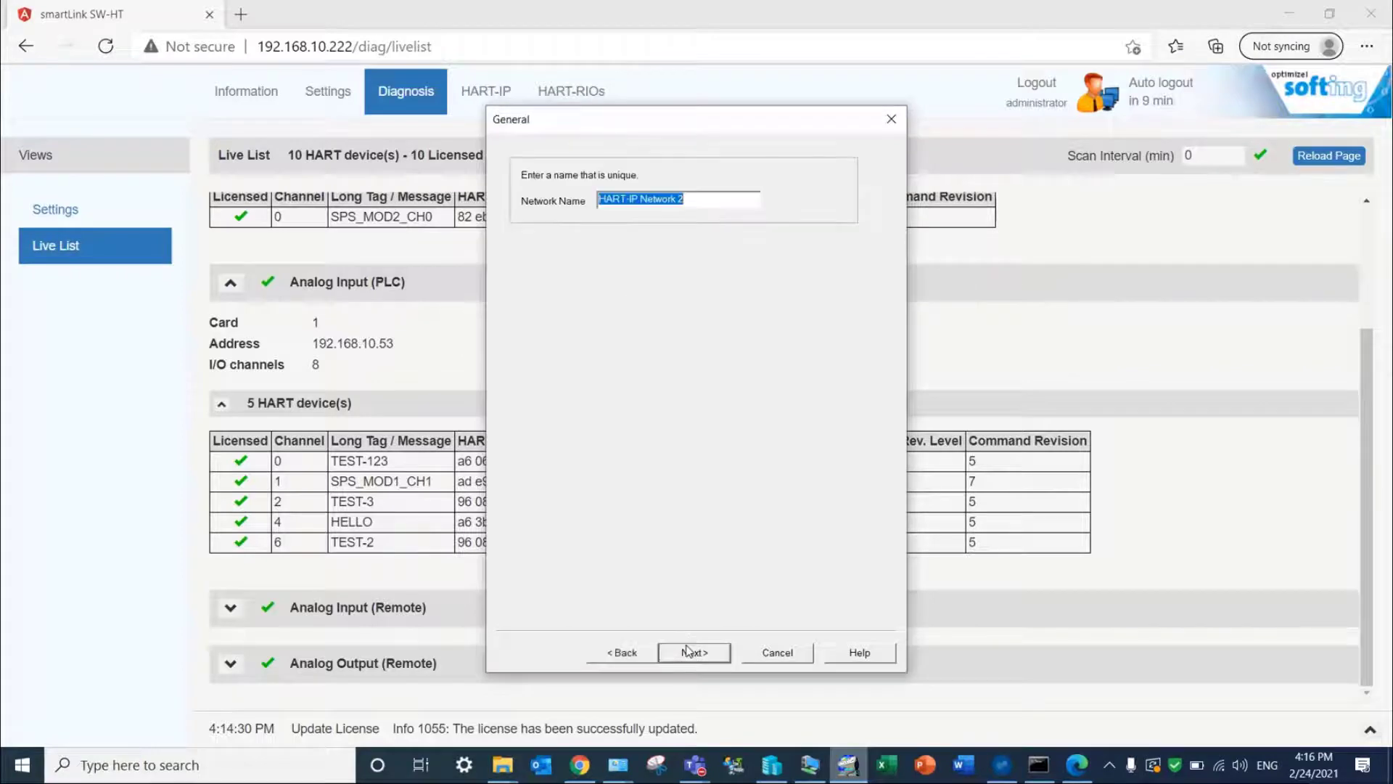
type("smartLink SW-HT_test")
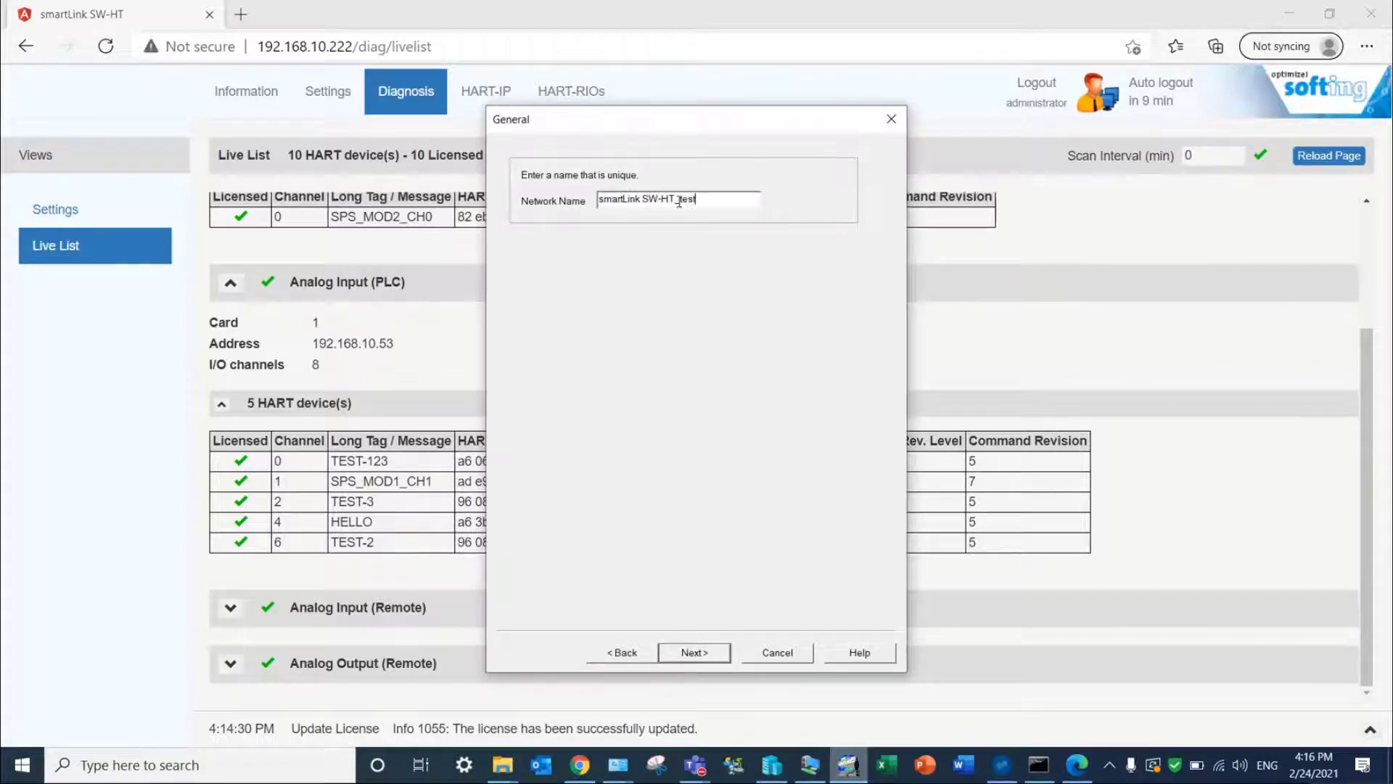
left_click(694, 651)
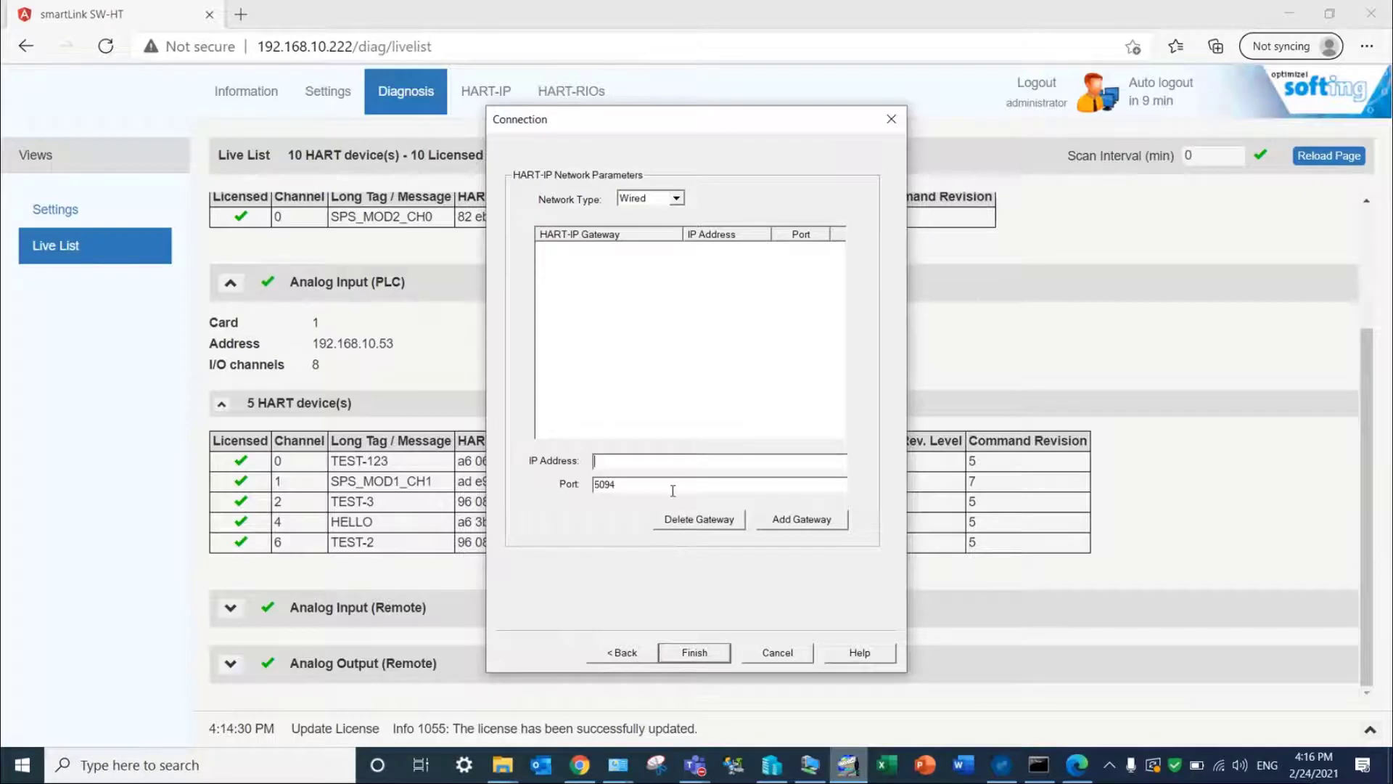
- Set the gateway IP address 192.168.10.2, finish the network setup and dismiss the type chooser
type("192.168.10.2")
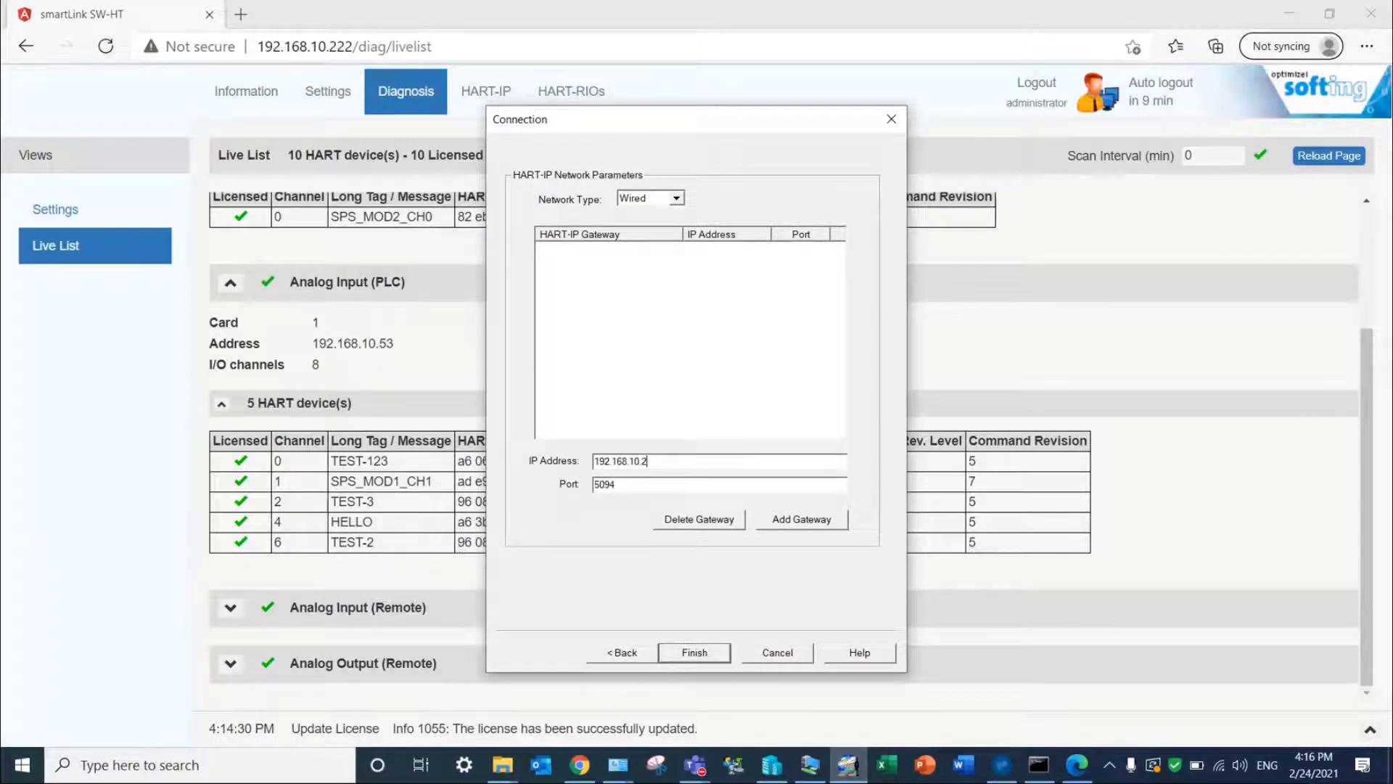
left_click(800, 519)
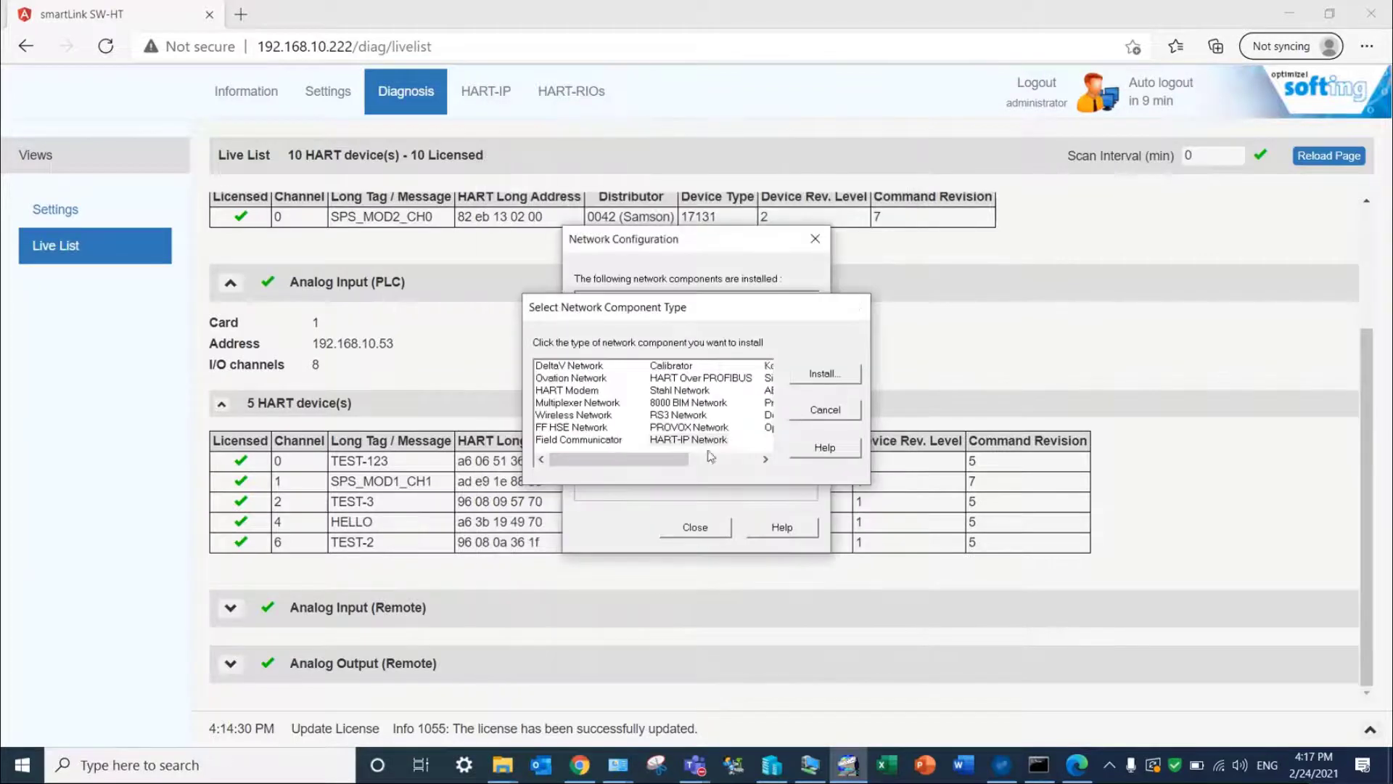
left_click(823, 373)
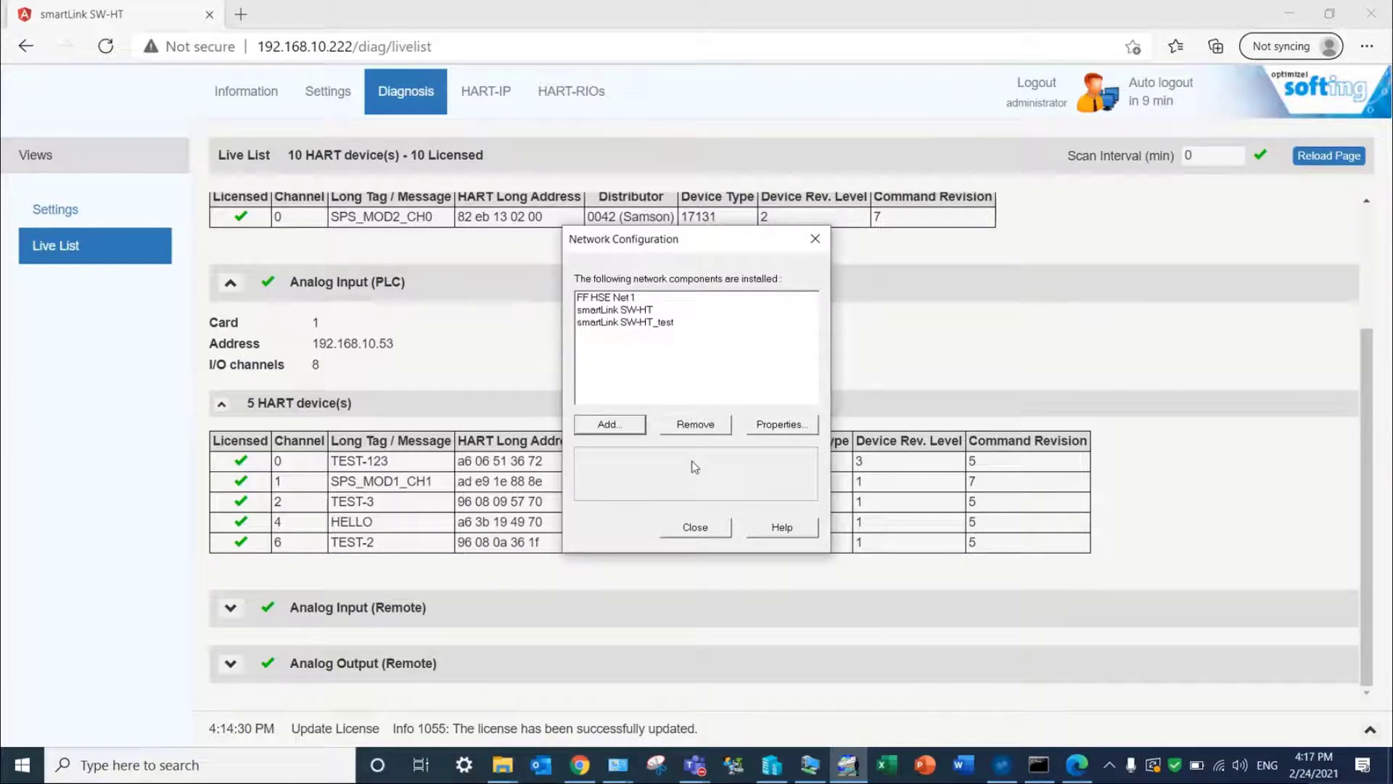
left_click(625, 322)
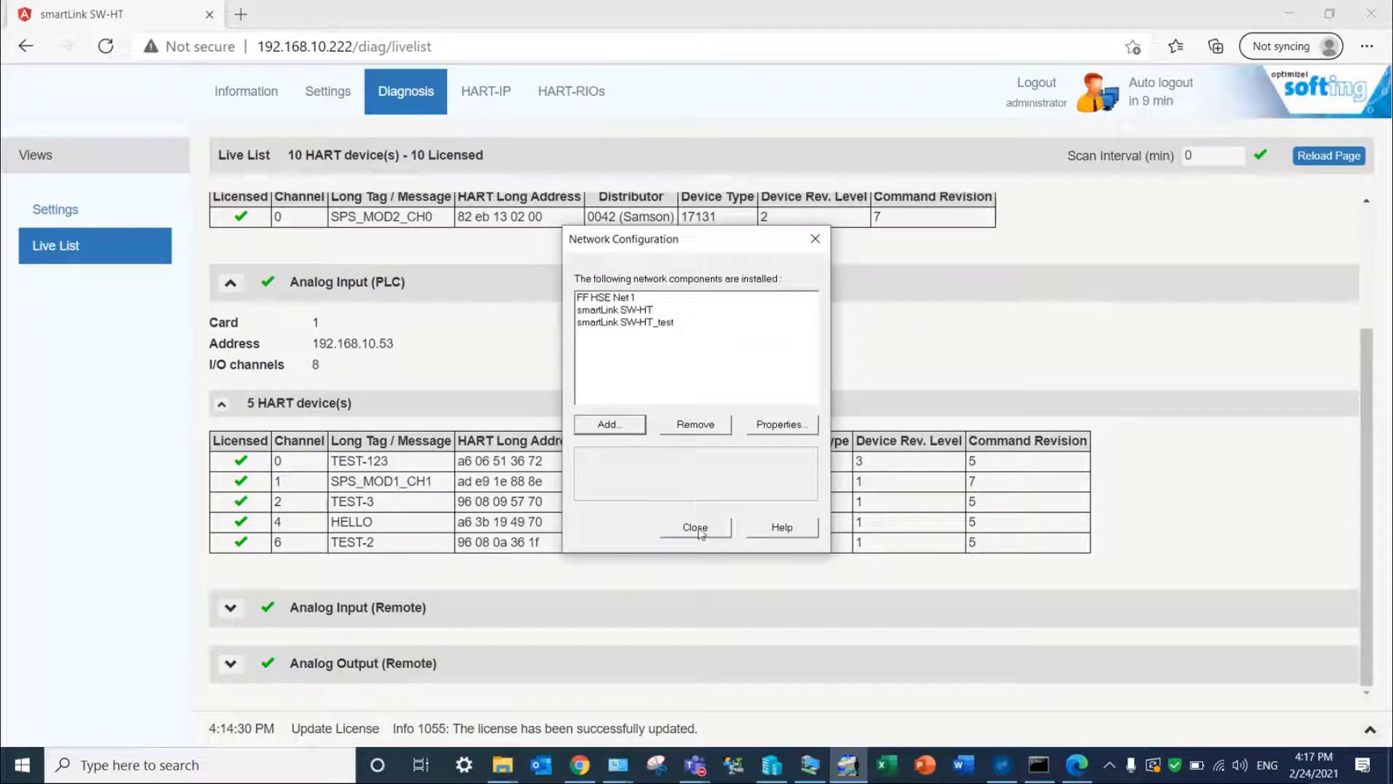
- Rebuild the smartLink SW-HT_test hierarchy and expand it to list HART Cards 0–3
left_click(695, 527)
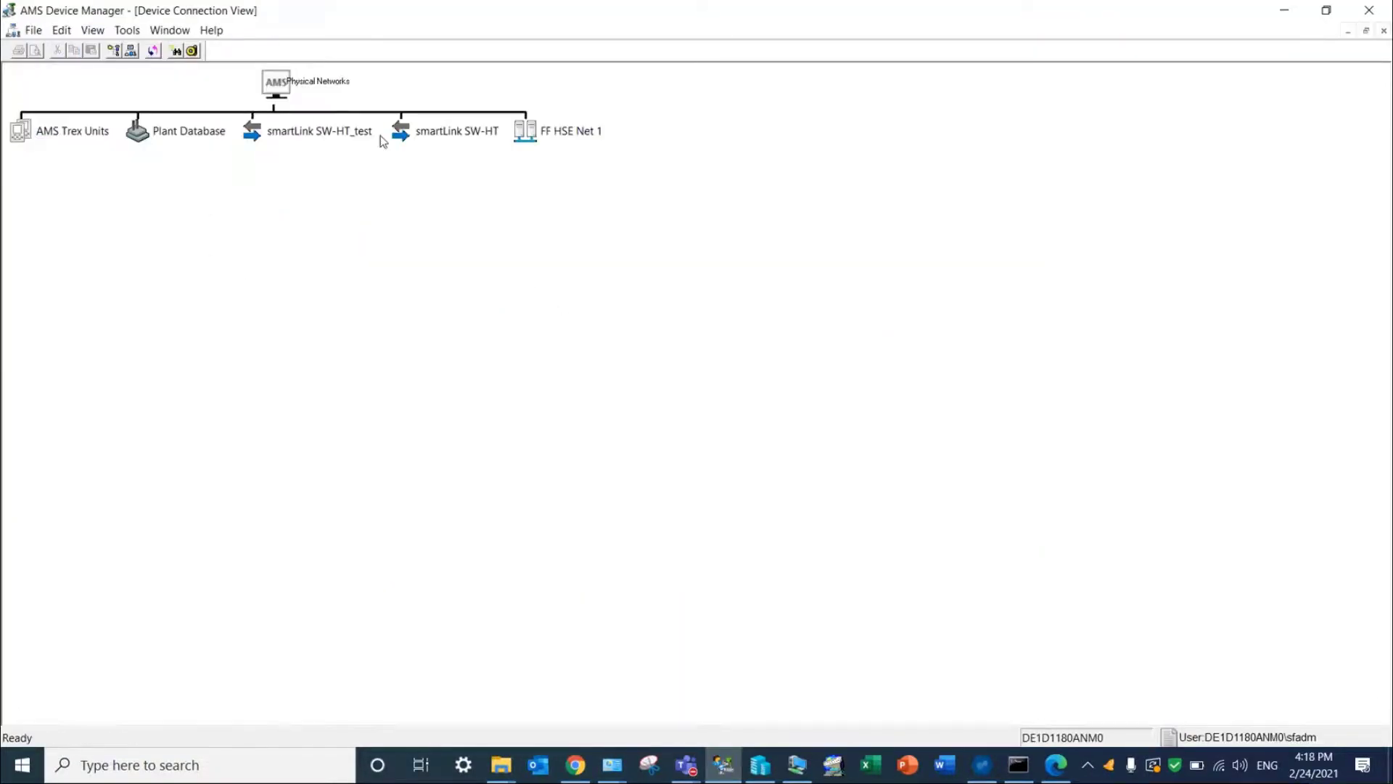
right_click(318, 130)
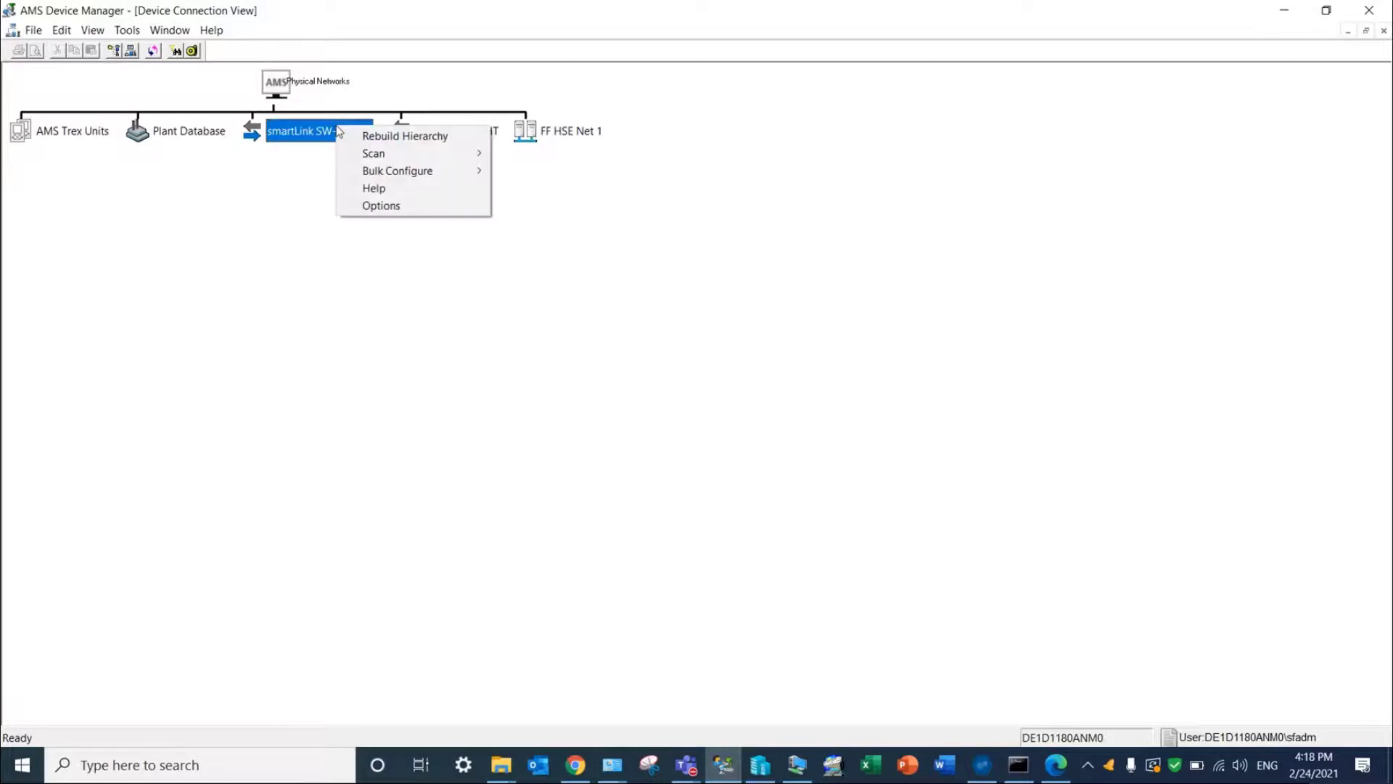
left_click(405, 135)
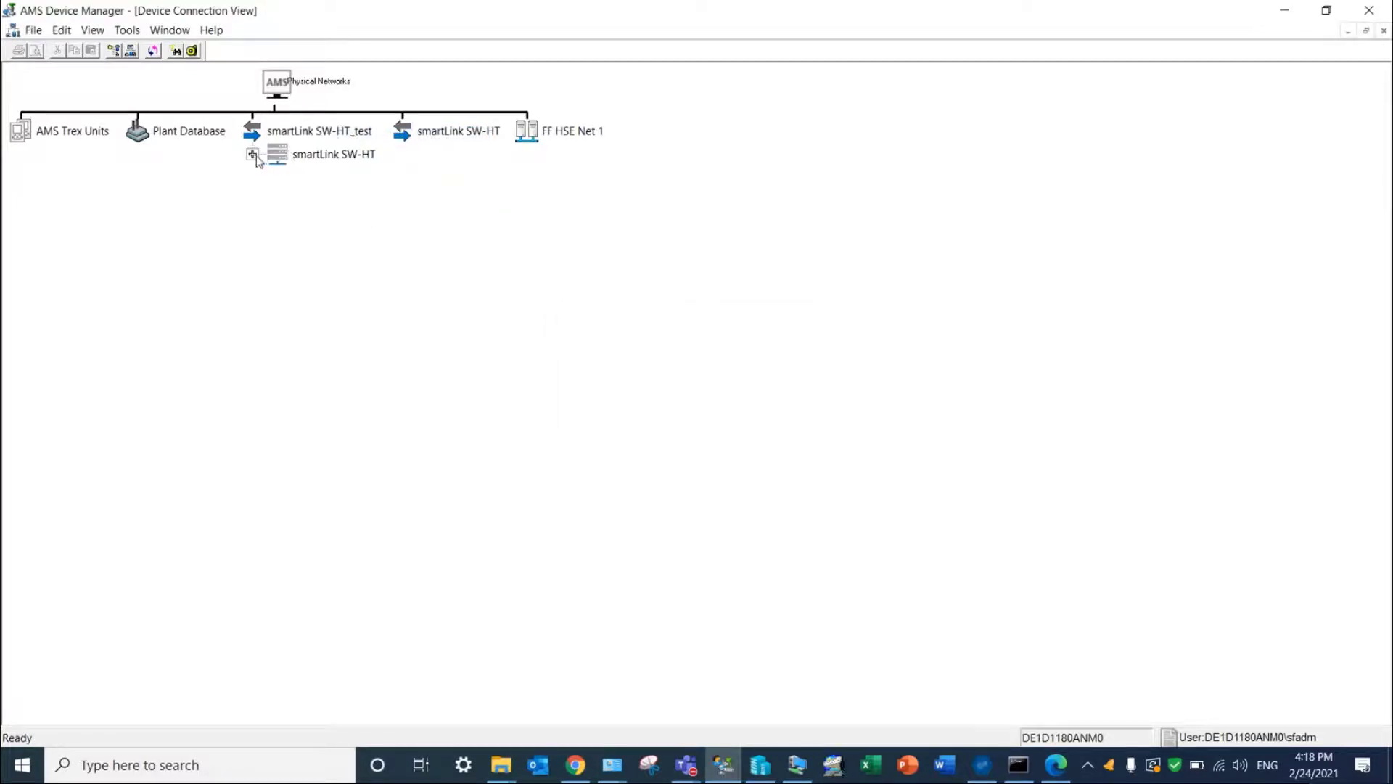
left_click(253, 154)
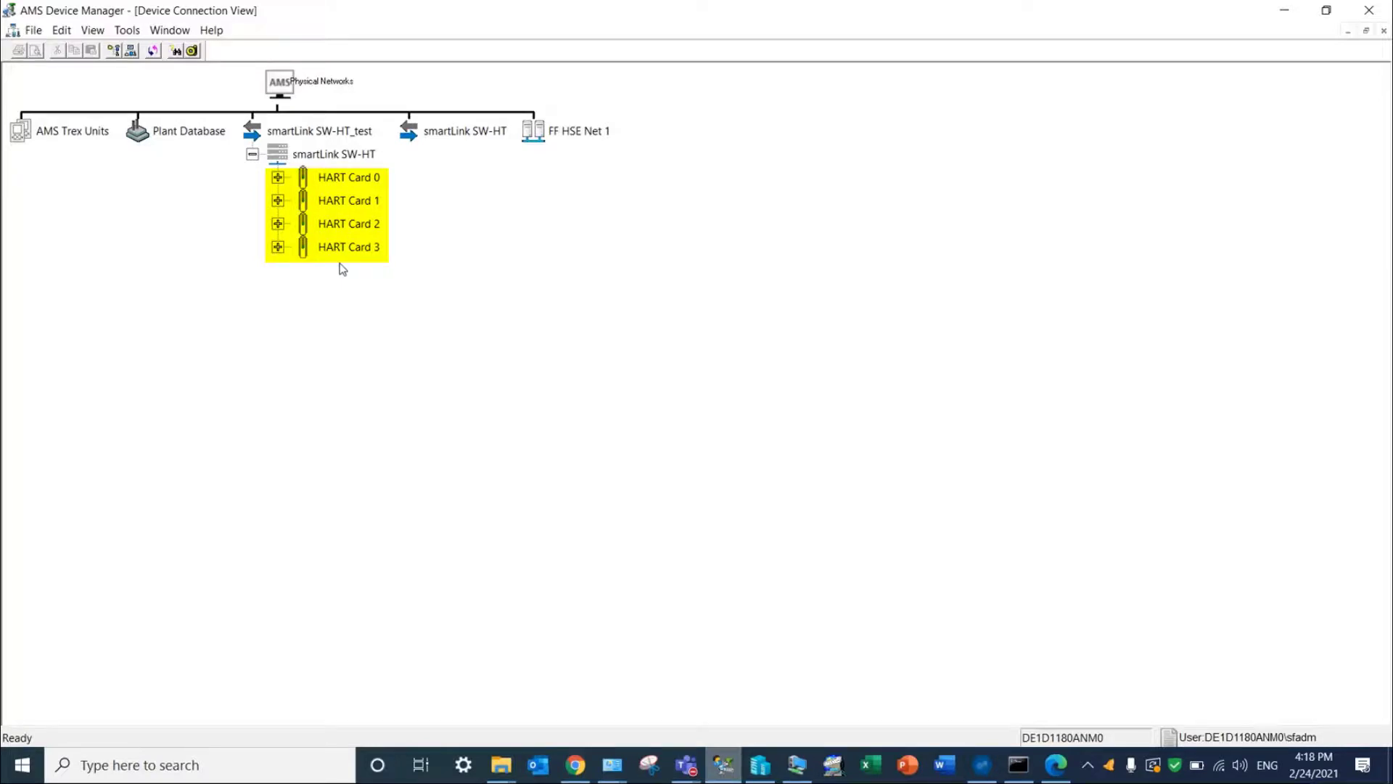
left_click(1021, 519)
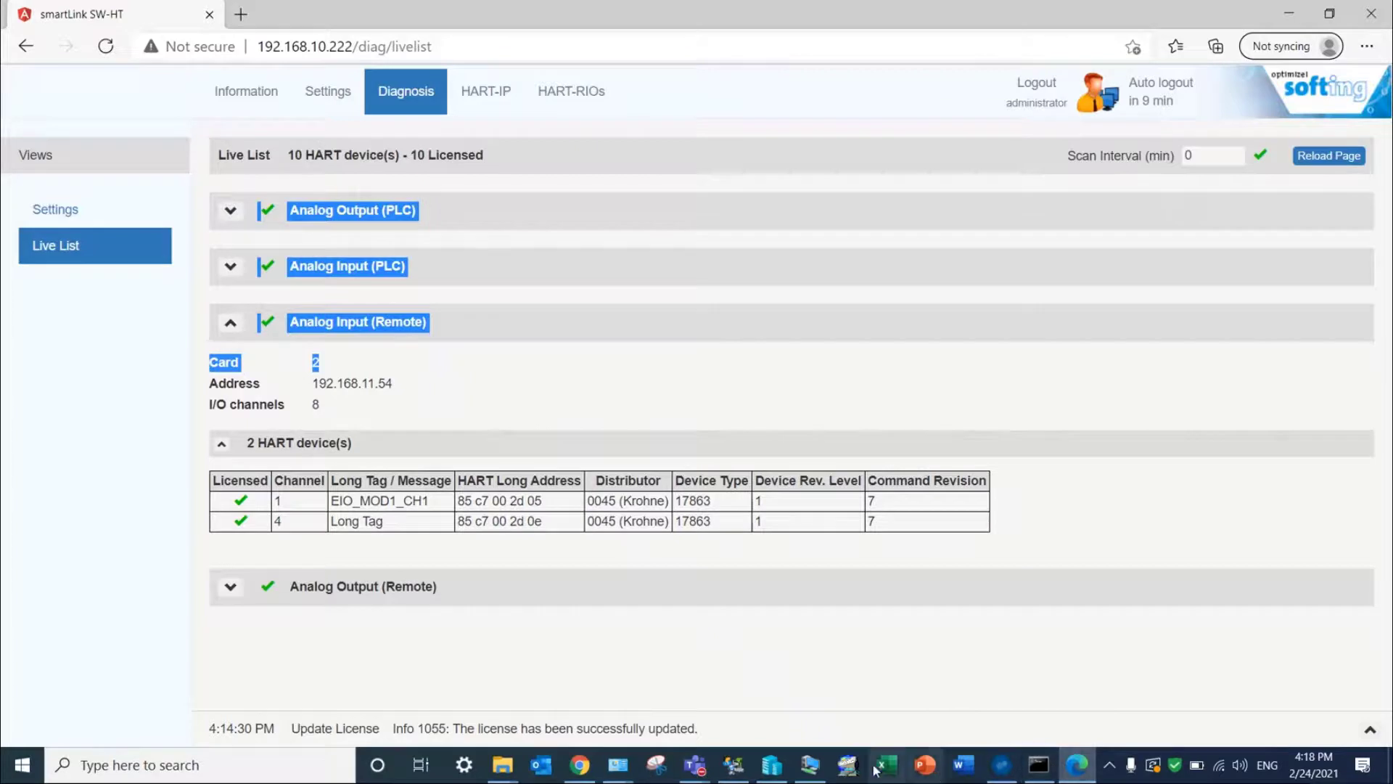
- Scan the smartLink SW-HT network for all devices
left_click(732, 765)
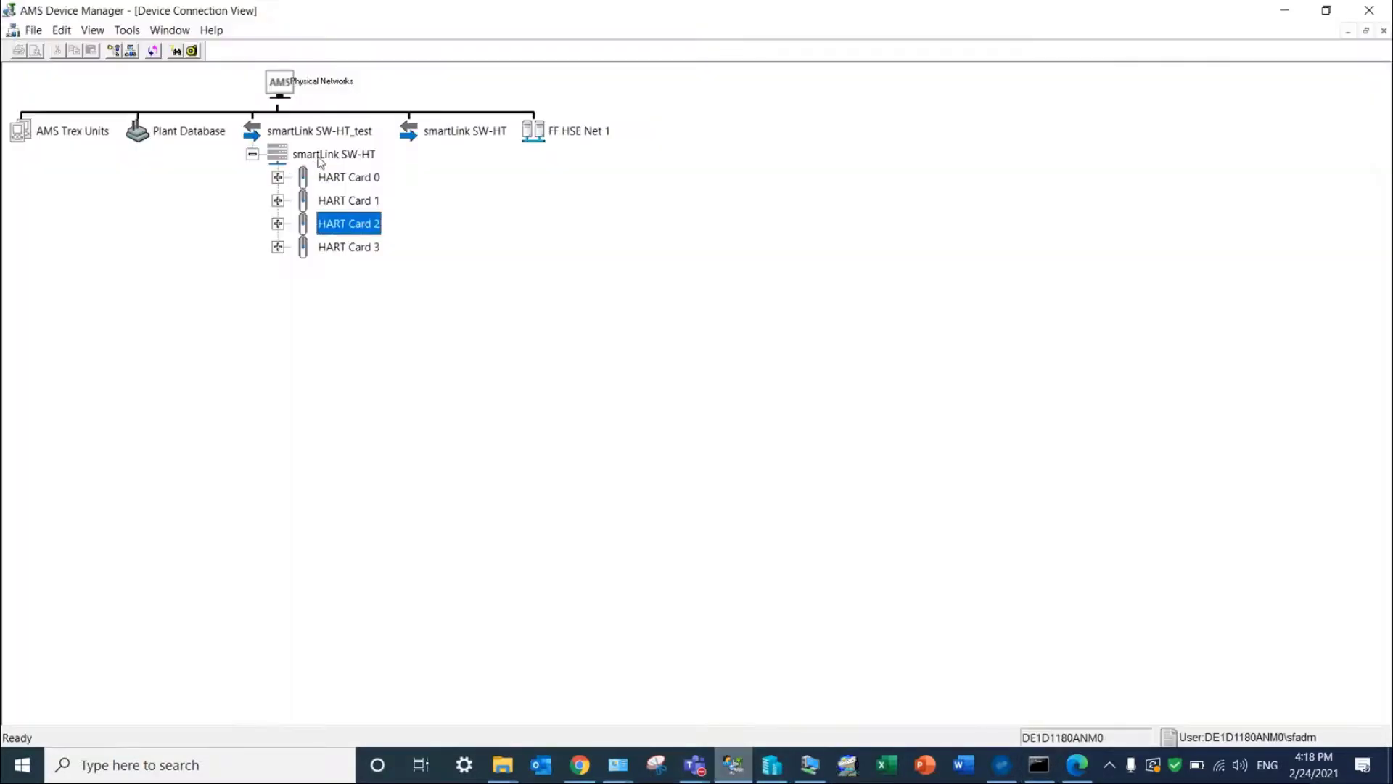
right_click(333, 154)
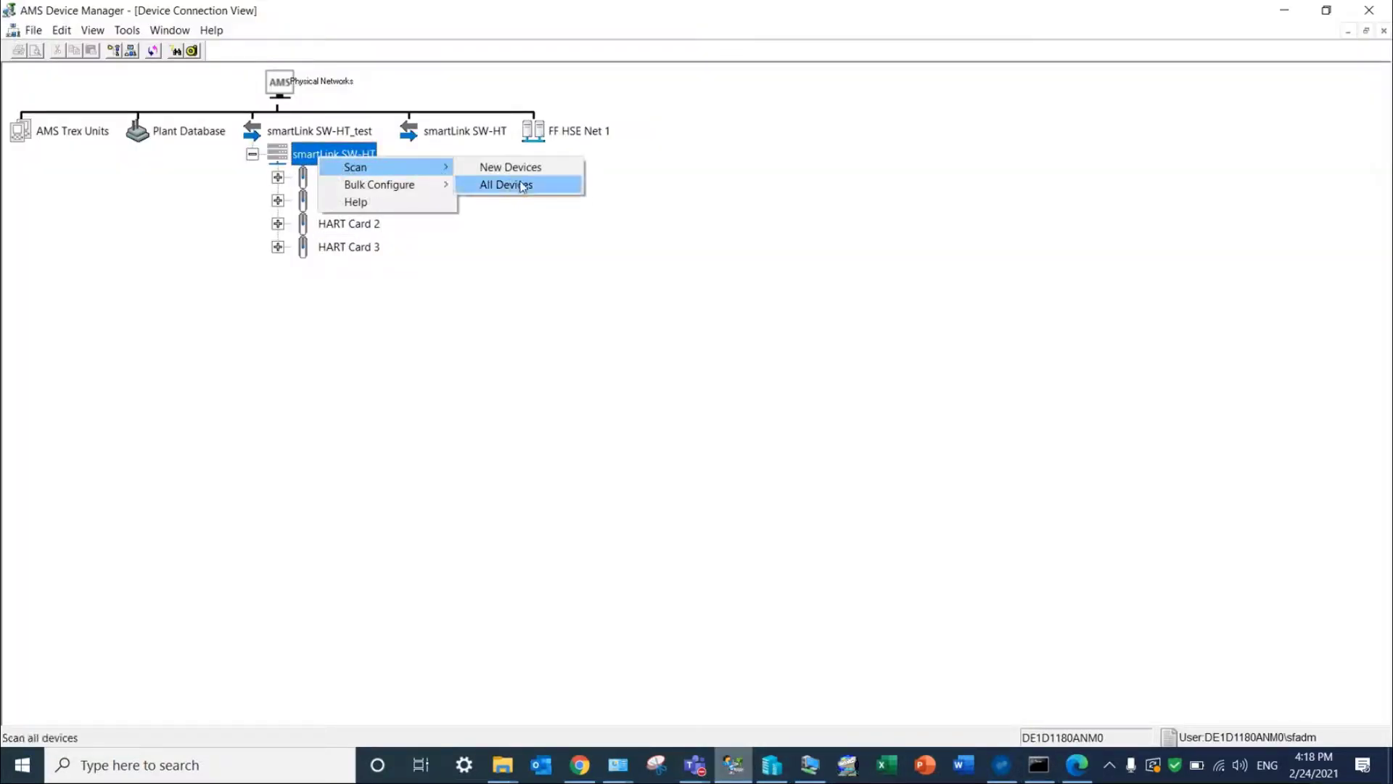
left_click(505, 184)
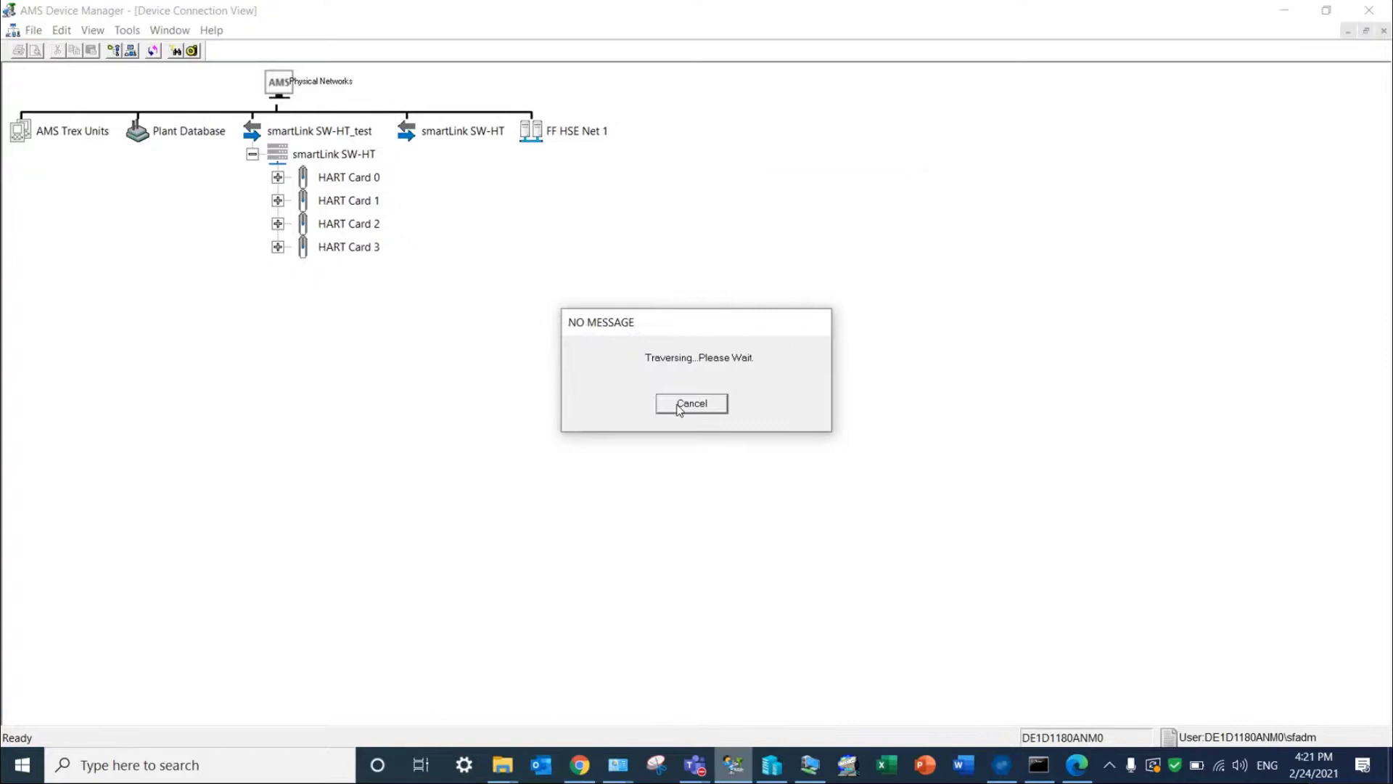
- Expand the HART Card nodes to list the discovered field devices under each
left_click(278, 247)
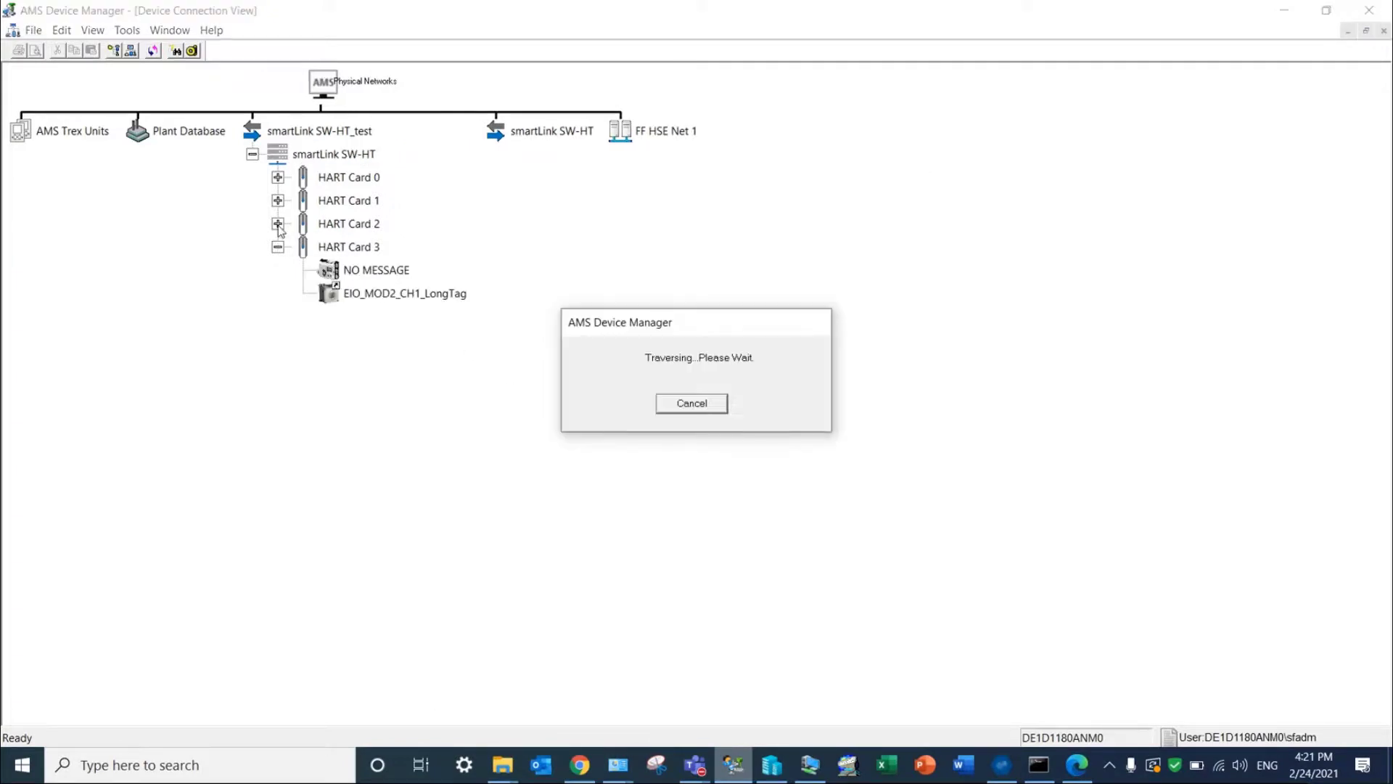
left_click(279, 224)
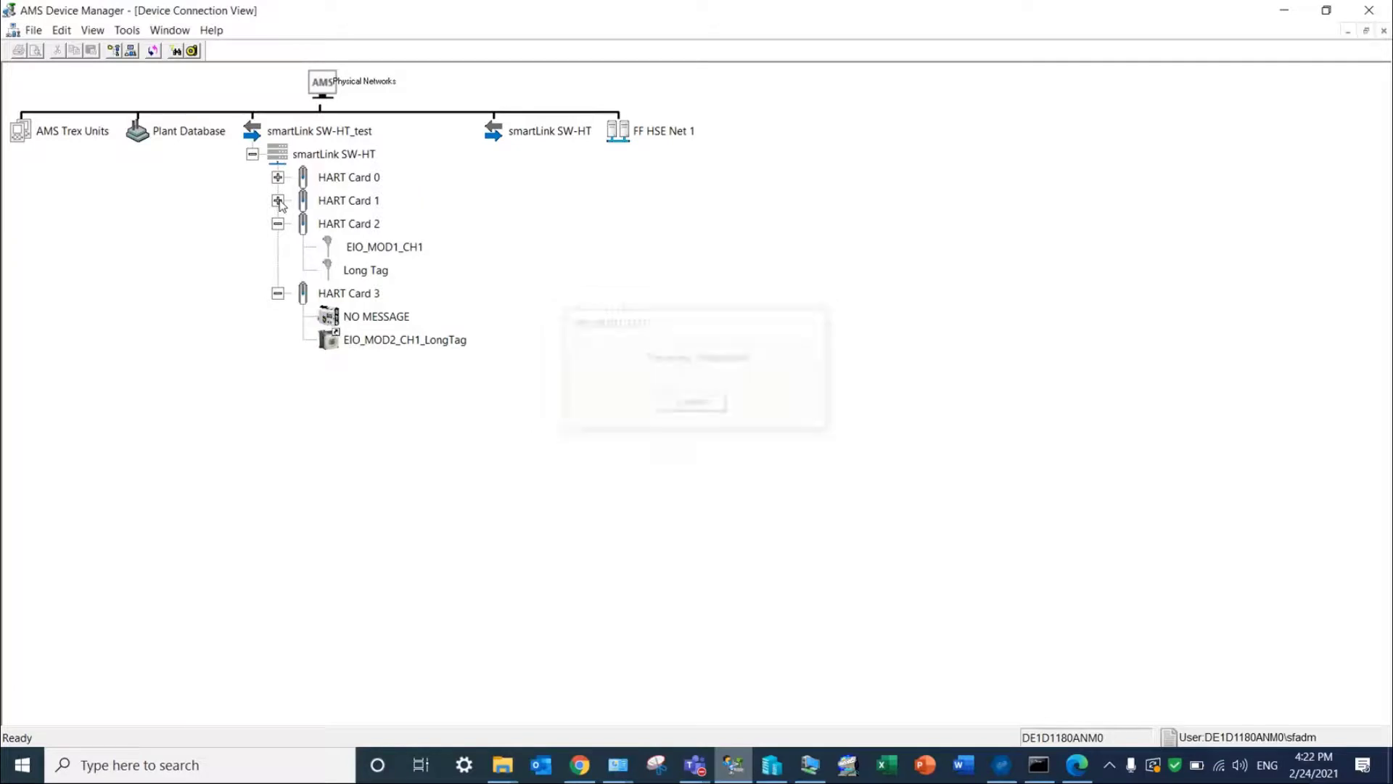
left_click(278, 200)
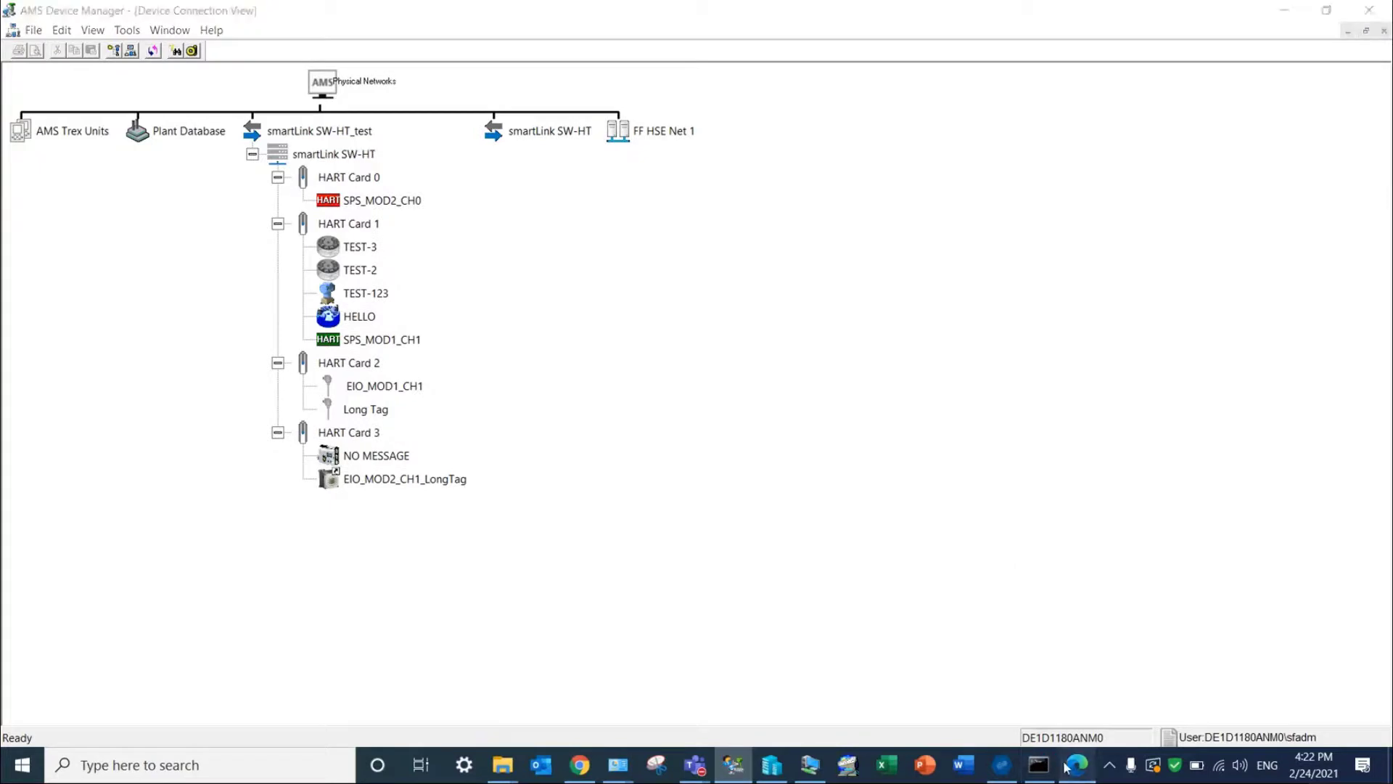
left_click(1075, 765)
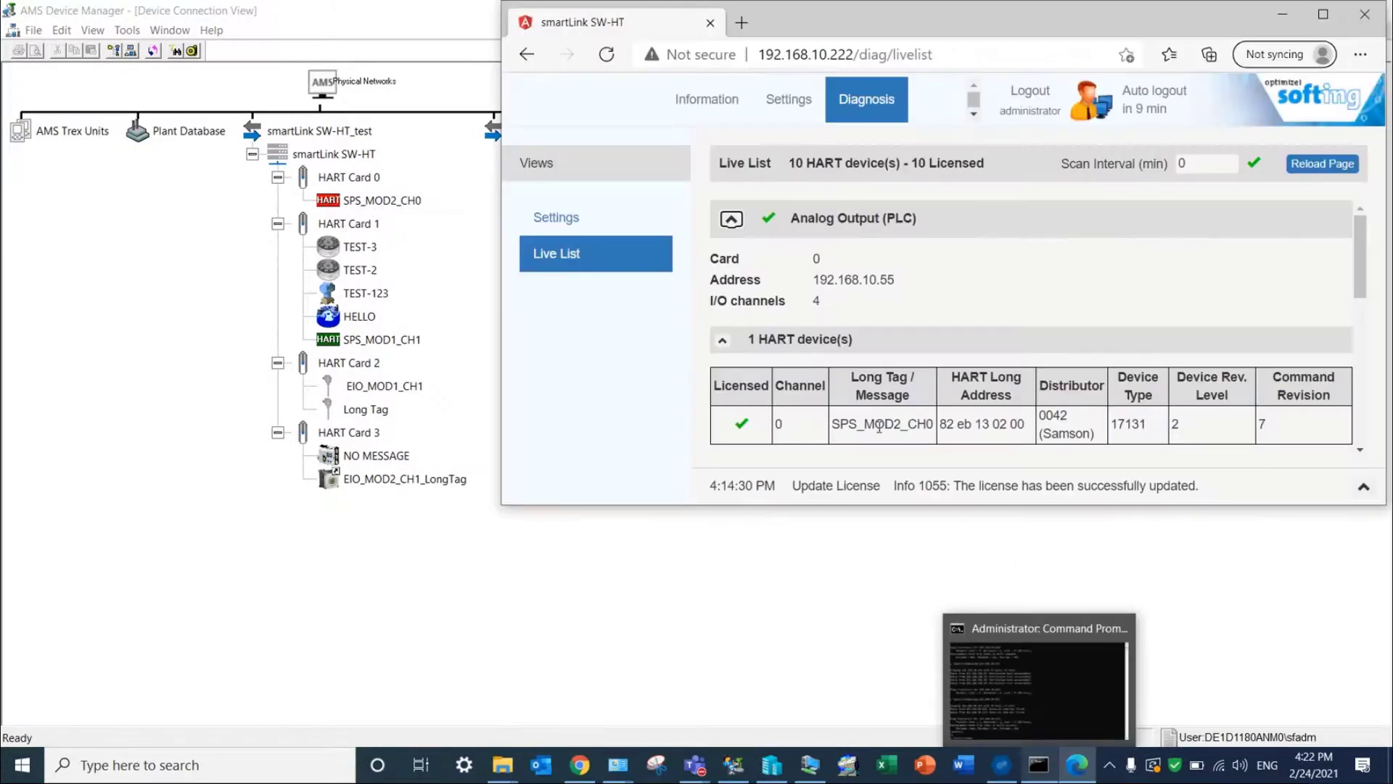
left_click(730, 217)
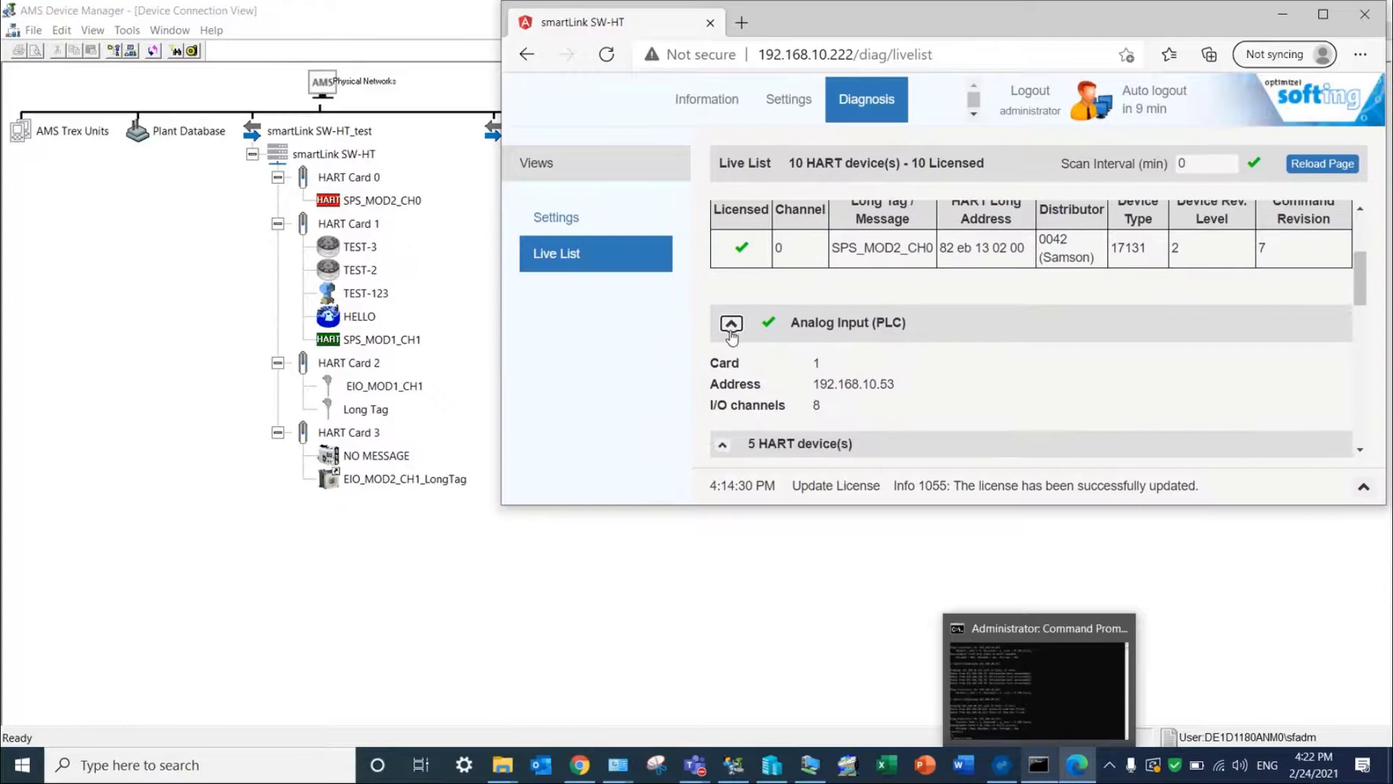
left_click(729, 322)
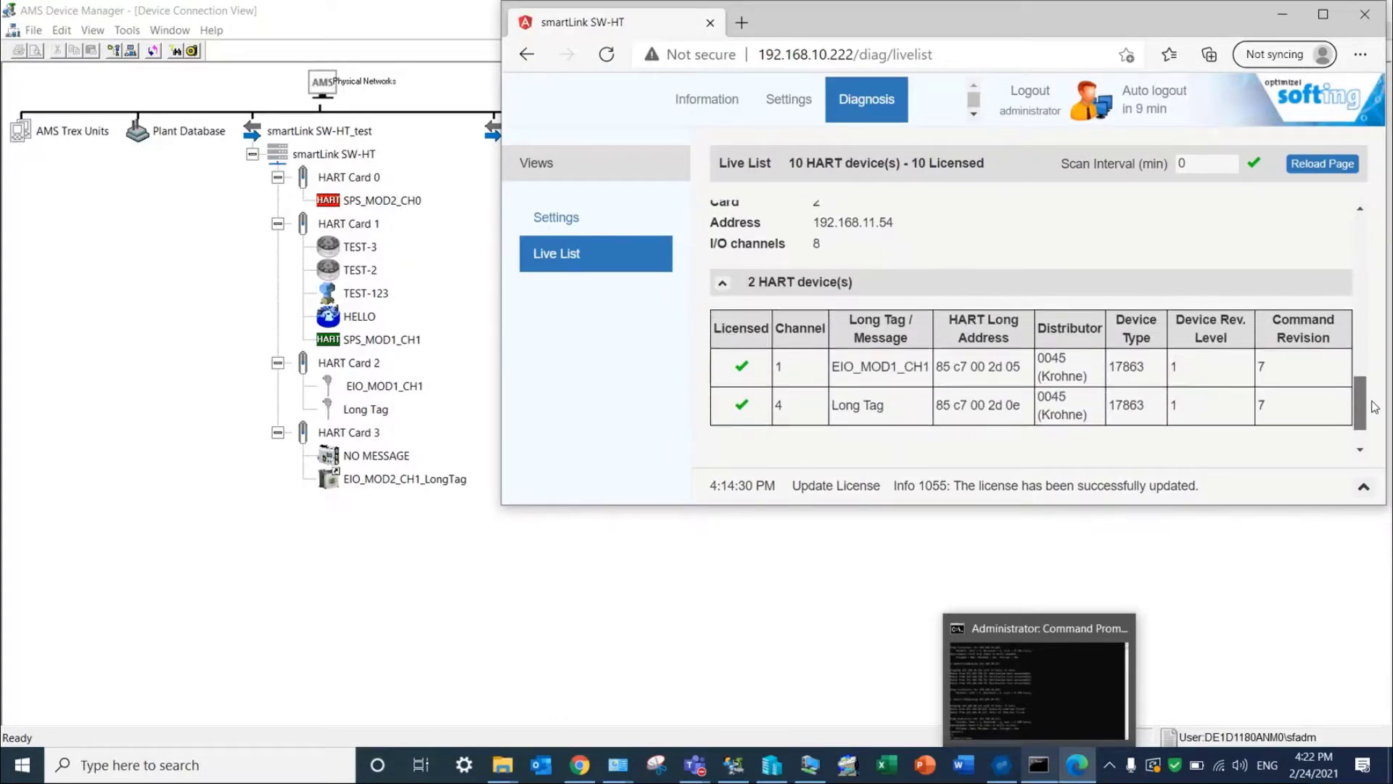
scroll("down", 3)
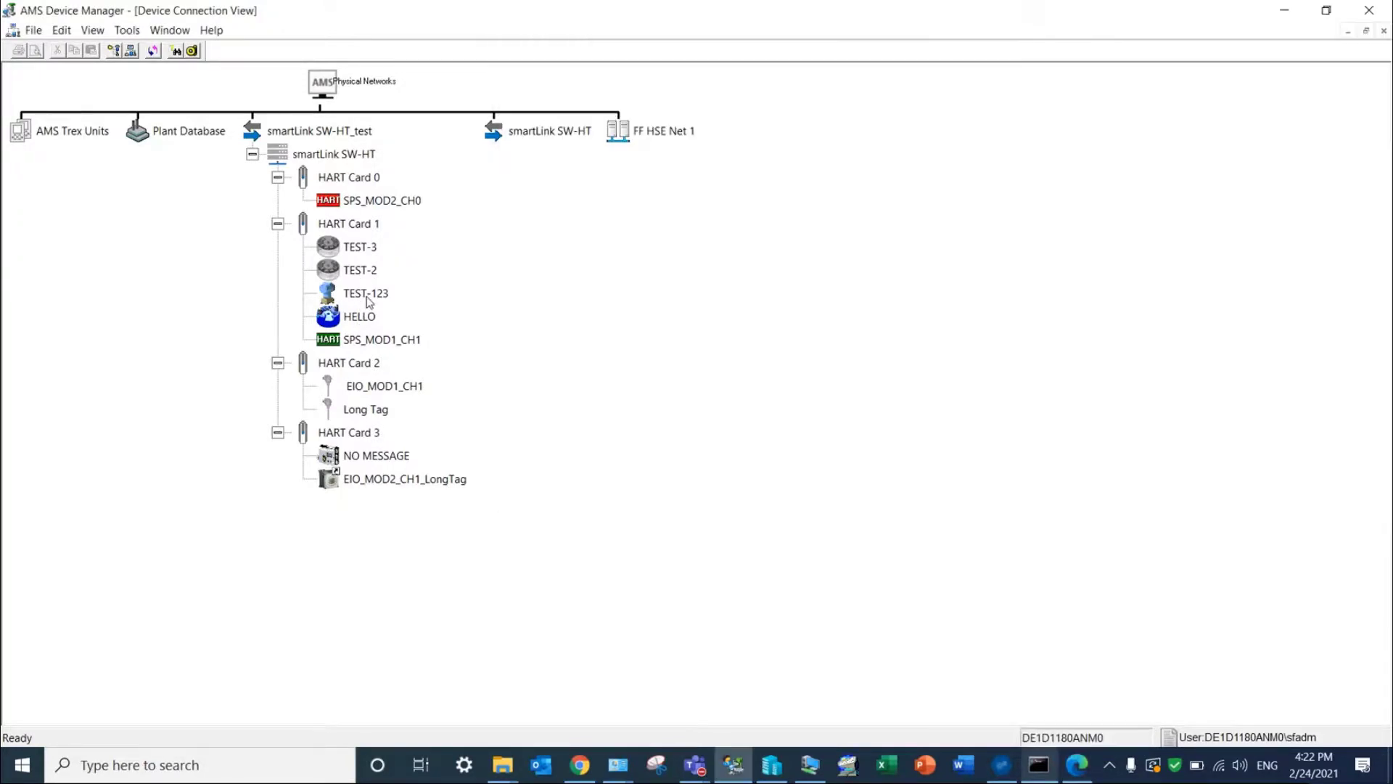
- Bring up the TEST-123 device's Manual Setup device information under Configure
left_click(365, 293)
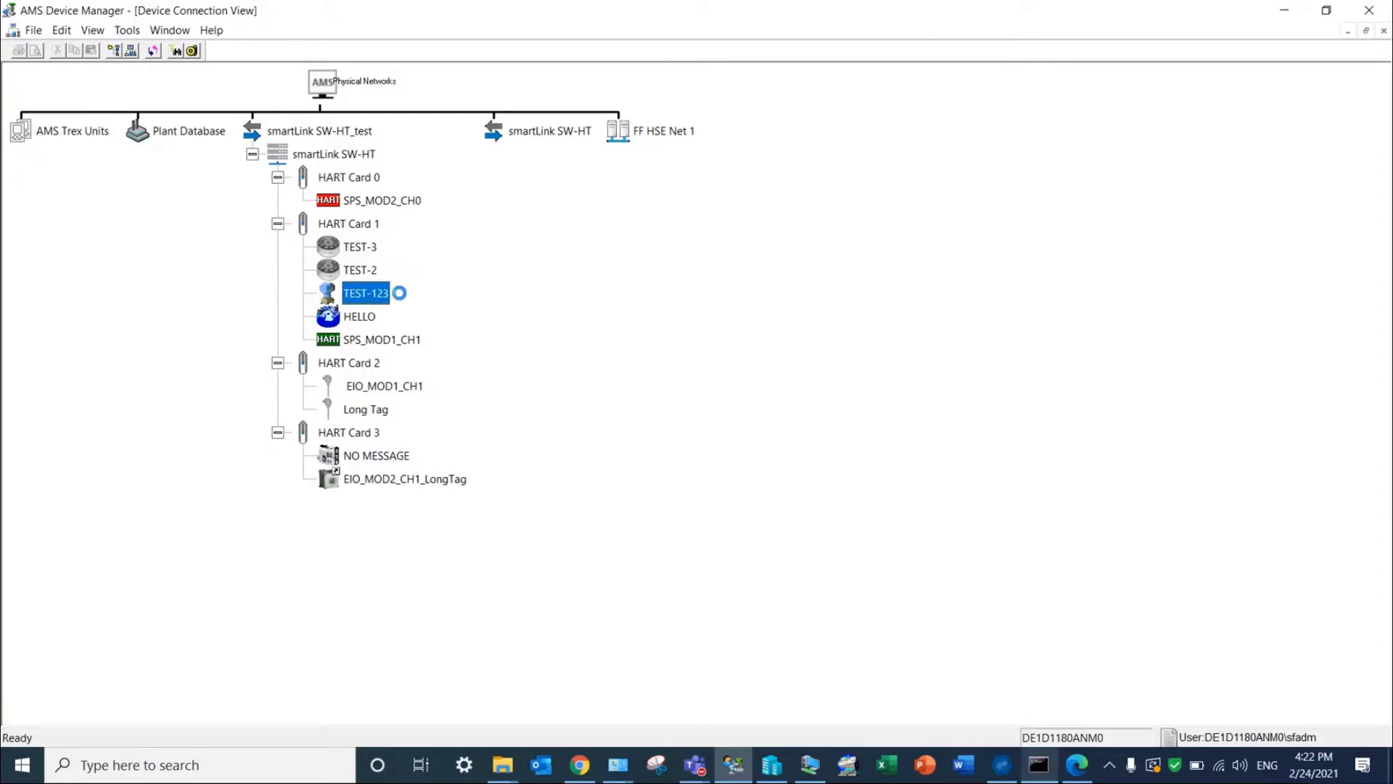
double_click(366, 293)
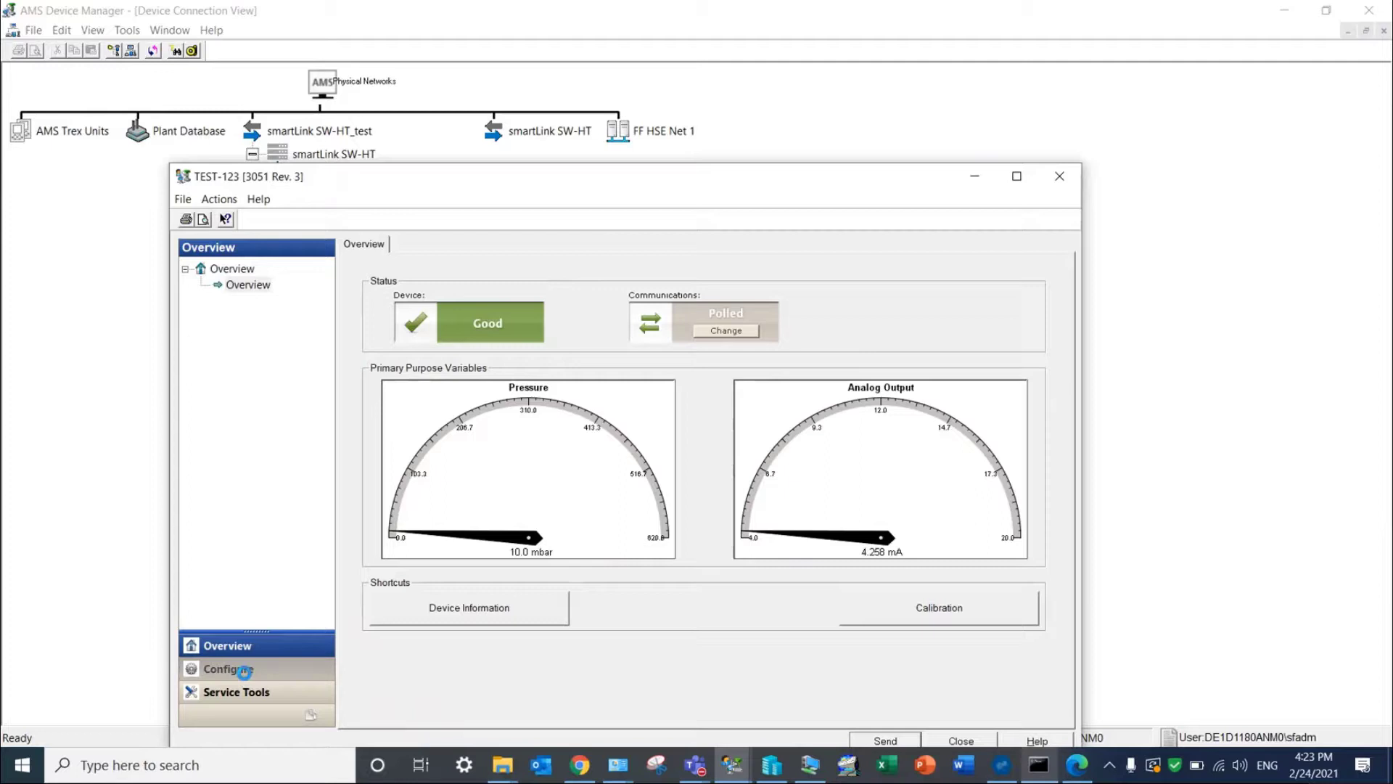
left_click(228, 668)
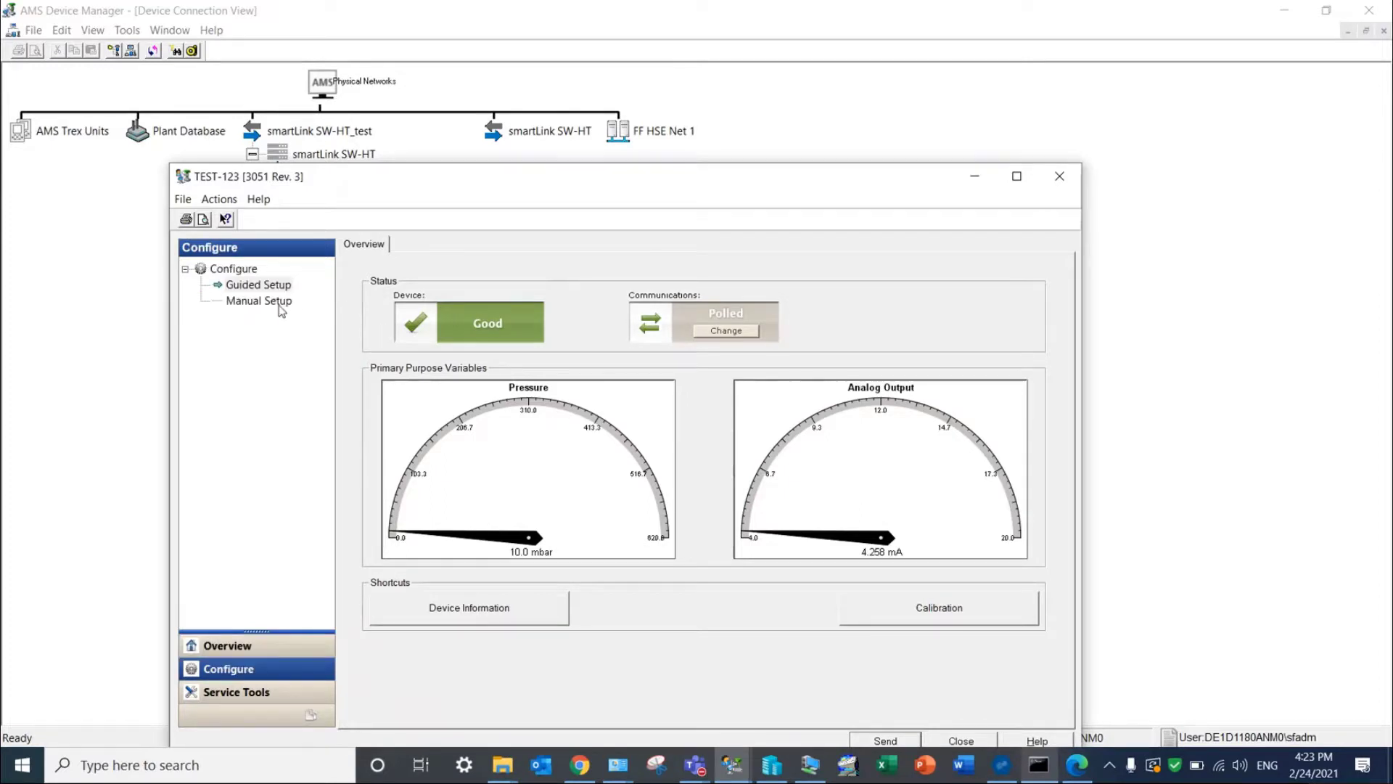
left_click(257, 285)
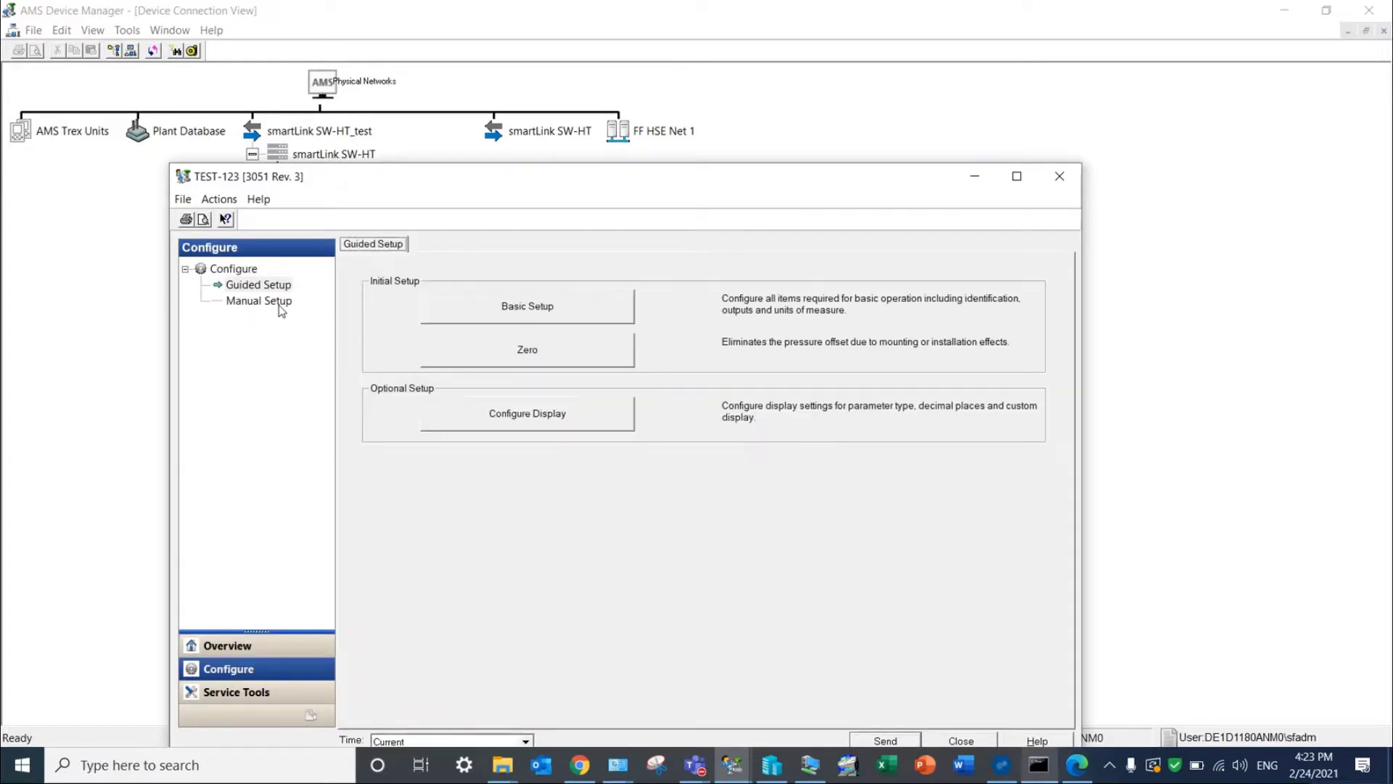
left_click(259, 301)
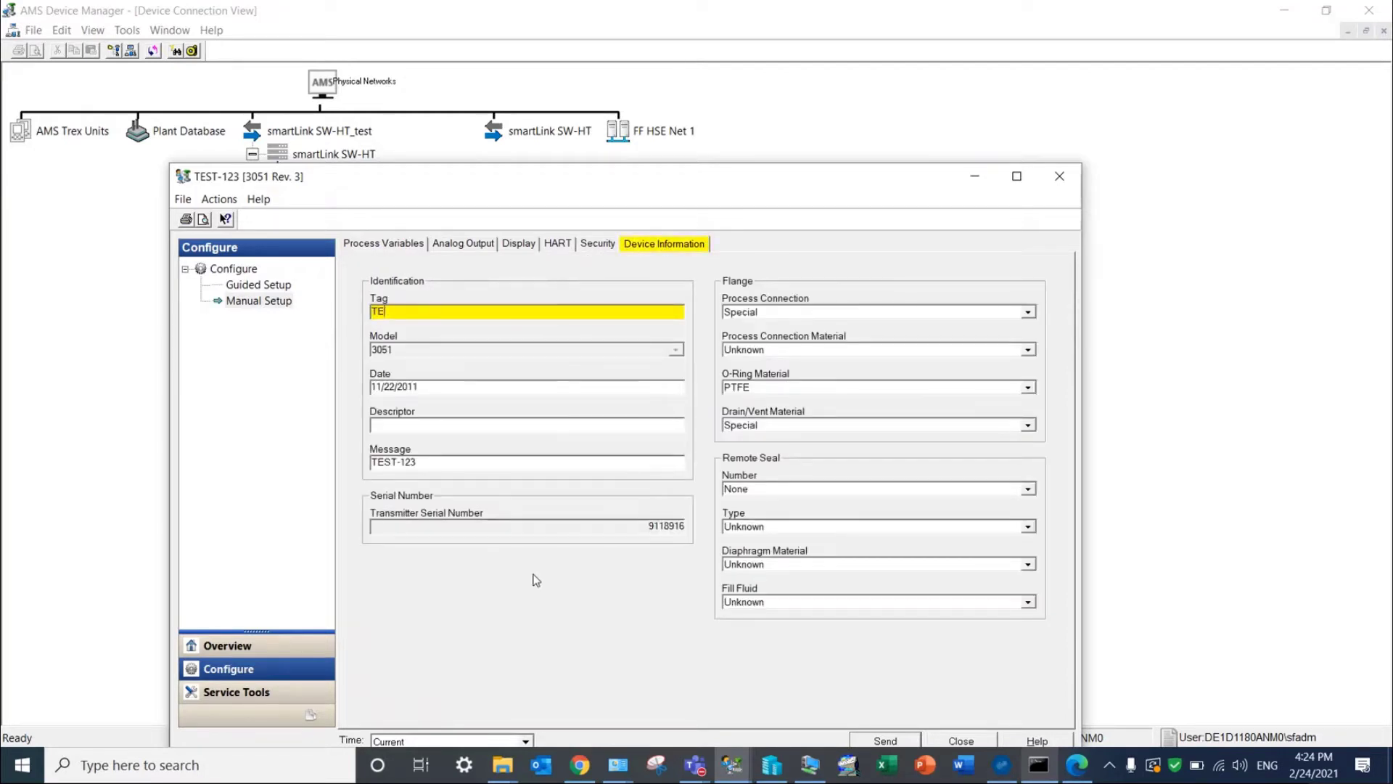
- Change the device tag to TEST and send it, confirming the configuration change
type("ST")
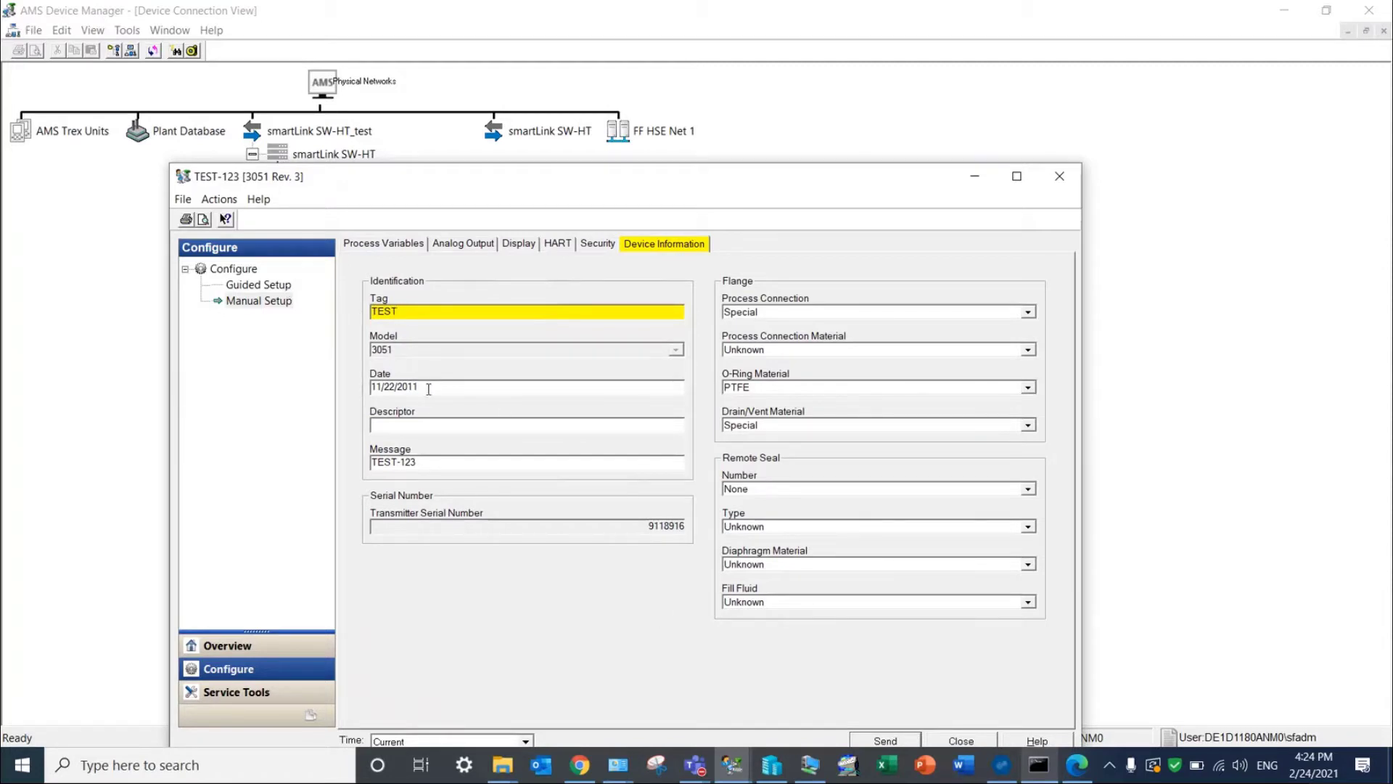
triple_click(393, 386)
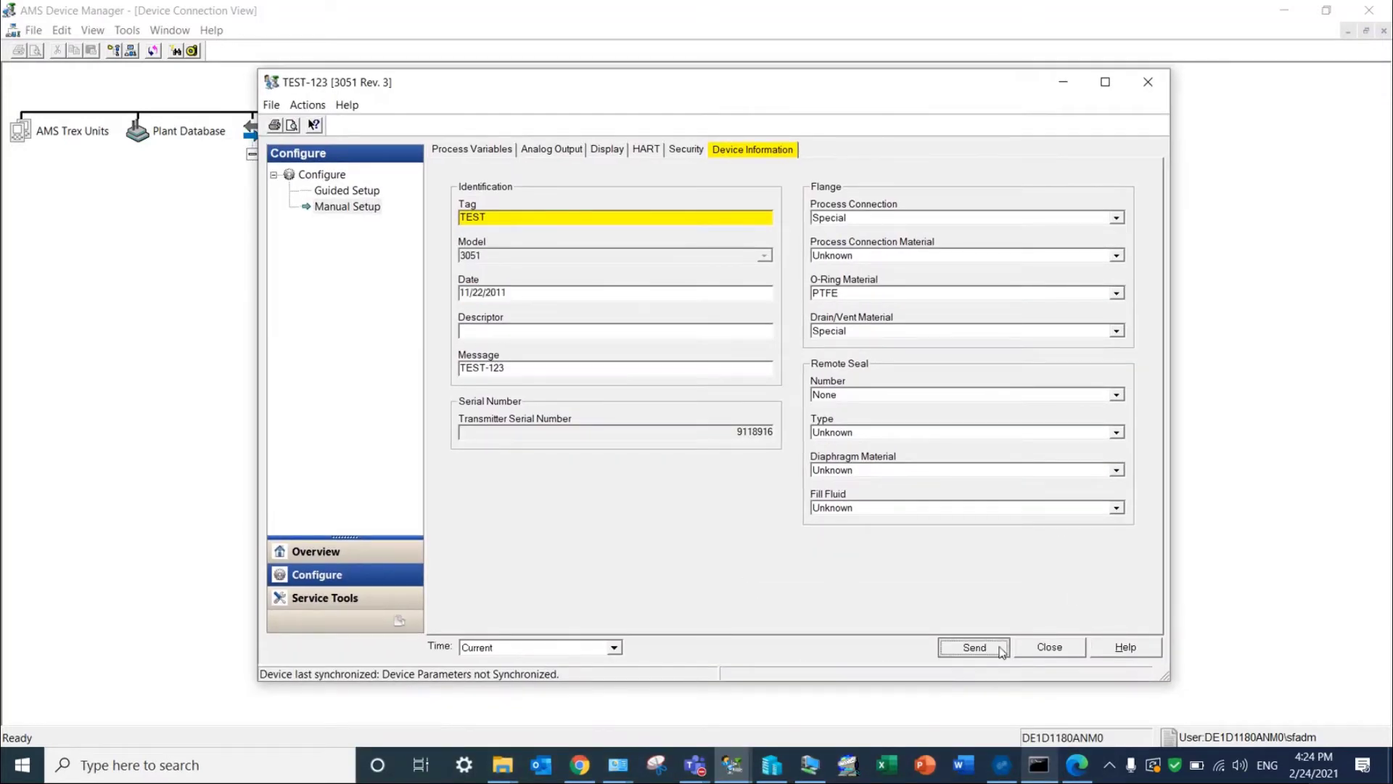
left_click(972, 648)
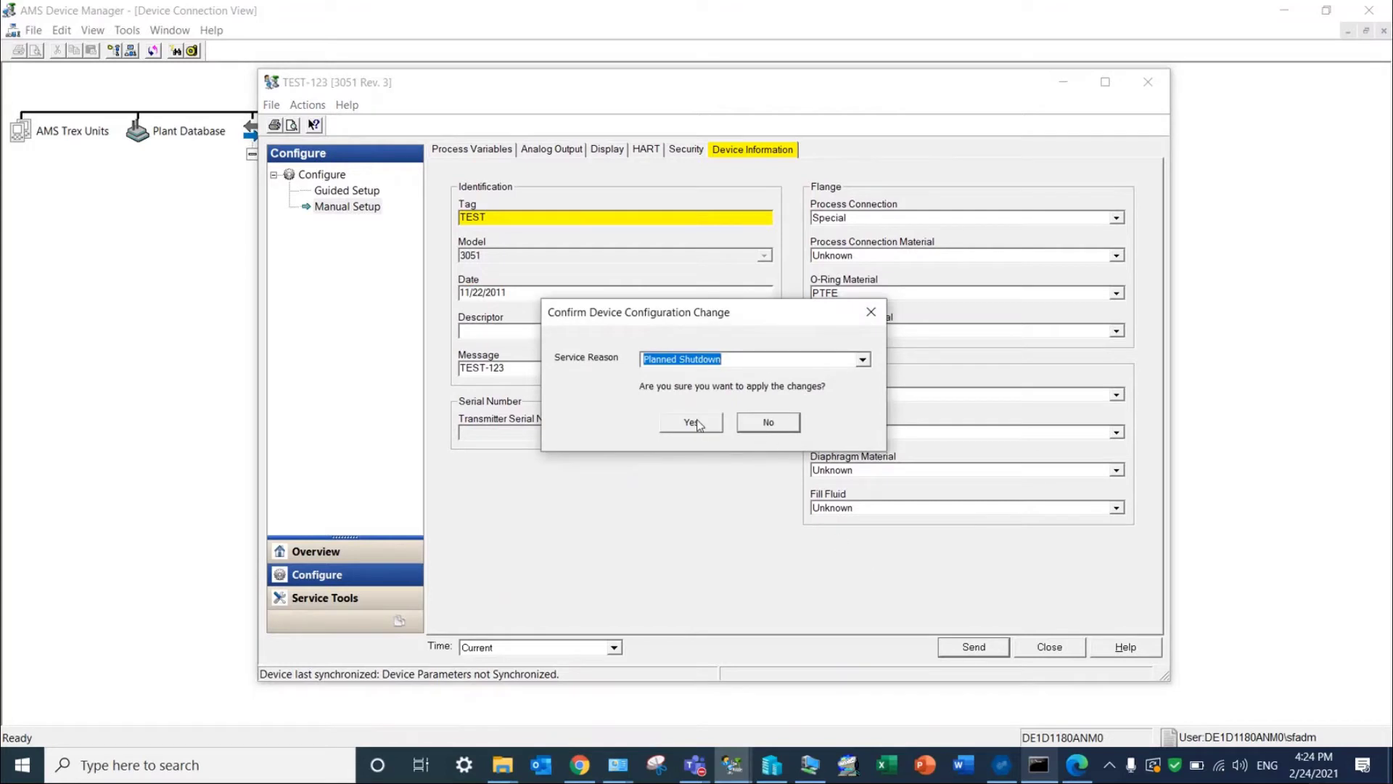
left_click(690, 420)
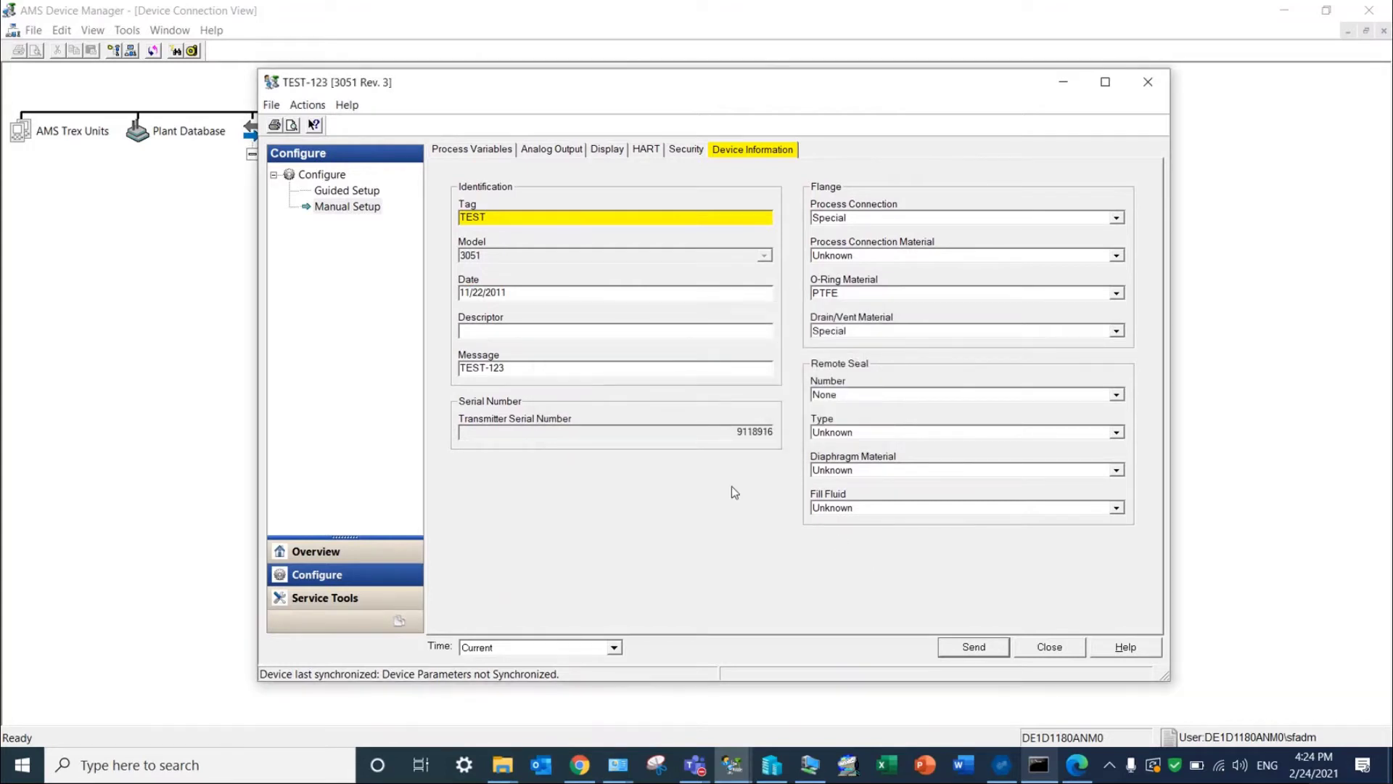